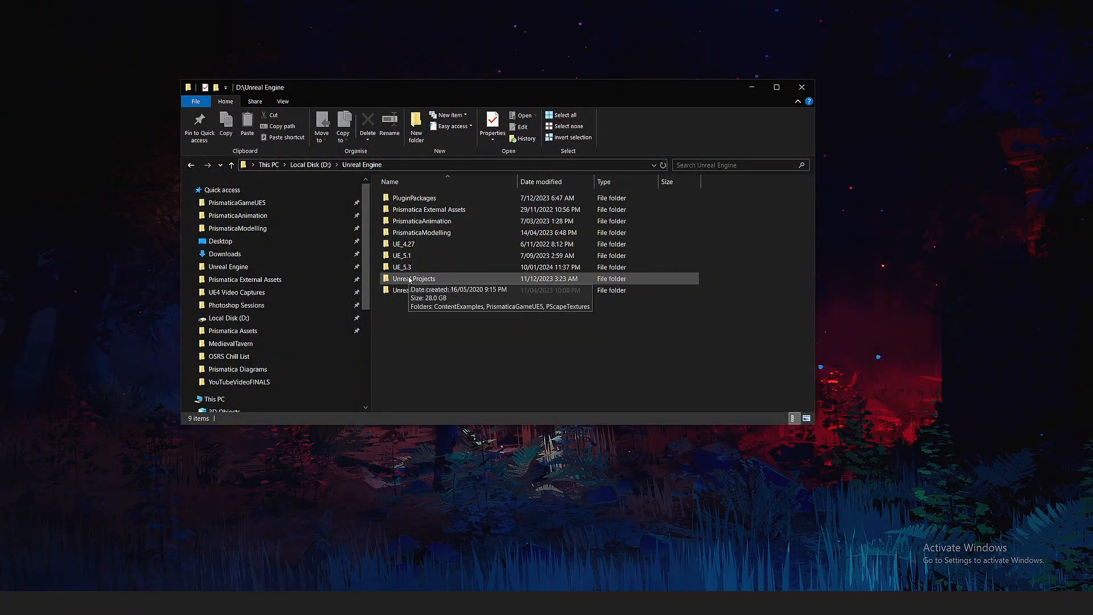
Browse from Unreal Projects into PrismaticaGameUE5's Plugins folder and view its plugin folders.
double_click(413, 279)
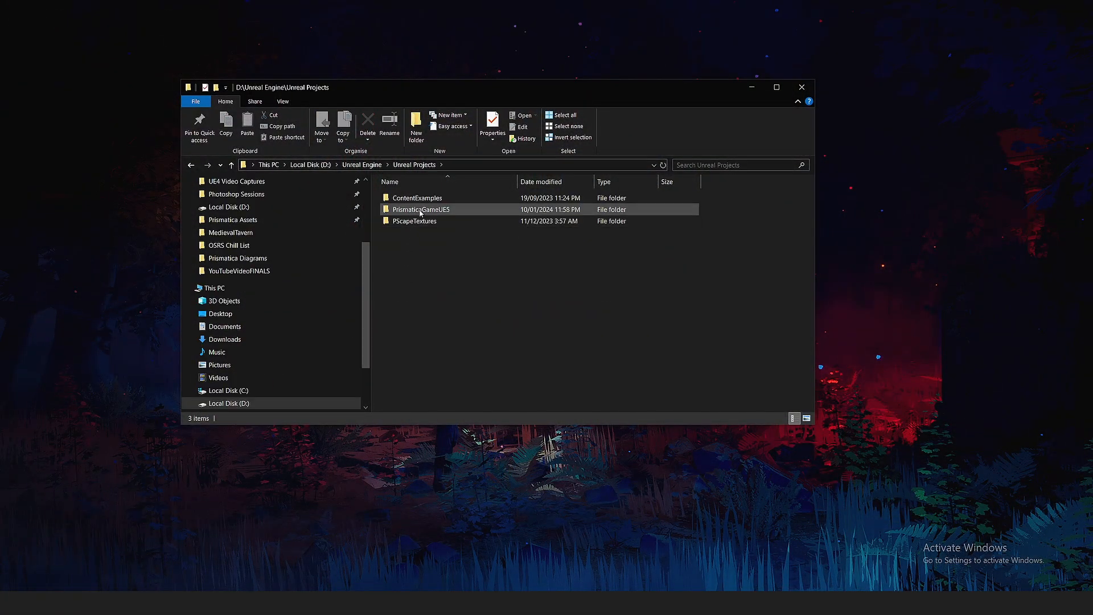
double_click(420, 209)
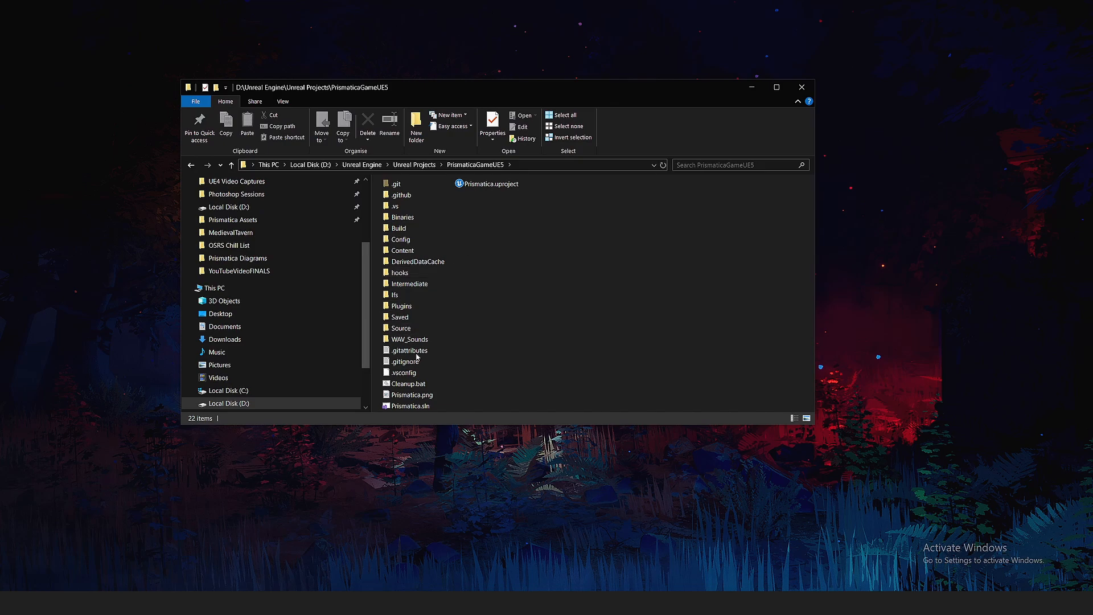
left_click(401, 305)
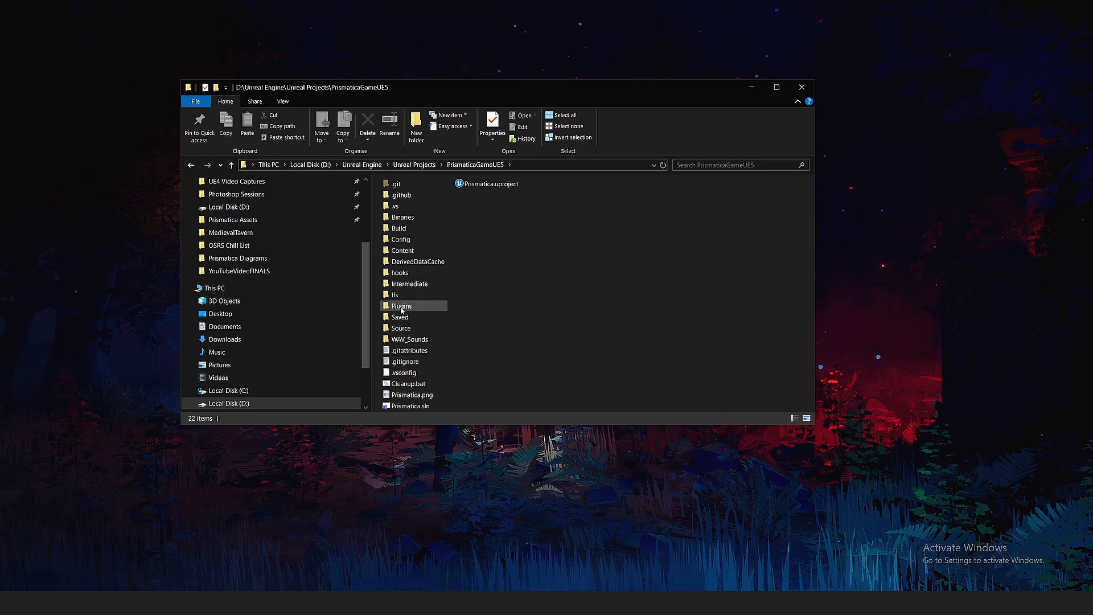
double_click(401, 305)
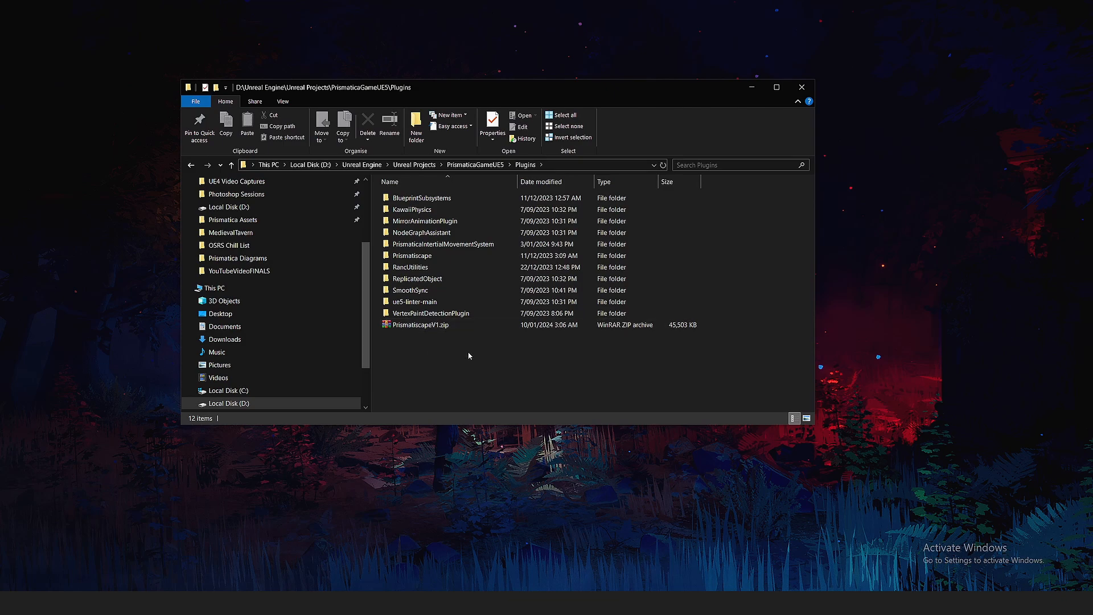
left_click(422, 325)
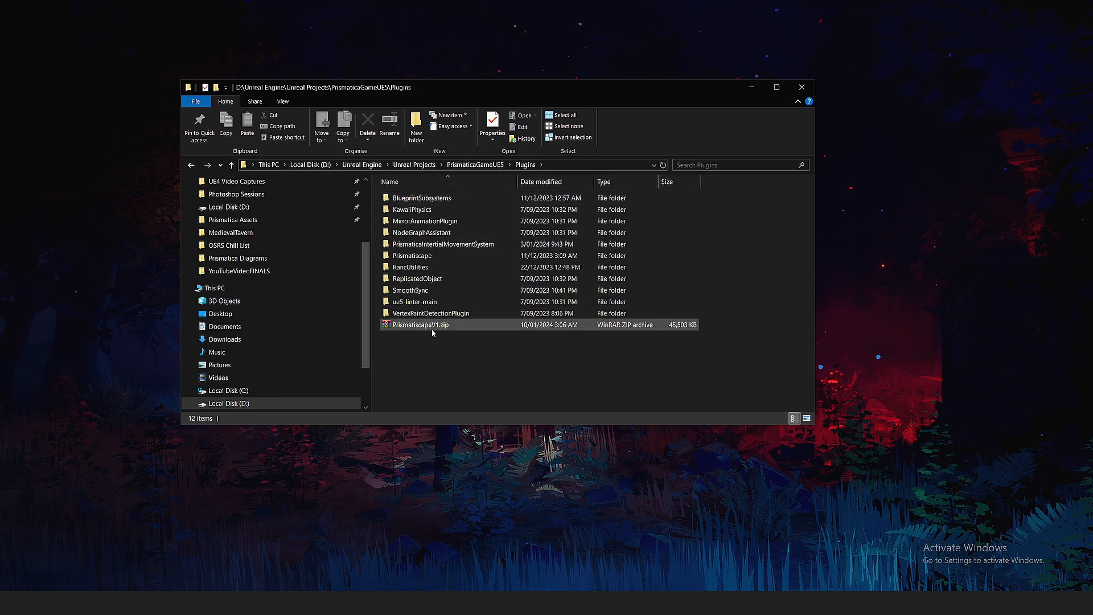
left_click(411, 255)
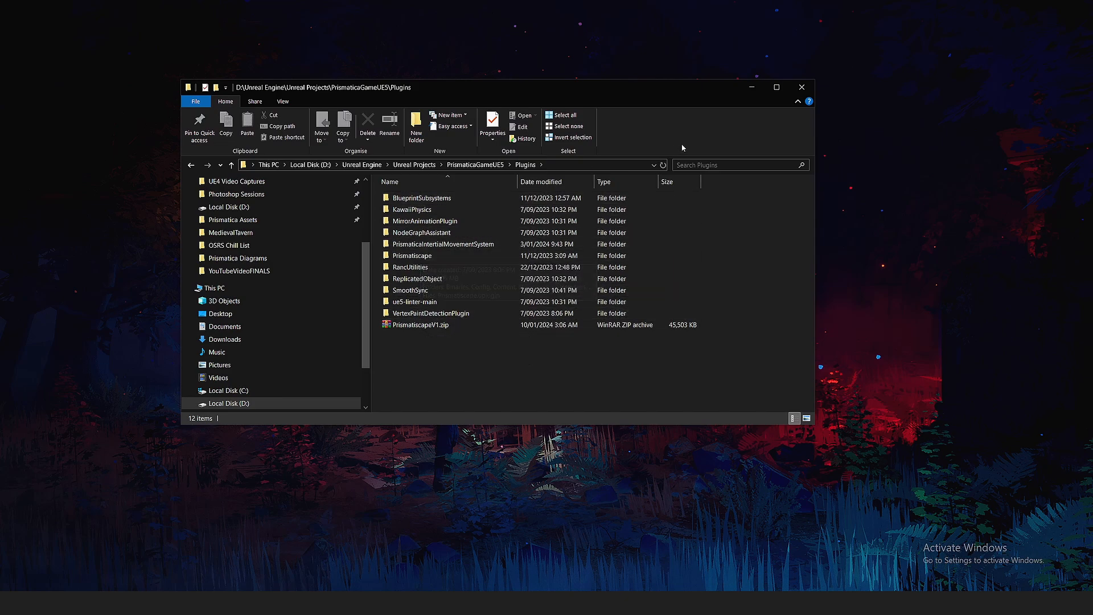
mouse_move(802, 87)
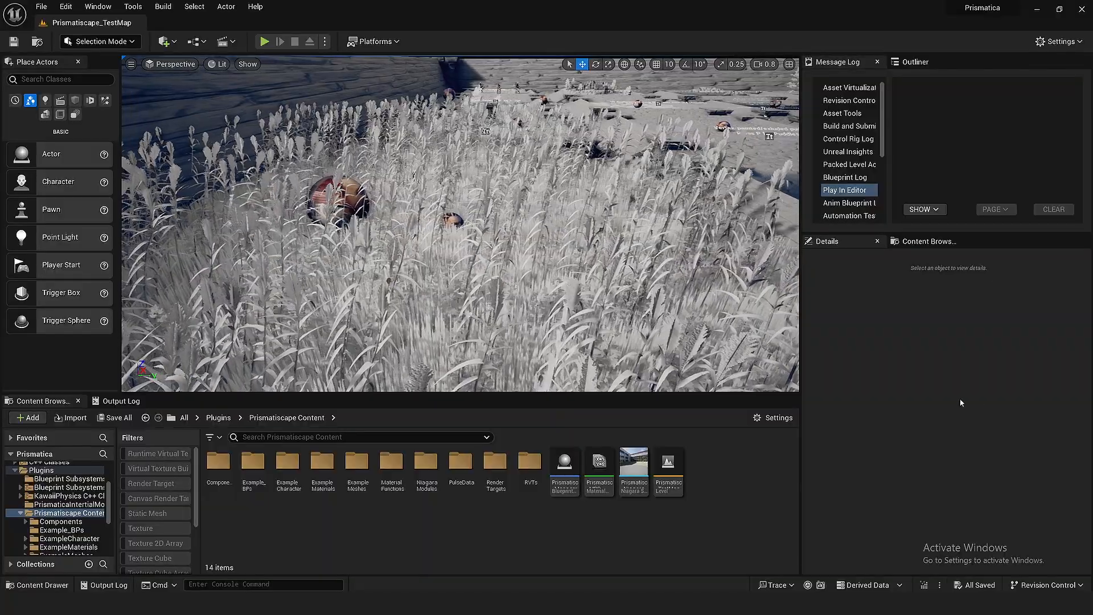
mouse_move(66, 6)
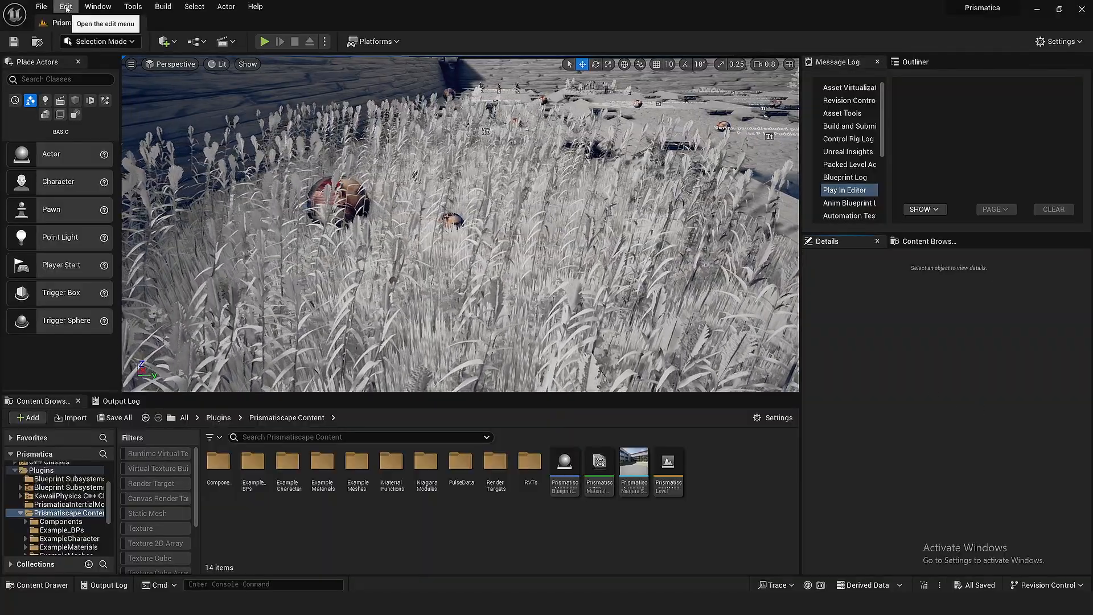
left_click(65, 6)
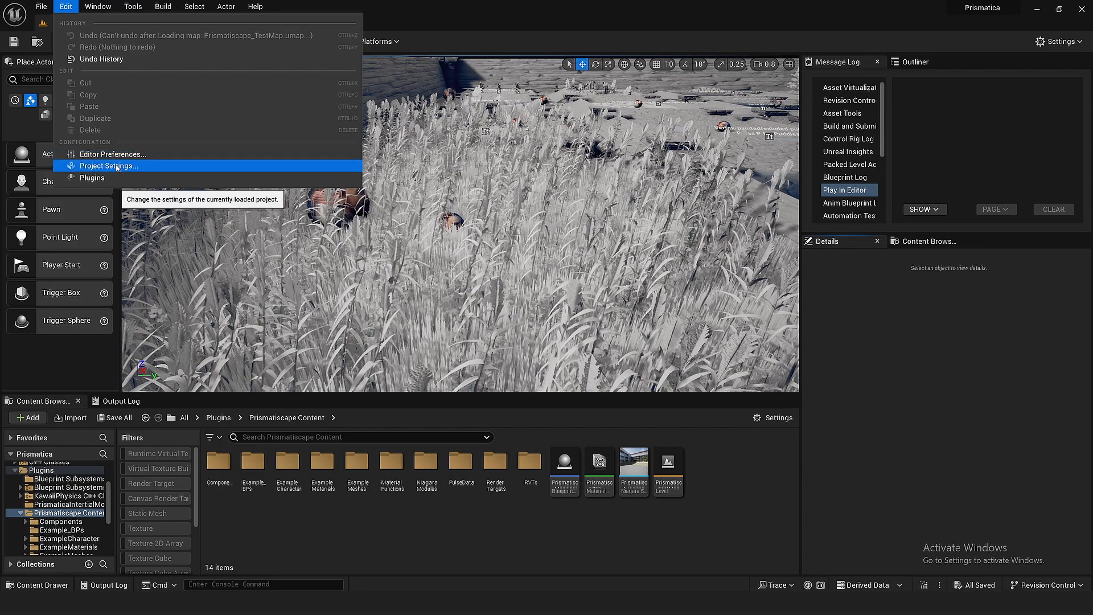
left_click(108, 166)
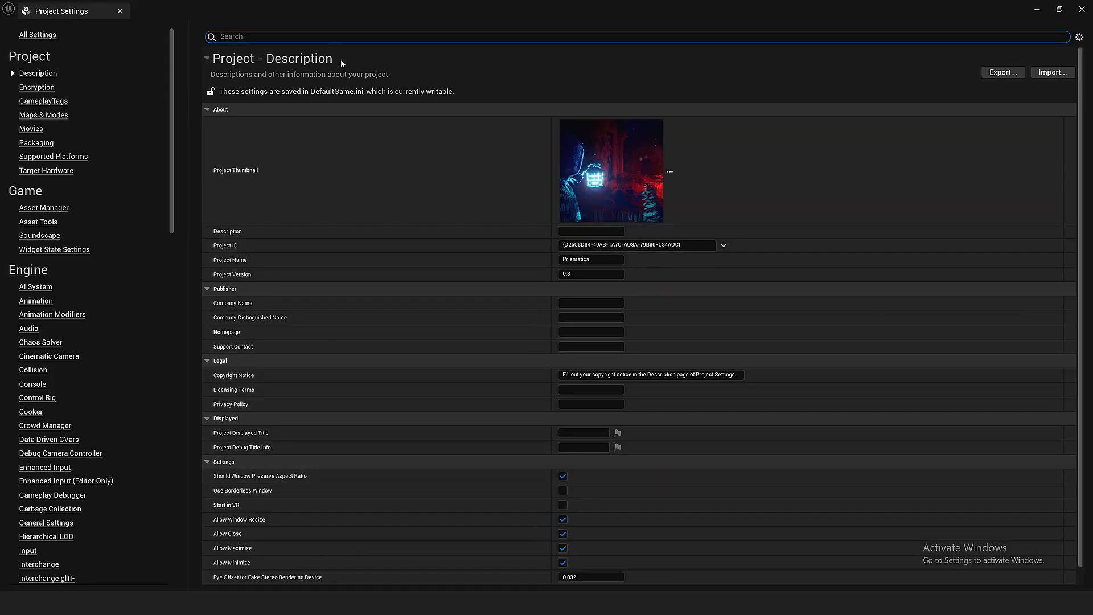
type("virtual textu")
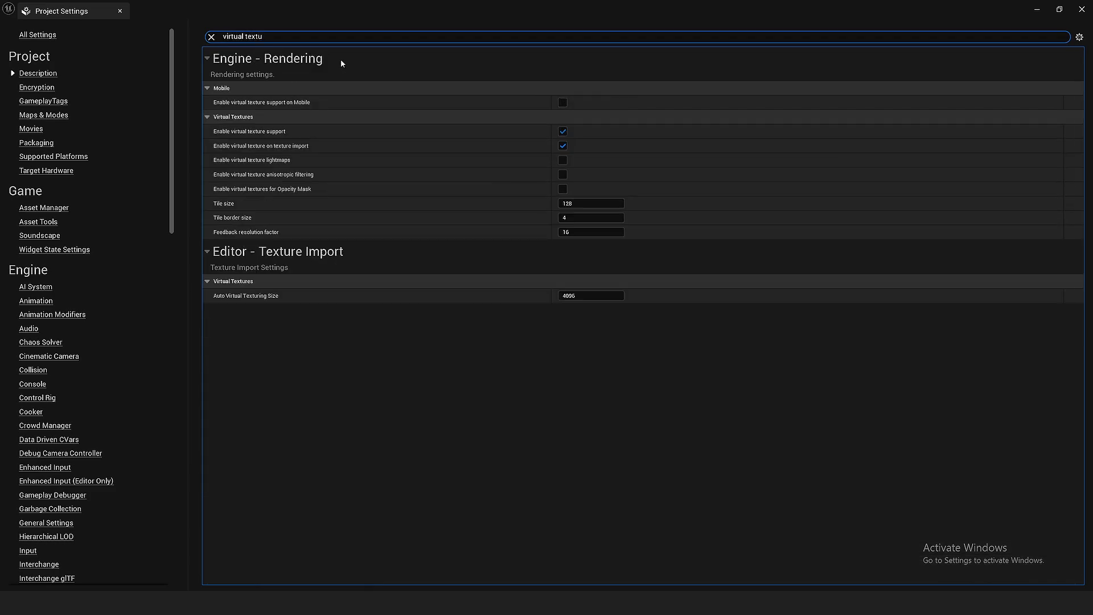
mouse_move(242, 131)
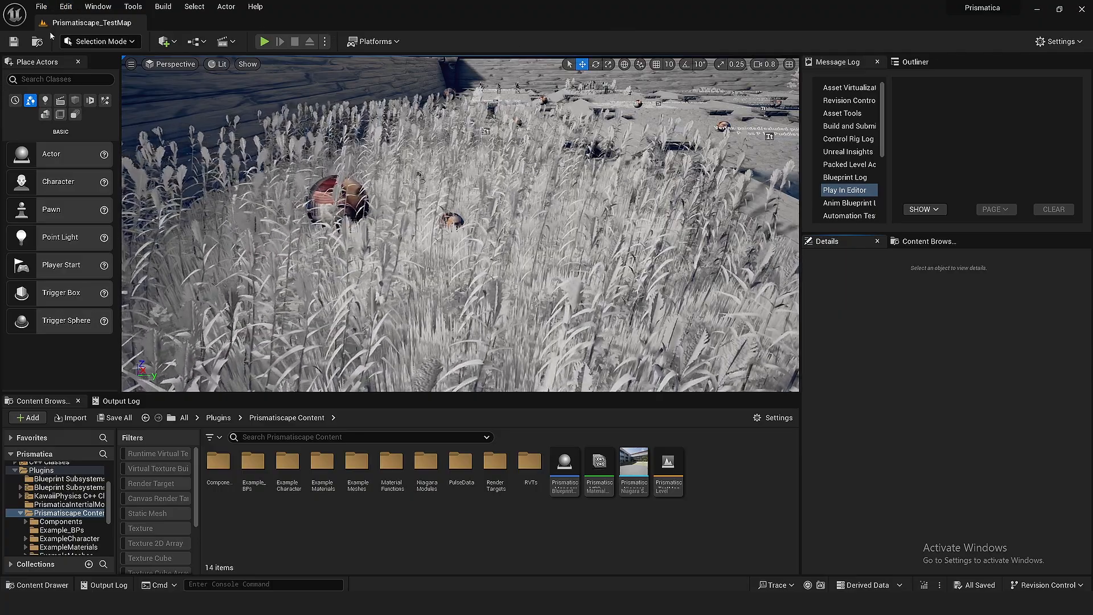
left_click(66, 6)
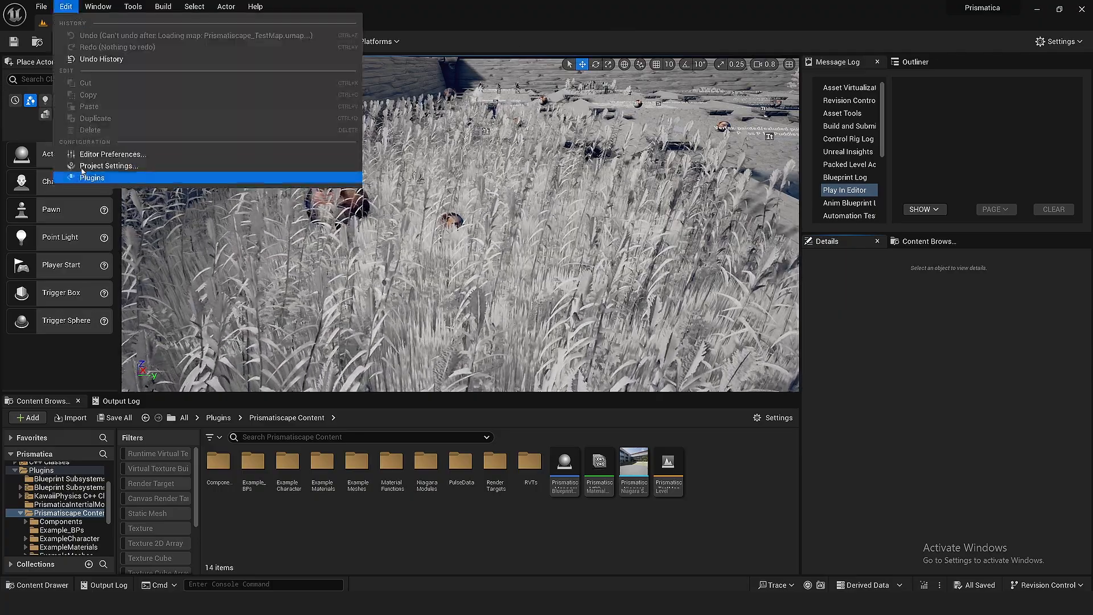
left_click(91, 177)
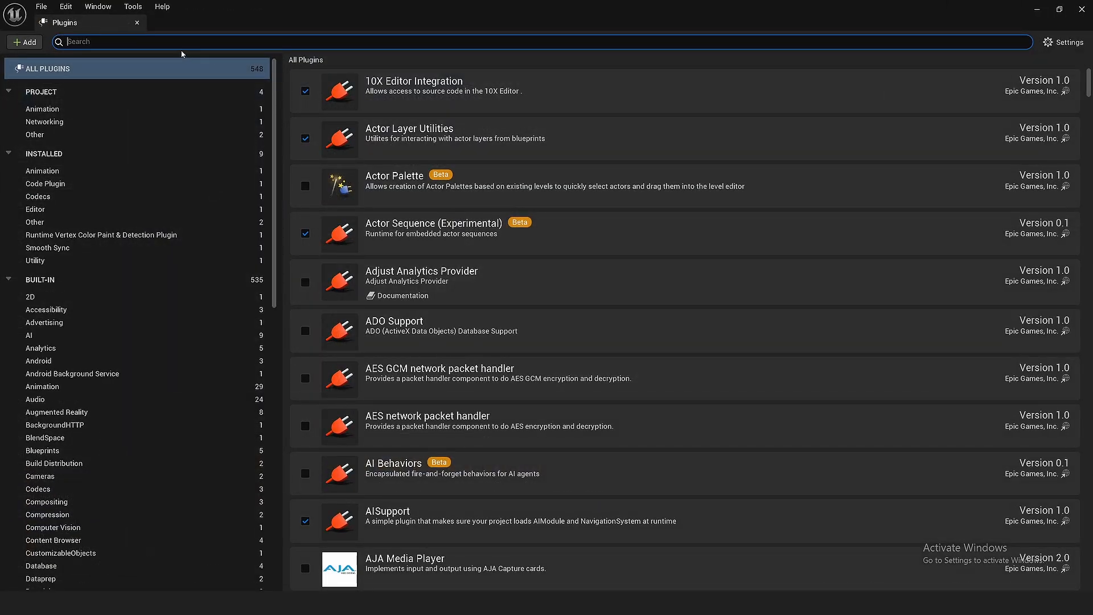
type("niagara")
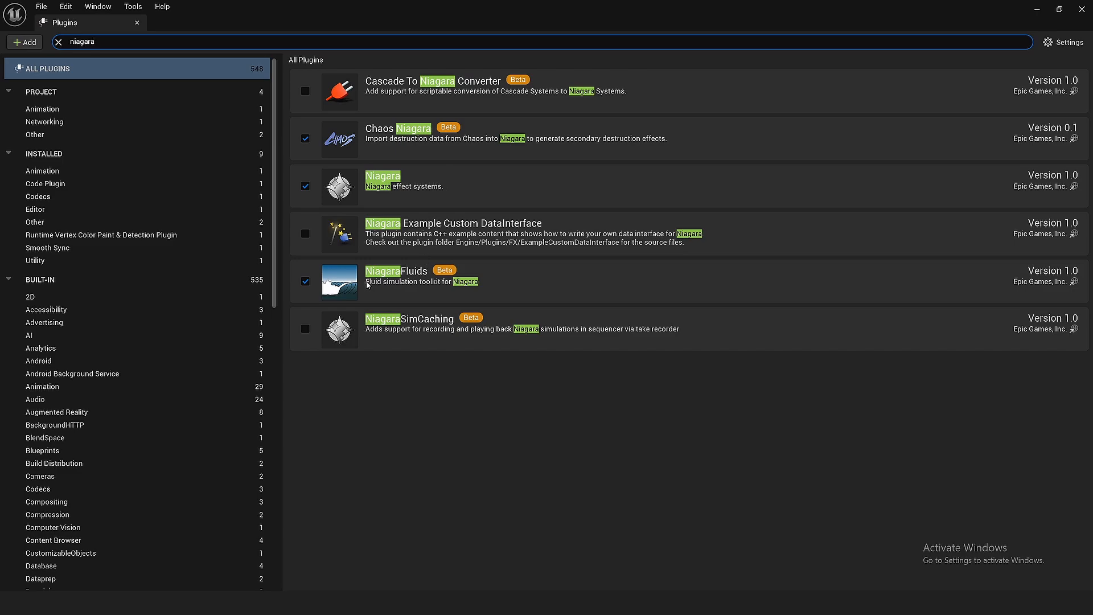
mouse_move(367, 285)
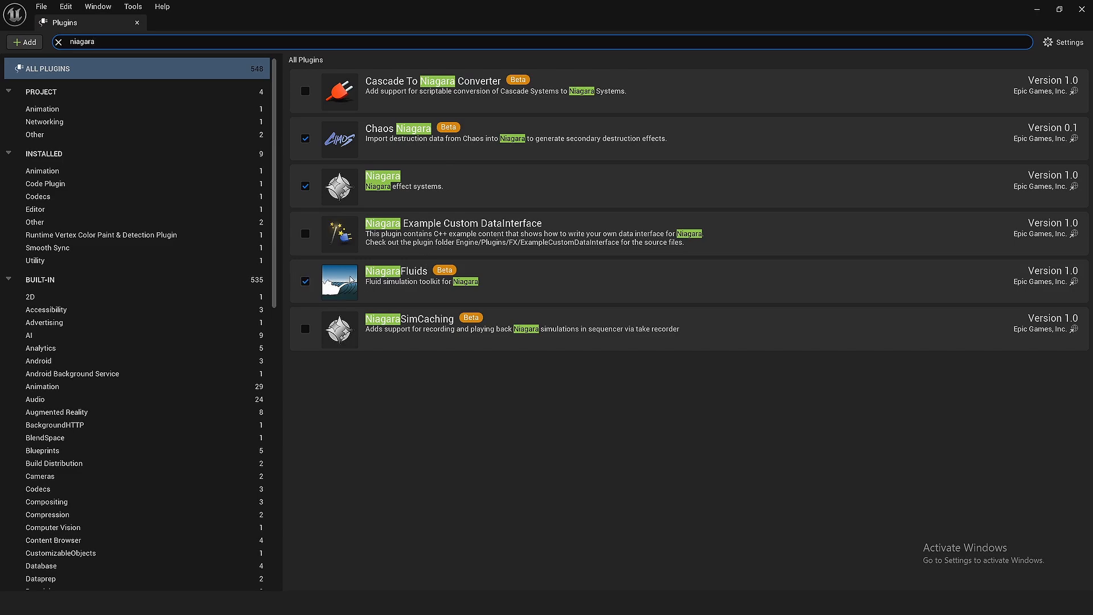
mouse_move(689, 274)
type("pris")
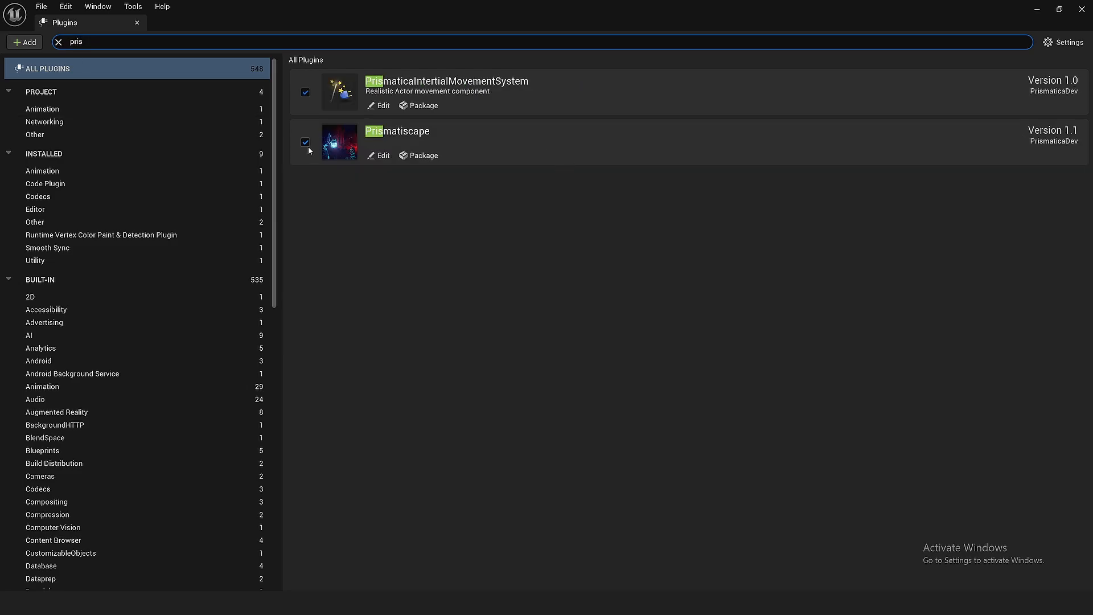
mouse_move(276, 159)
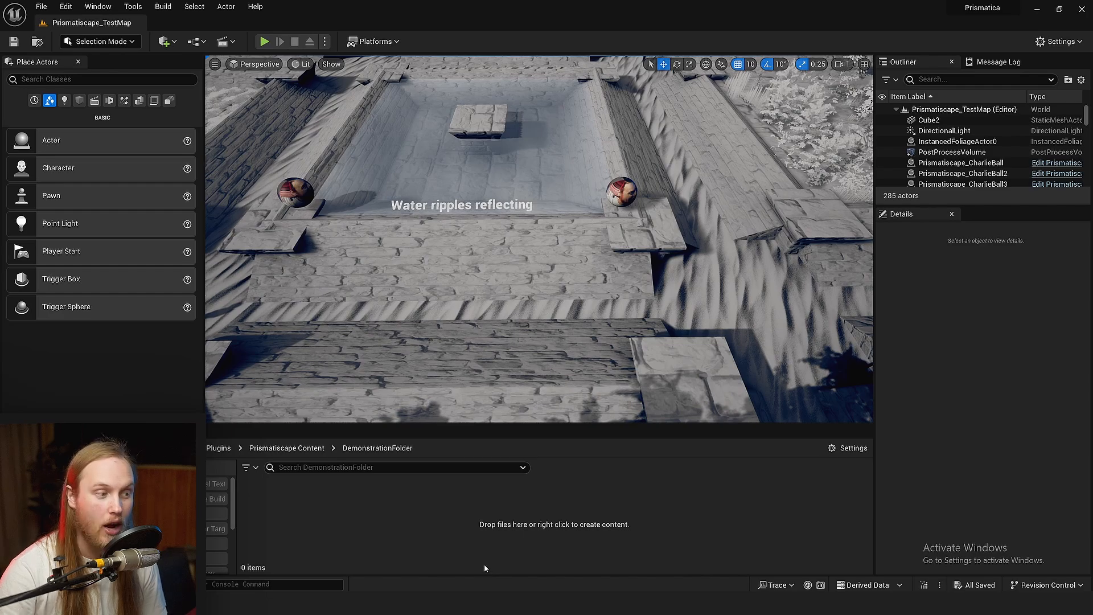
Open DemonstrationFolder under Prismatiscape Content and start a new Blueprint Class.
left_click(286, 447)
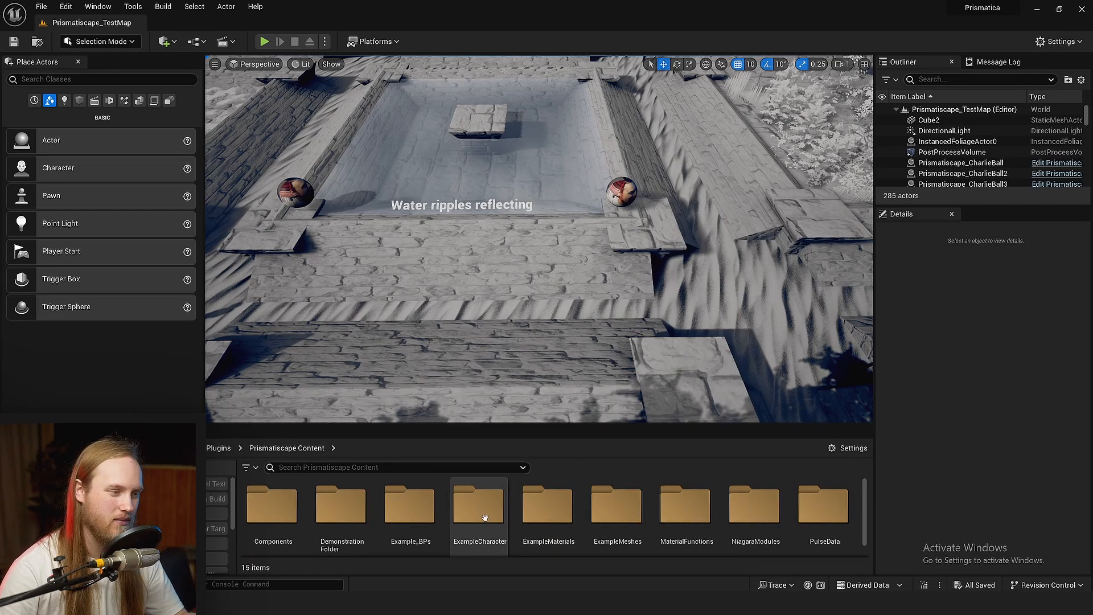
double_click(341, 507)
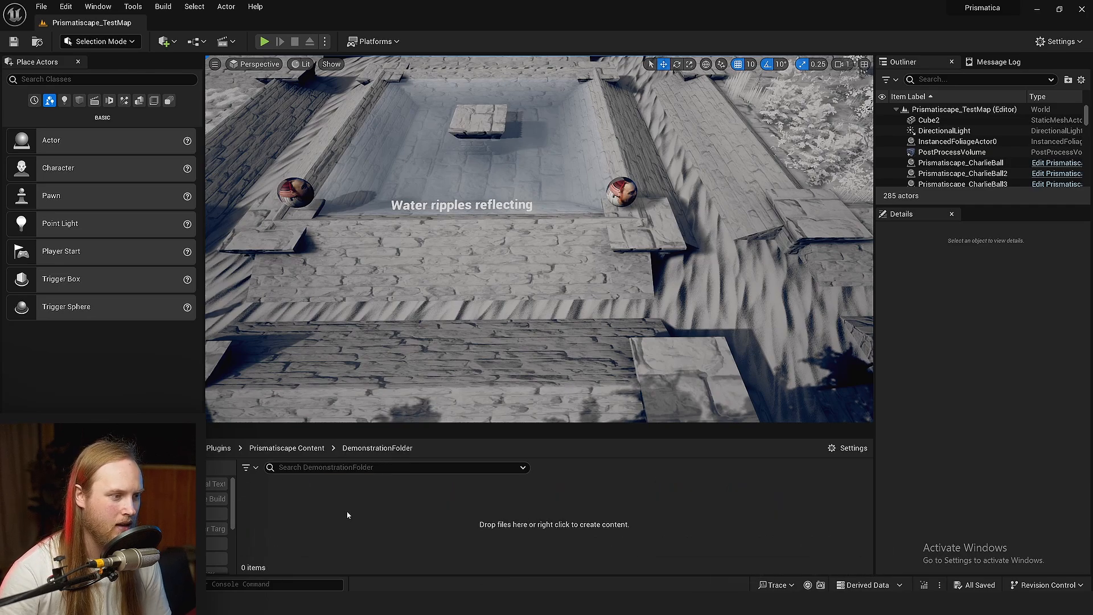
right_click(349, 515)
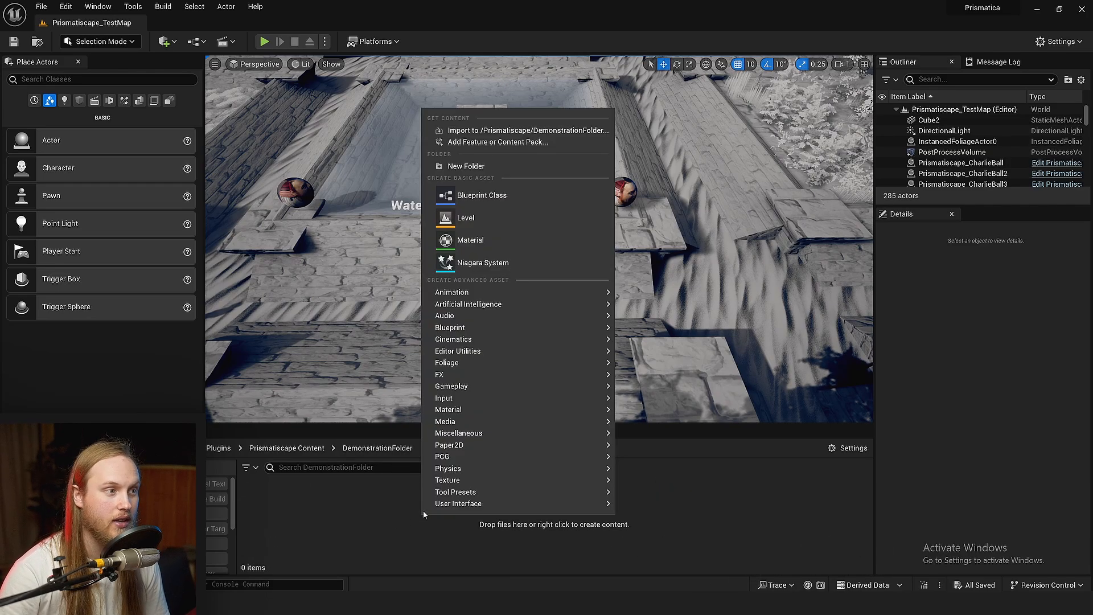
left_click(482, 195)
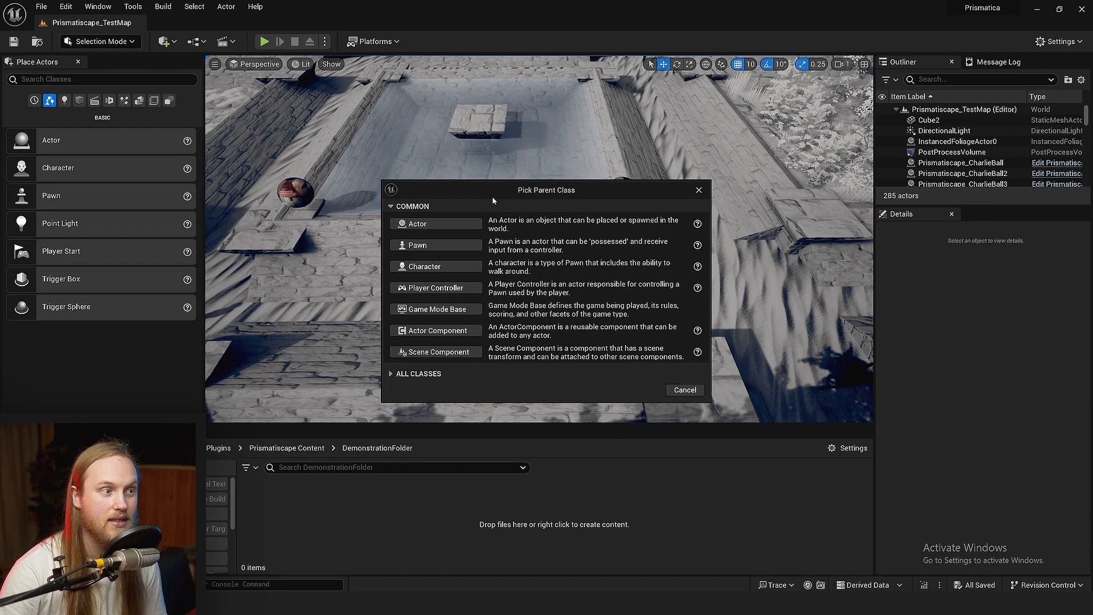
Choose Prismatiscape_Manager as parent and name the Blueprint YourProjects Prismatiscape Manager.
left_click(418, 373)
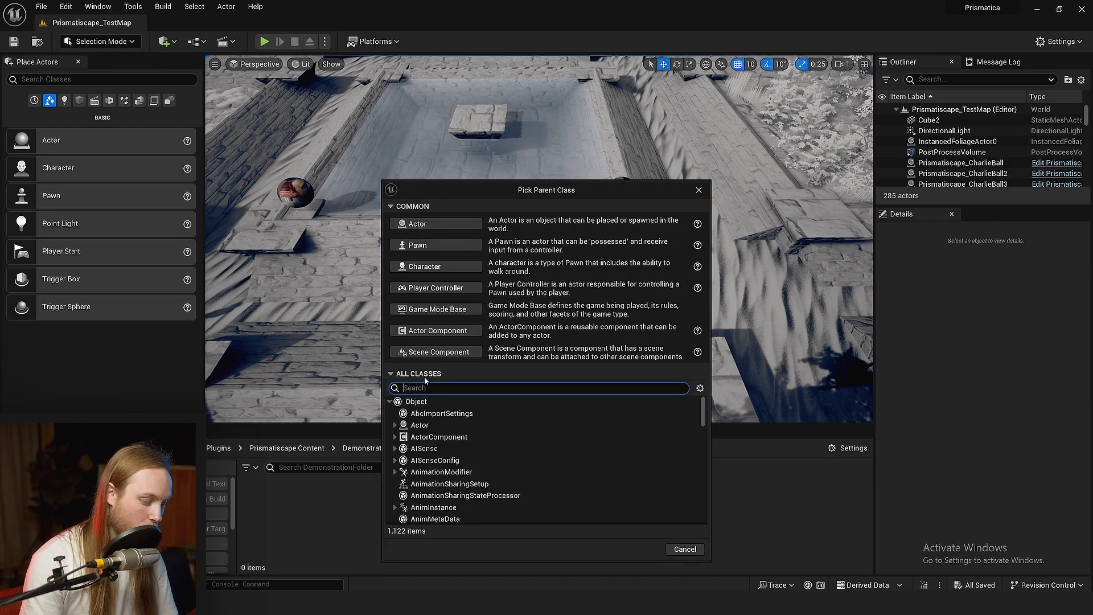
type("prismatiscape")
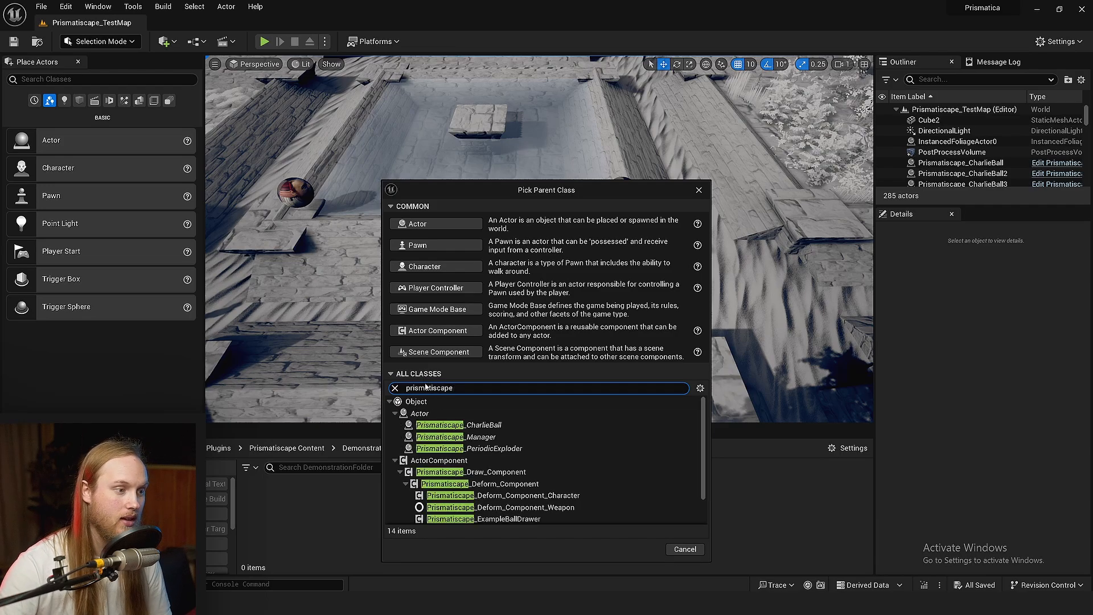
left_click(456, 437)
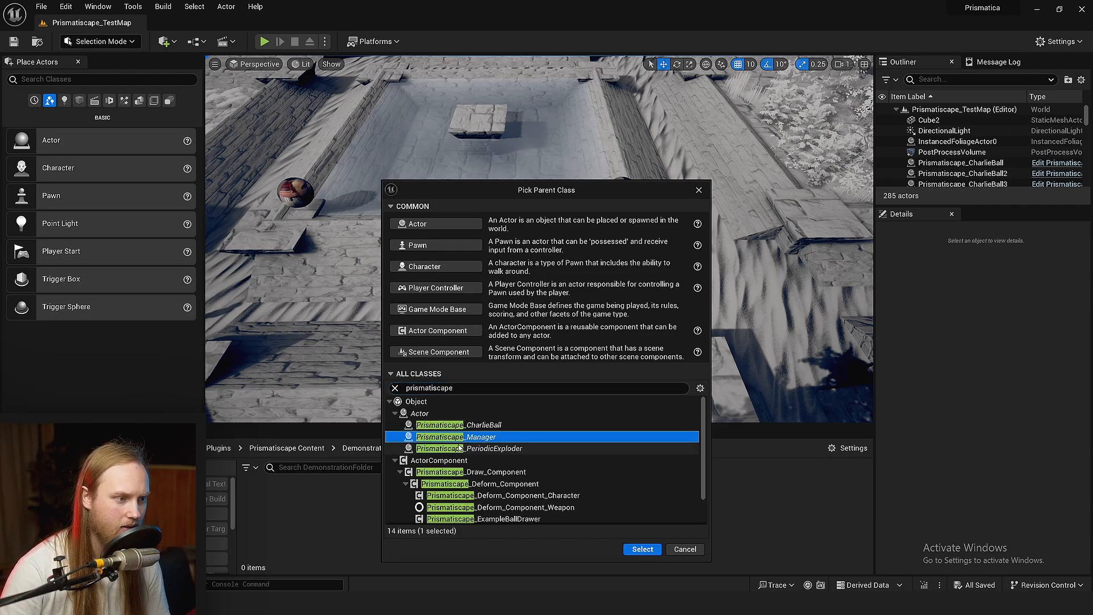
left_click(640, 549)
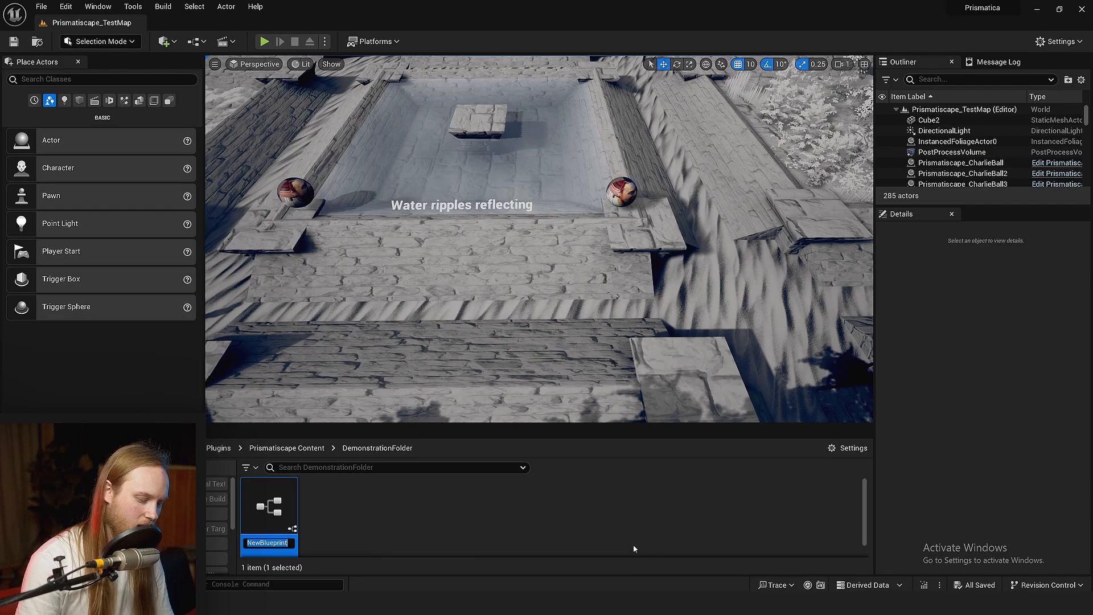
type("YourProjectsPrismatiscapeManager")
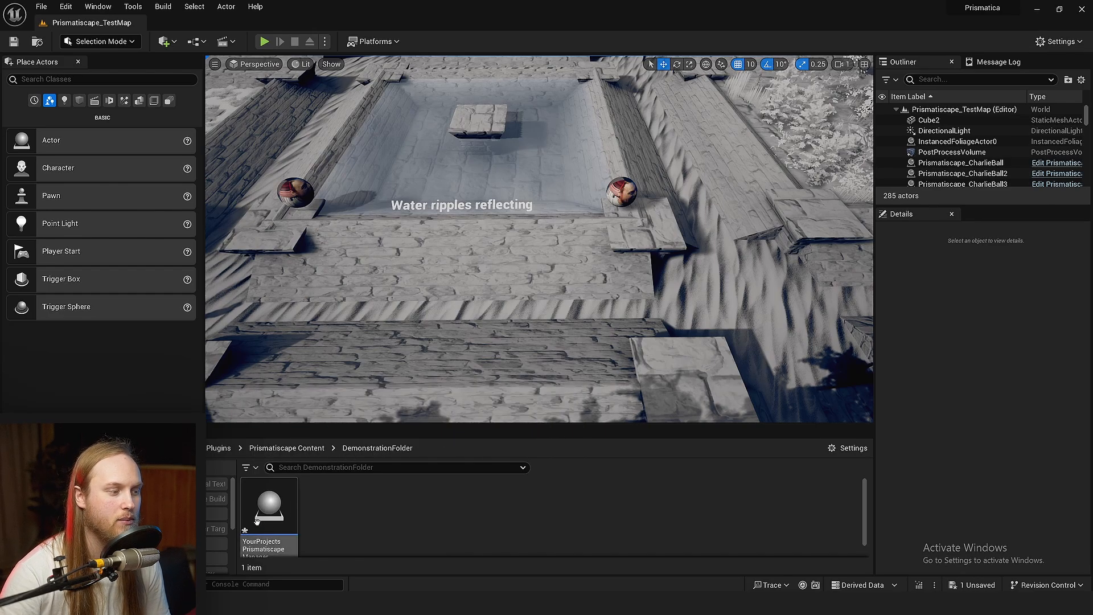
mouse_move(270, 505)
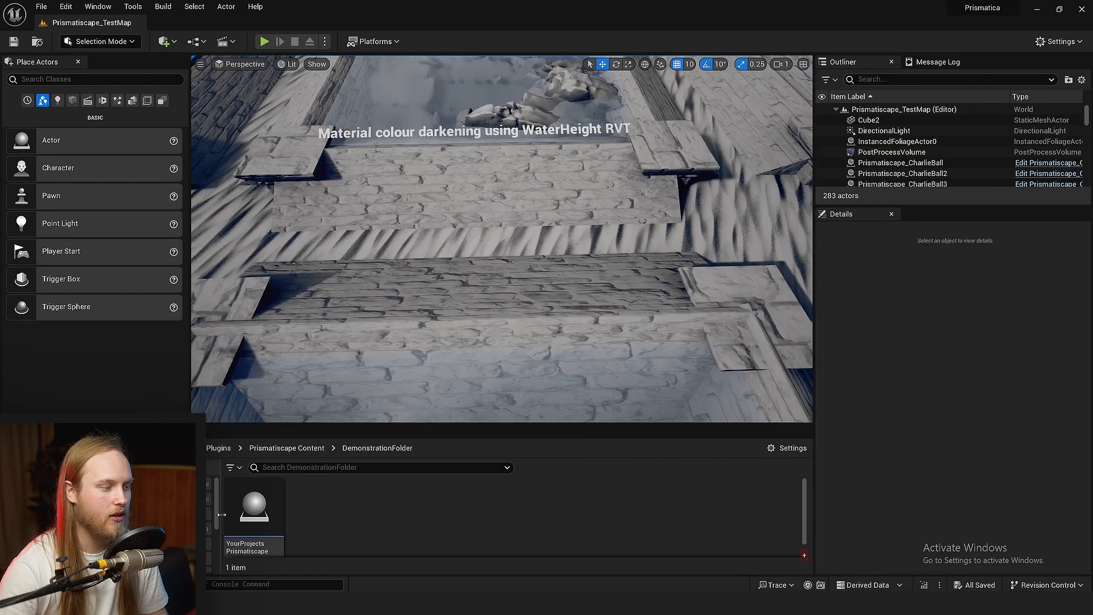
mouse_move(254, 506)
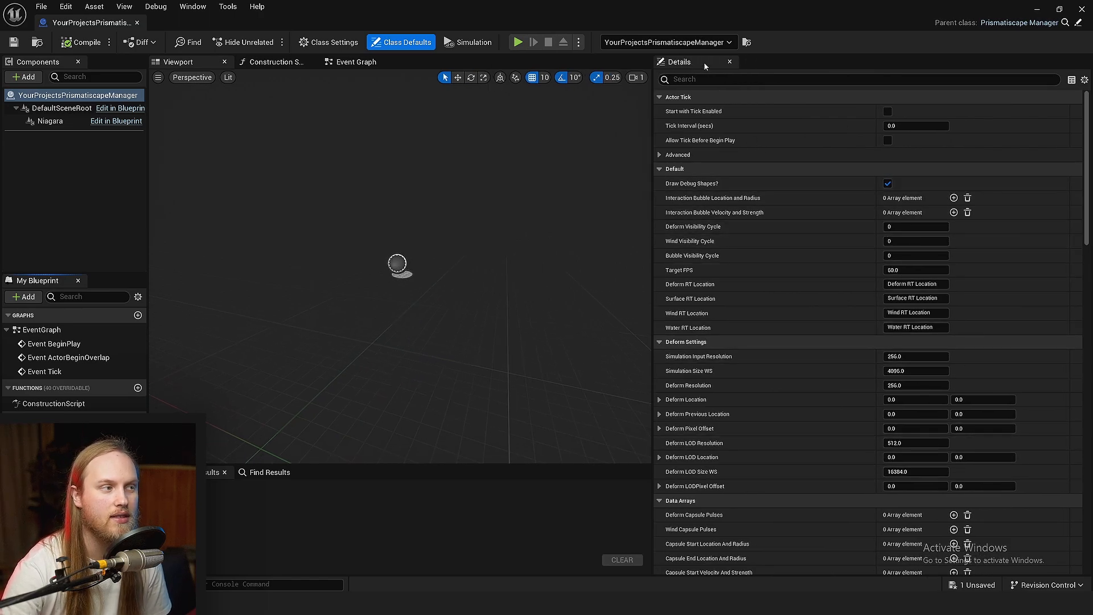
left_click(192, 7)
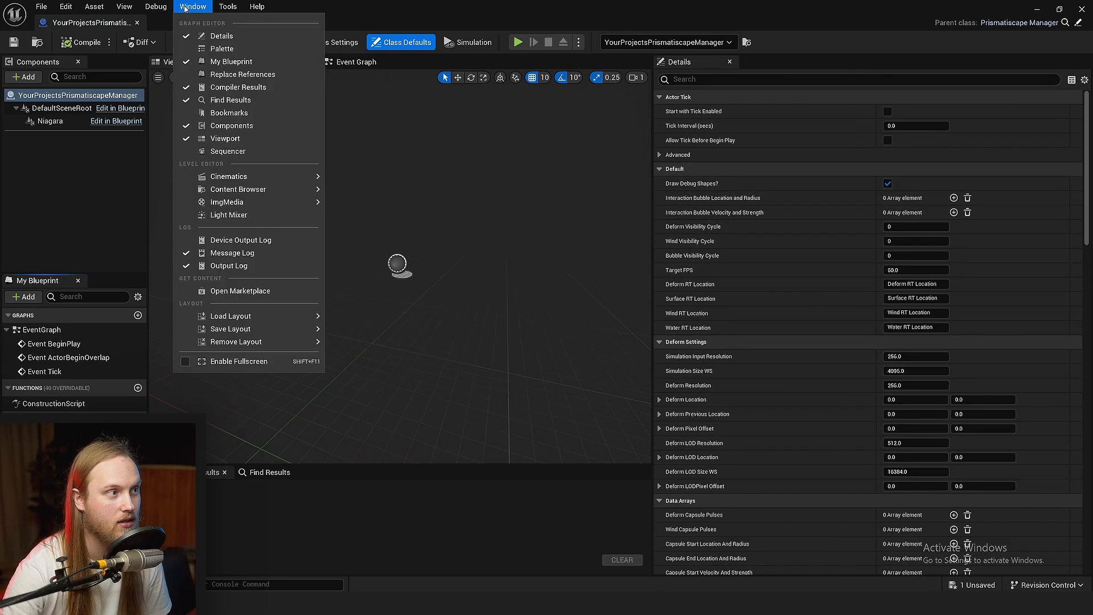
mouse_move(948, 323)
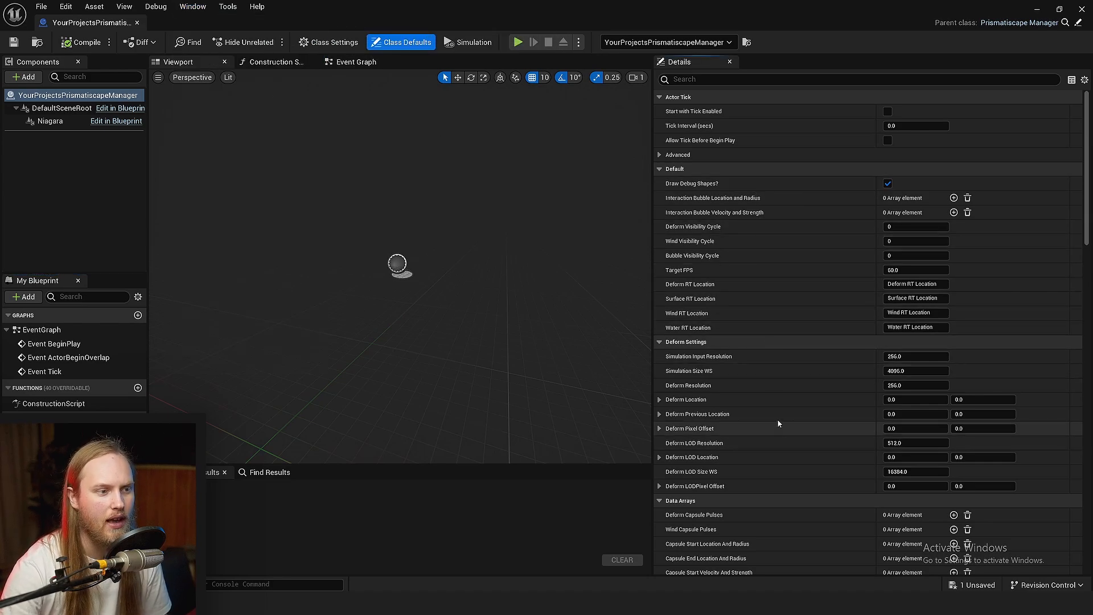
scroll("down", 3)
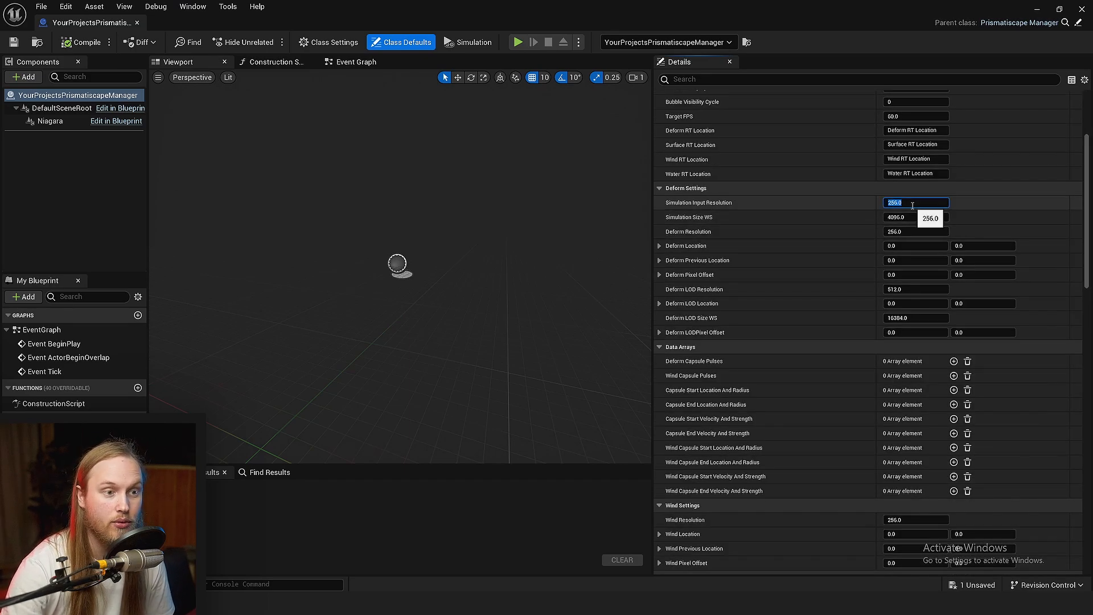
left_click(916, 217)
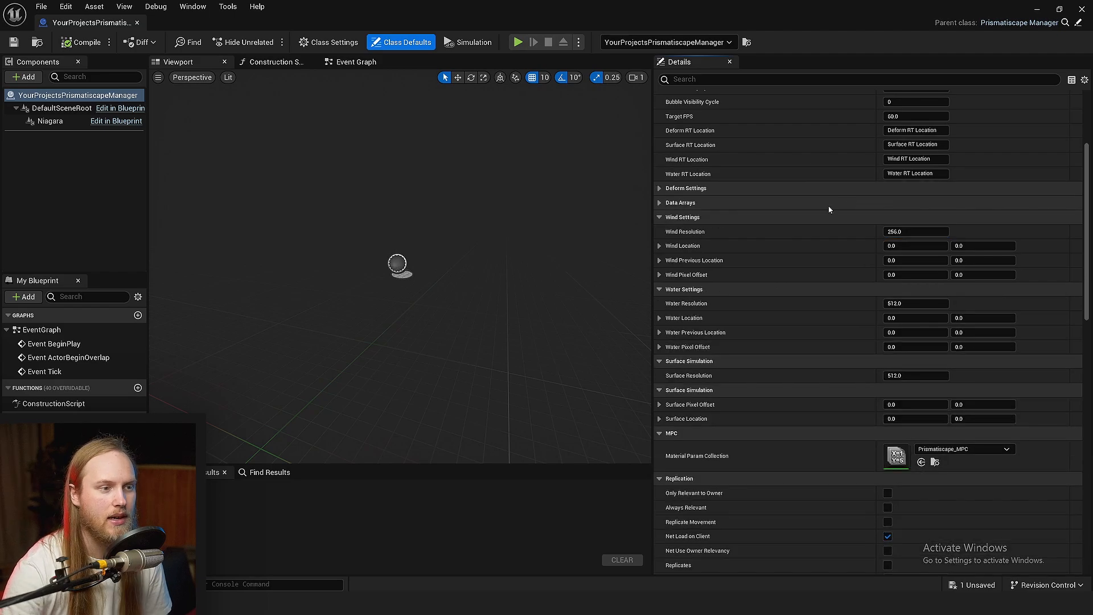
mouse_move(696, 279)
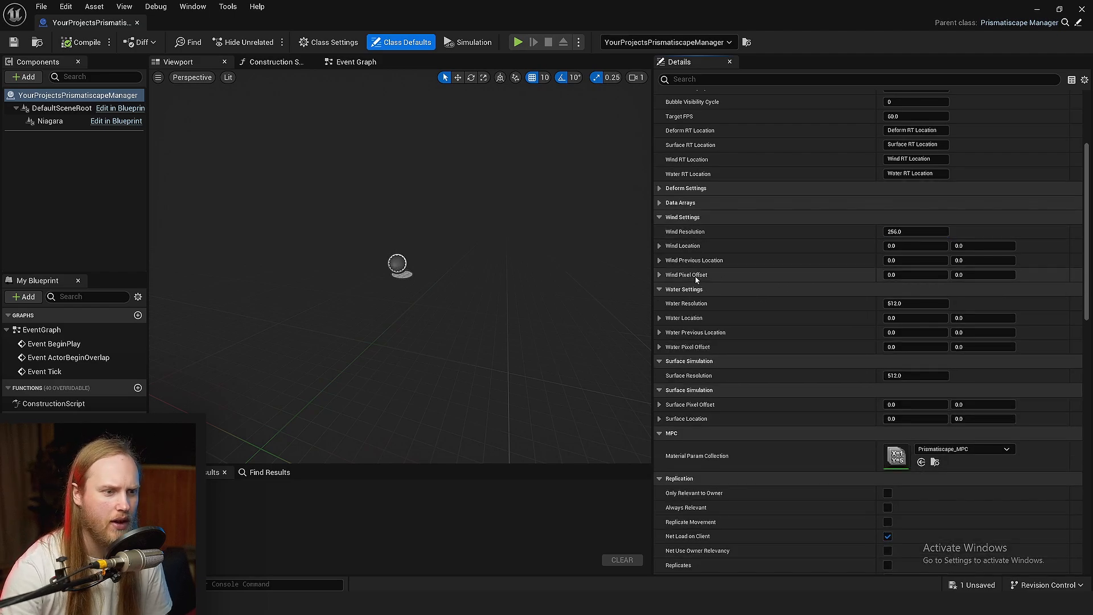
scroll("down", 3)
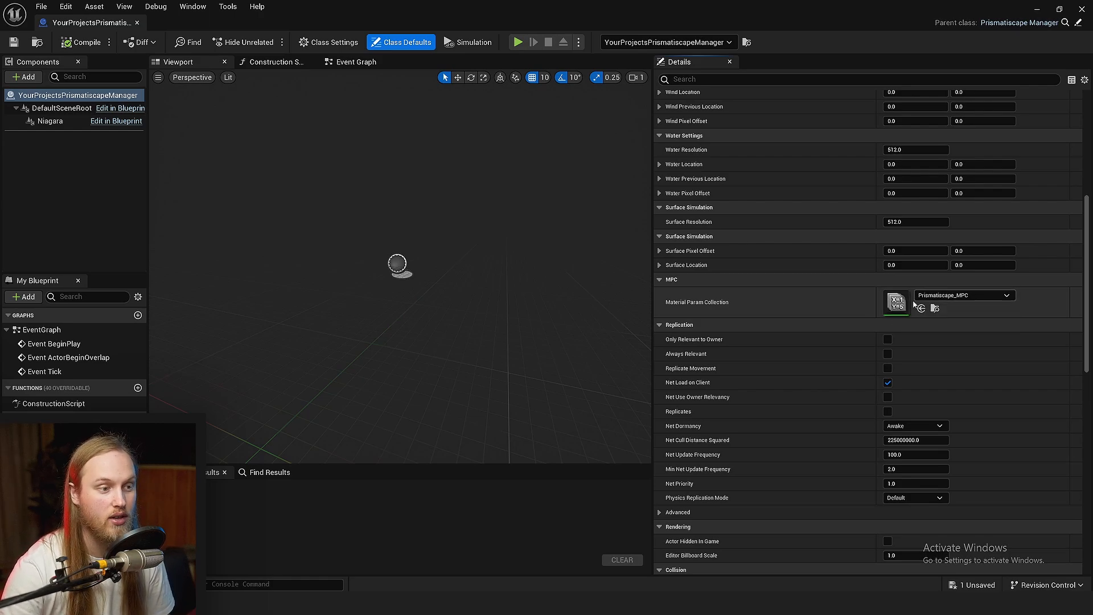
scroll("up", 3)
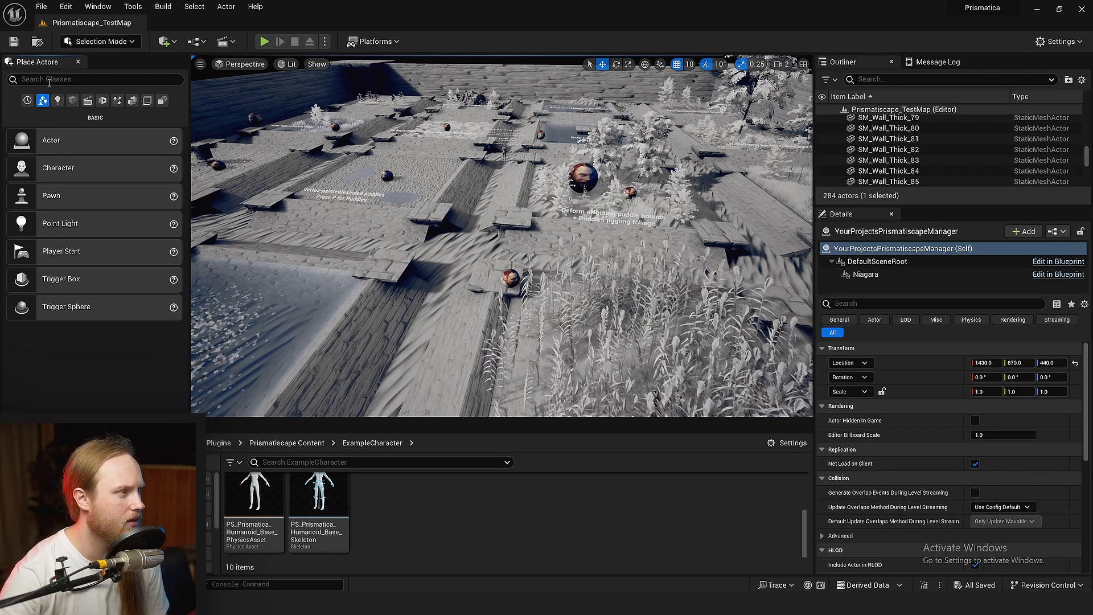
Search Place Actors for 'runtime' to find the Runtime Virtual Texture Volume.
left_click(94, 79)
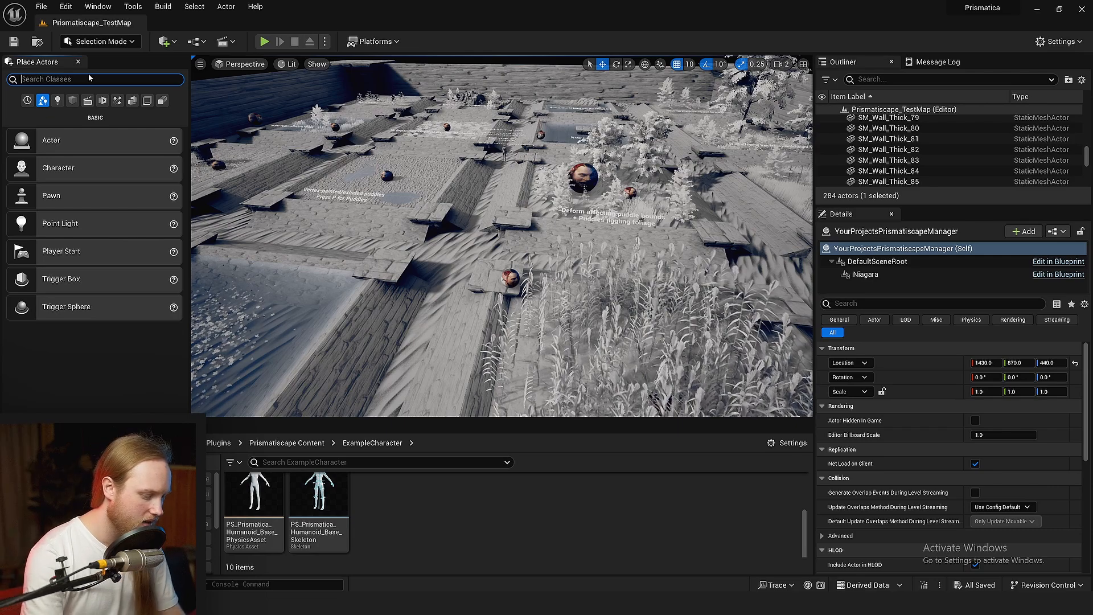
type("runtime")
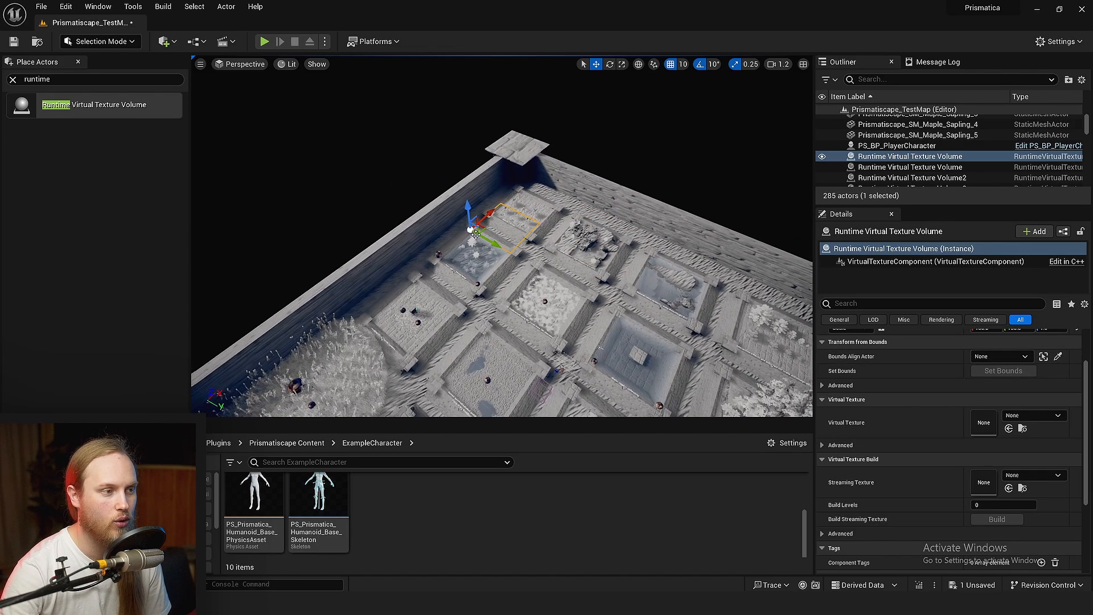
Inspect the three volumes' textures: LandscapeHeight, WaterHeight and WaterData.
left_click_drag(474, 223, 331, 267)
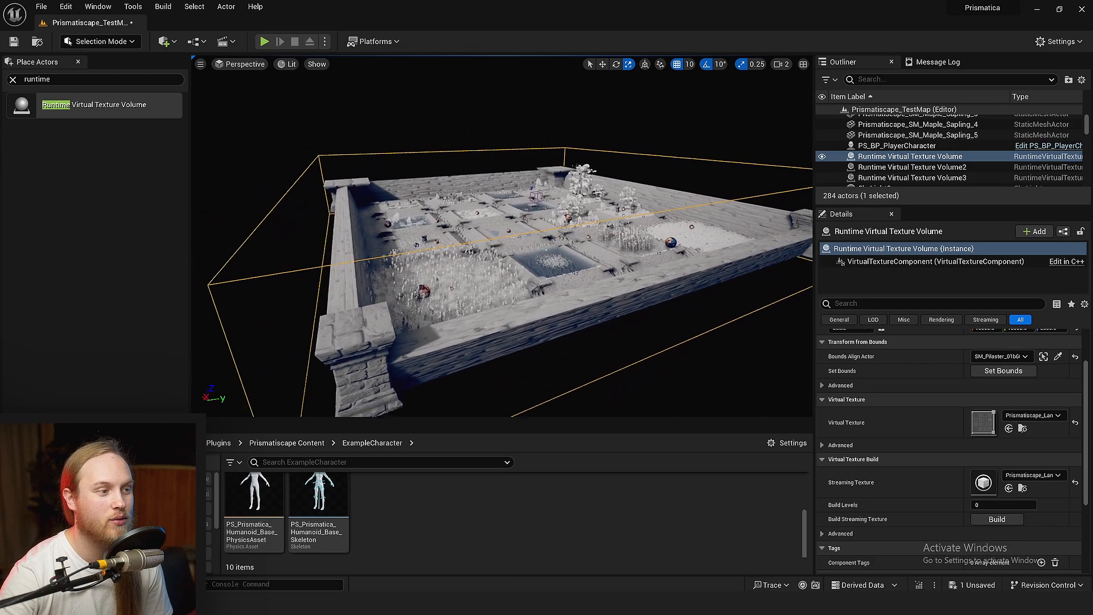
left_click(912, 149)
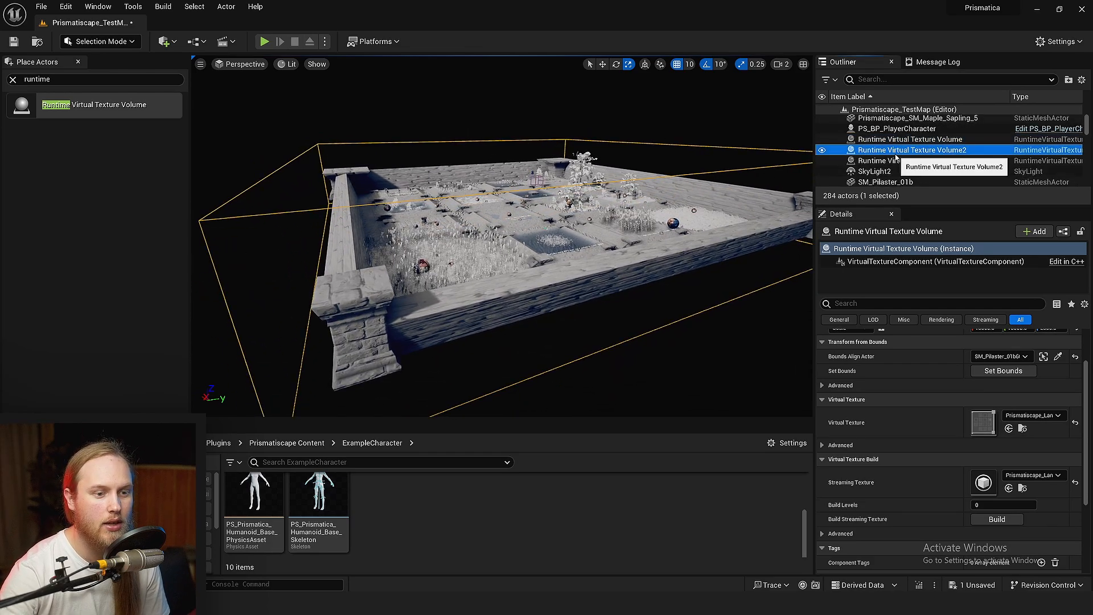
left_click(913, 161)
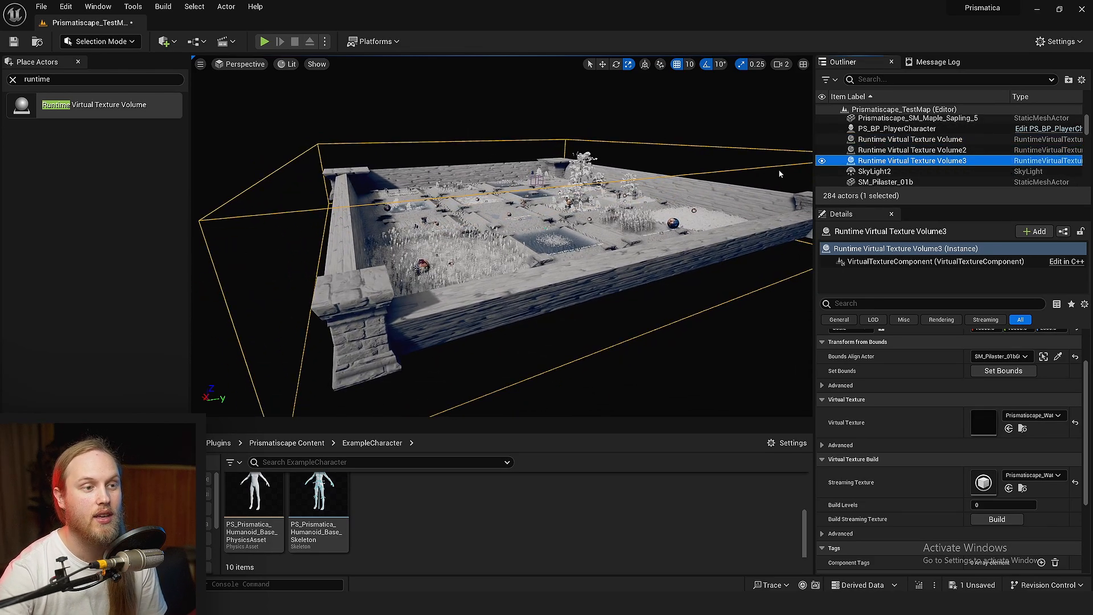
left_click(909, 139)
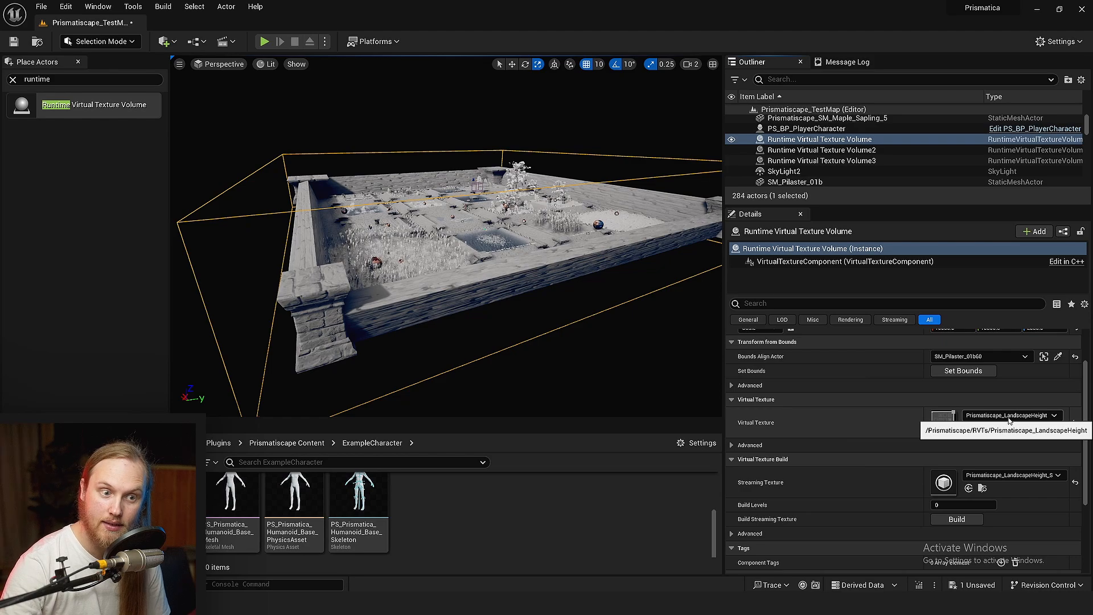
left_click(821, 150)
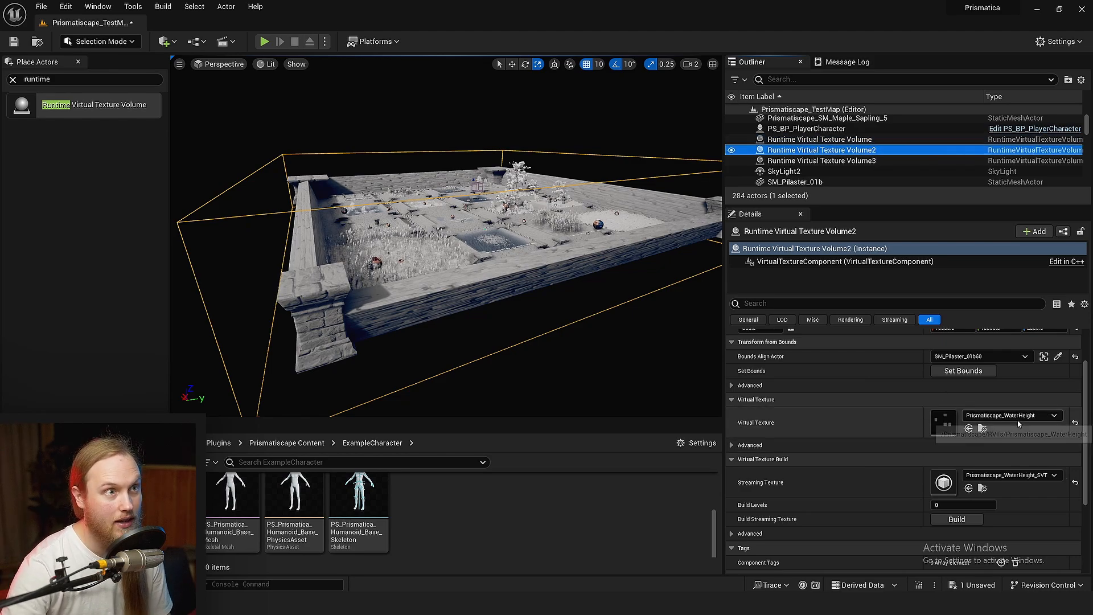
left_click(821, 161)
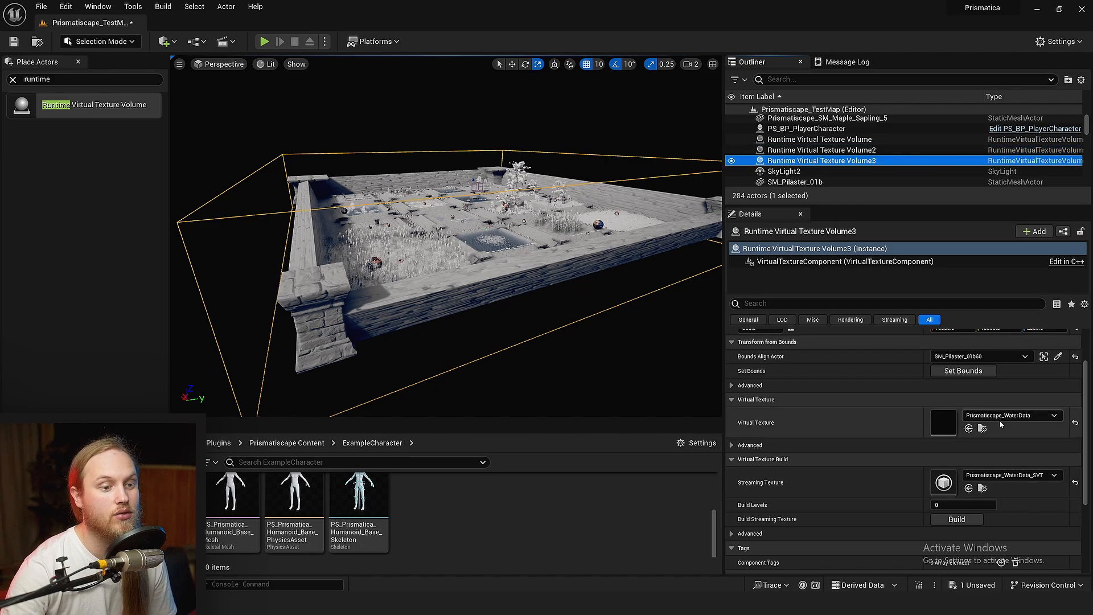
mouse_move(1011, 415)
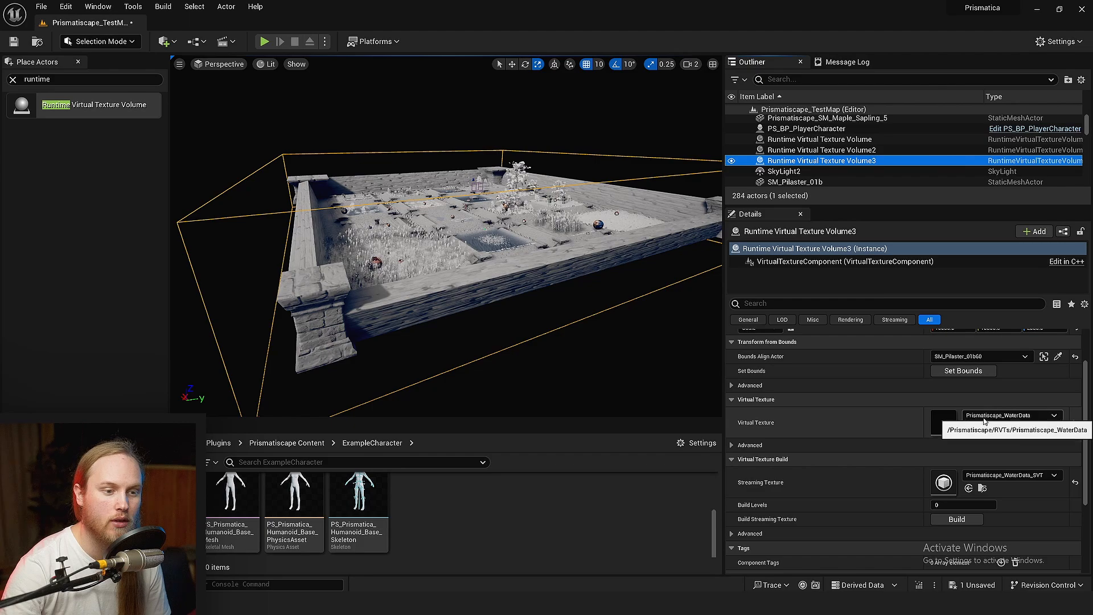
left_click(218, 442)
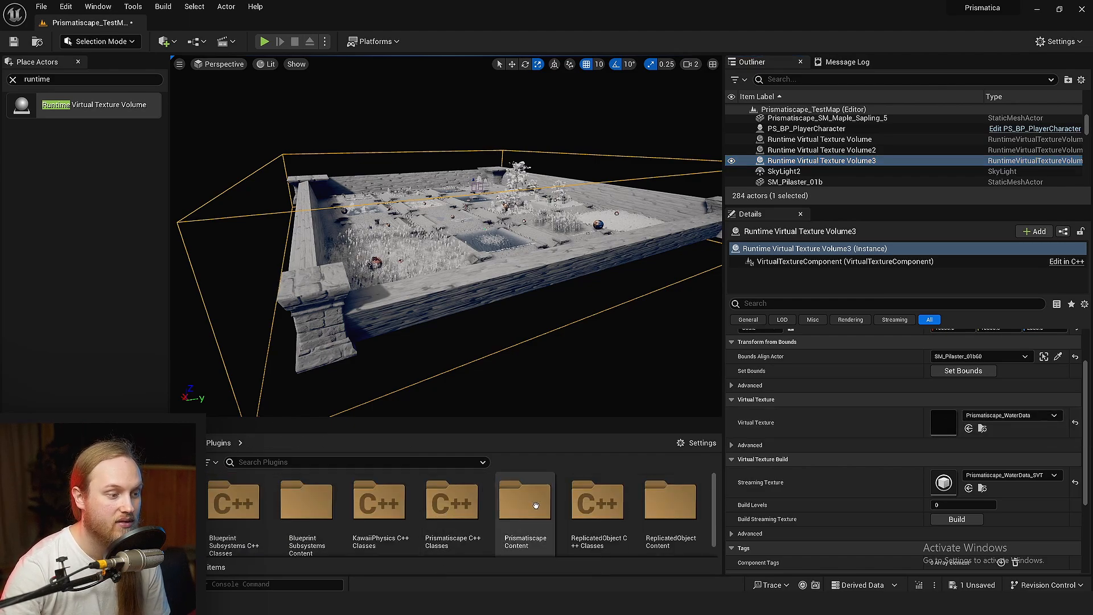
double_click(524, 499)
type("runtime")
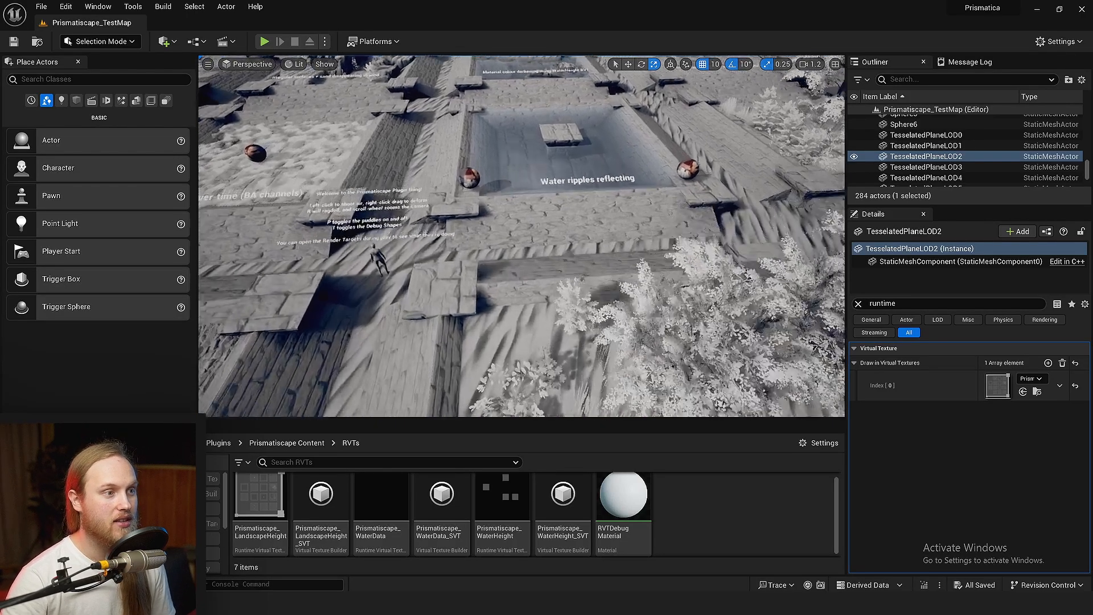
left_click(265, 41)
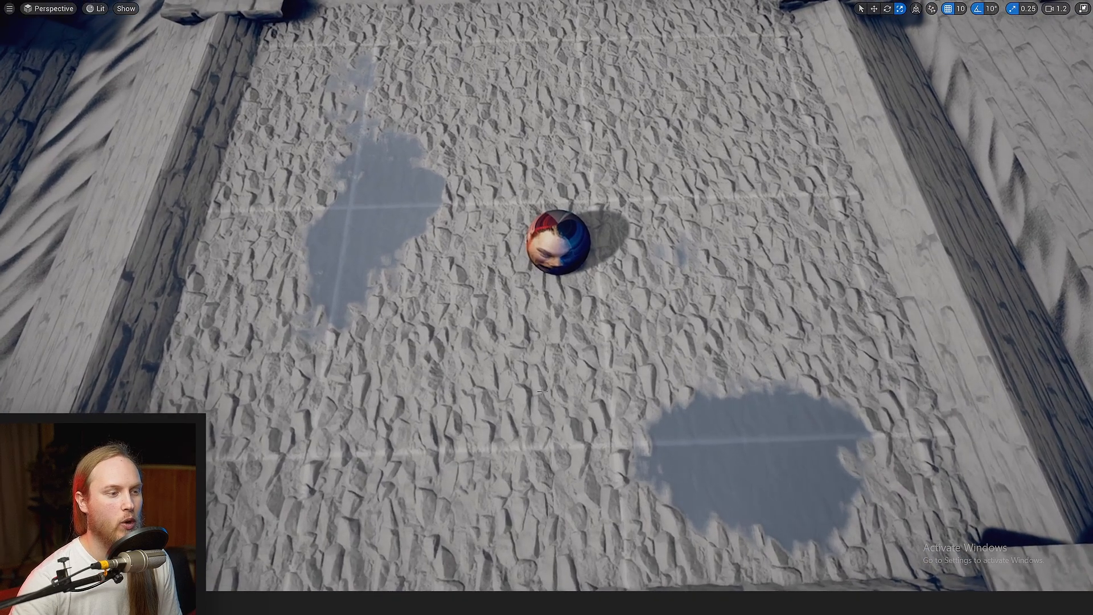
left_click_drag(547, 307, 547, 237)
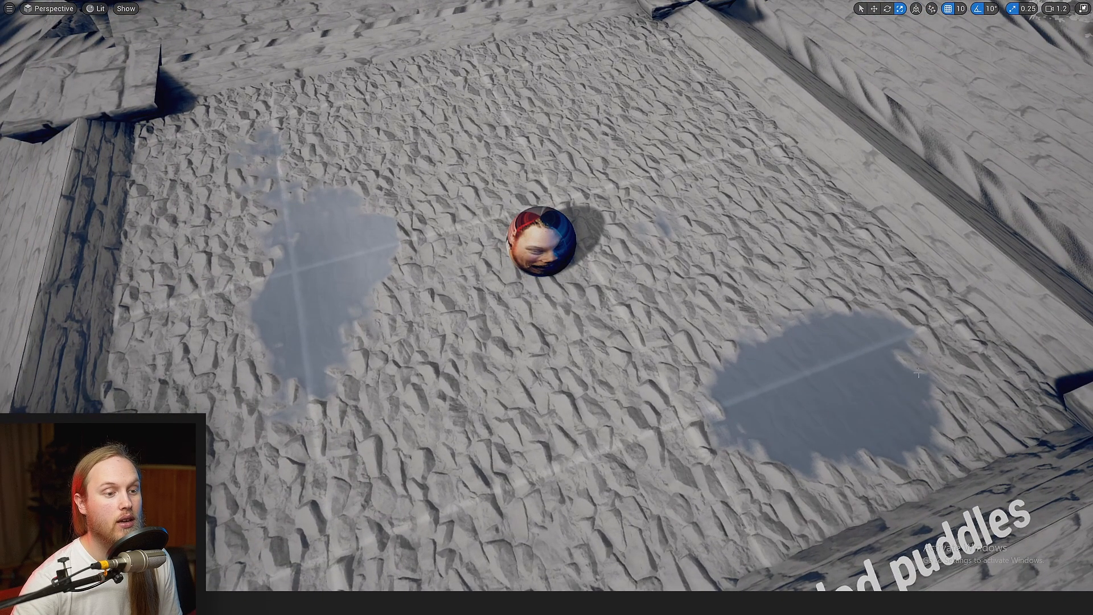
mouse_move(396, 424)
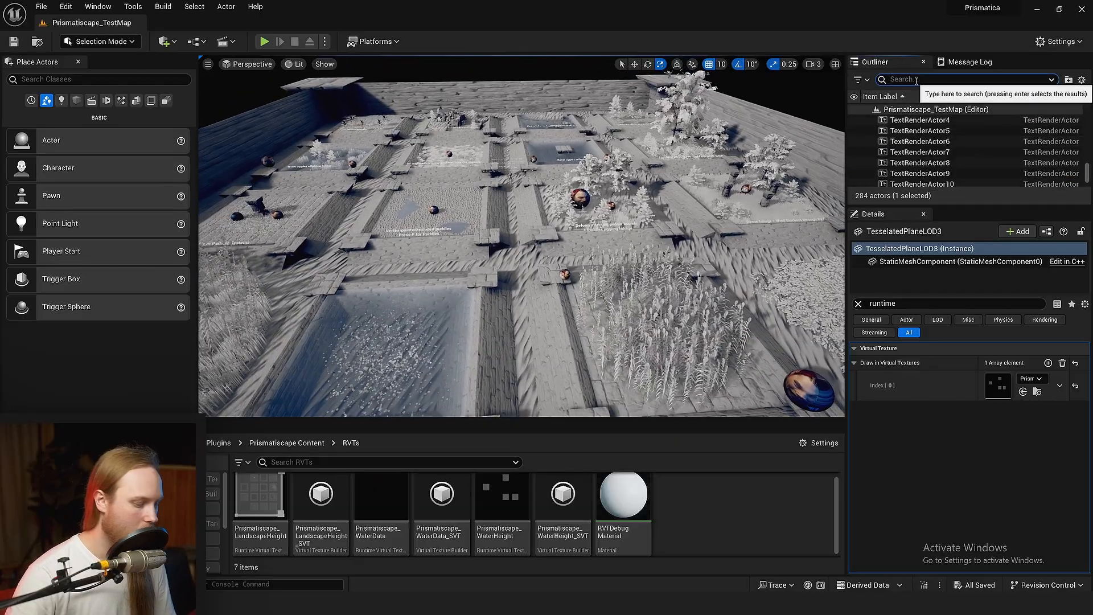
Search the Outliner for 'runtime' and select YourProjectsPrismatiscapeManager.
type("runtime")
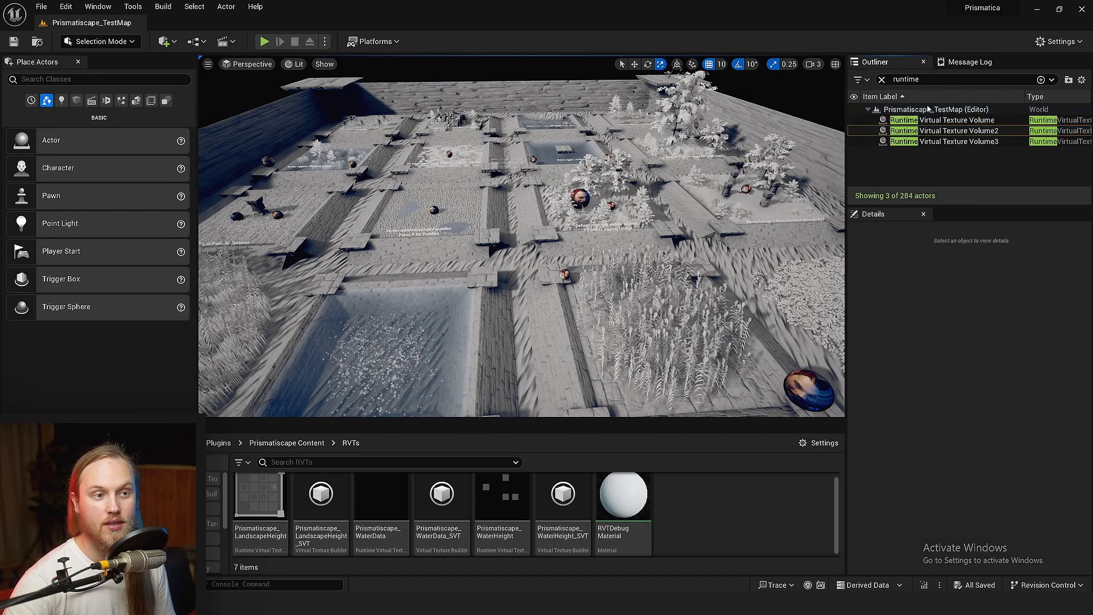
left_click(947, 141)
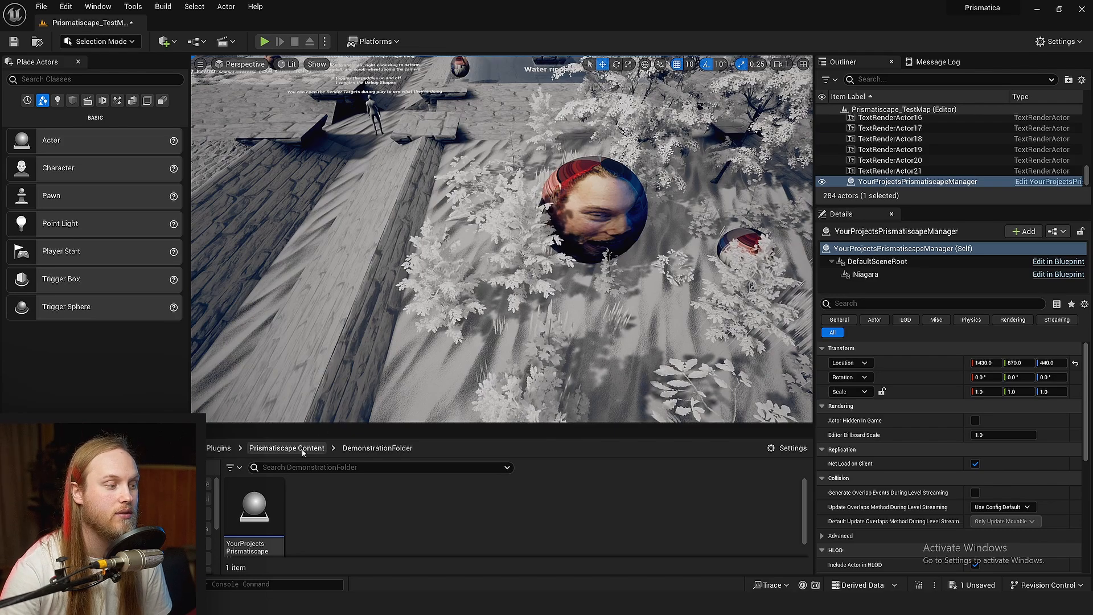
Browse to Prismatiscape Content > Components and open the interaction bubble component Blueprint.
left_click(286, 447)
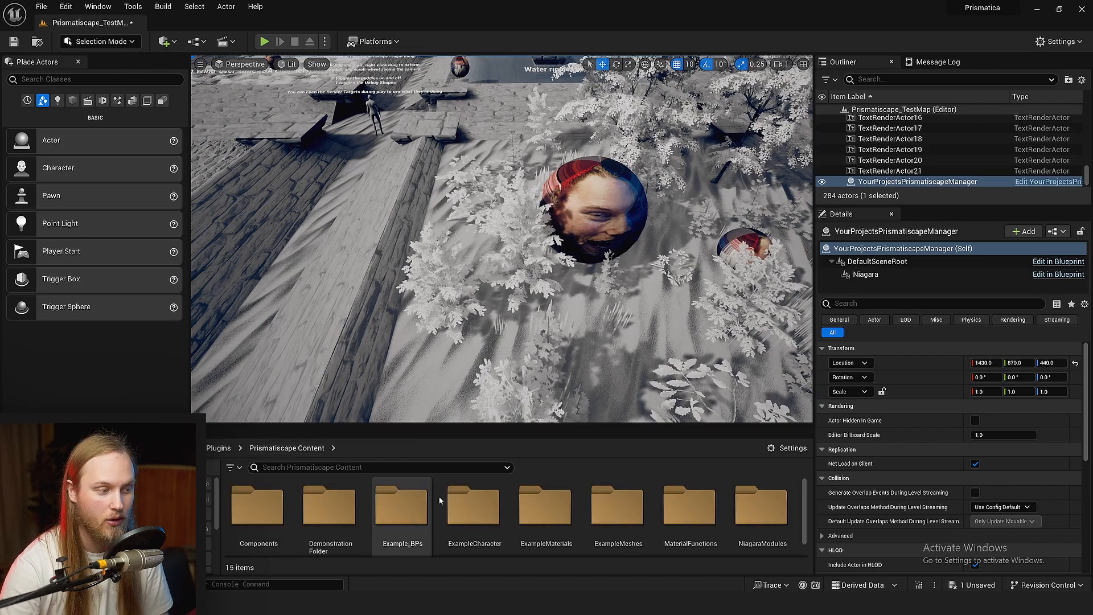
mouse_move(257, 504)
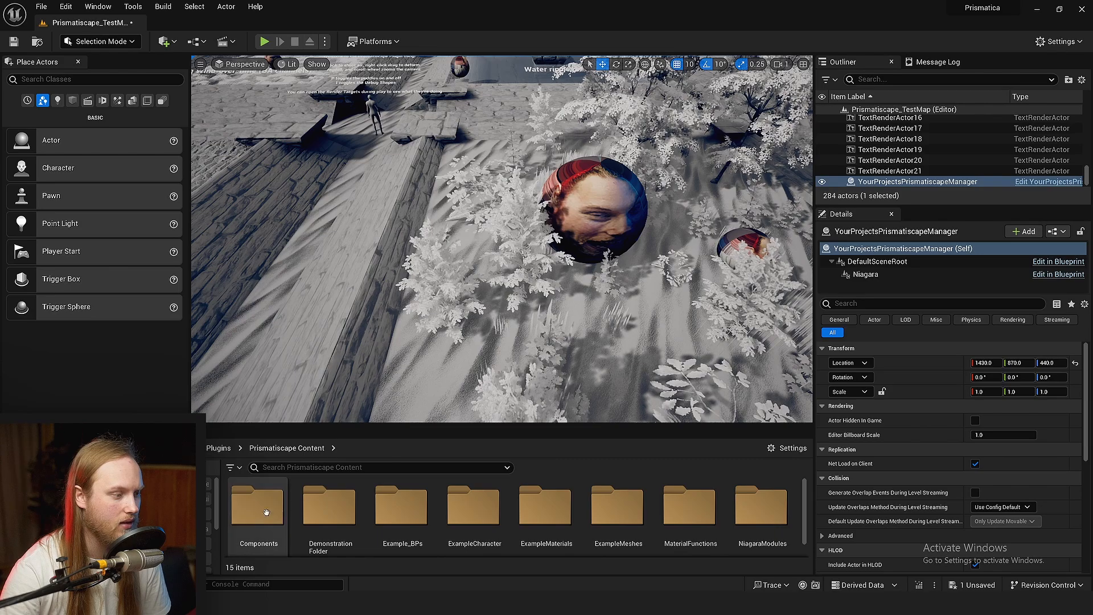
double_click(258, 496)
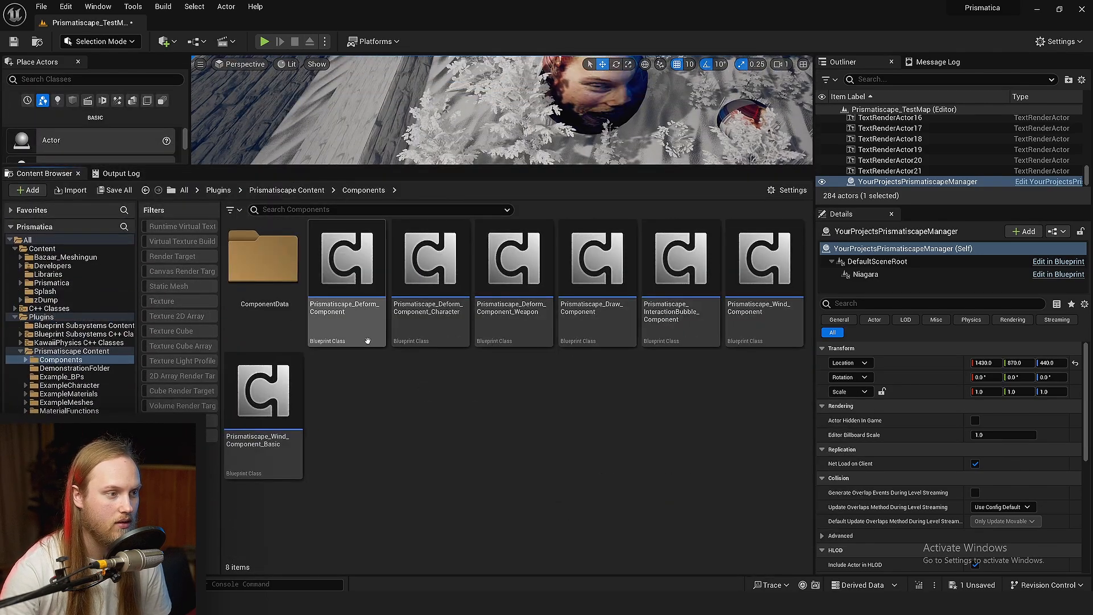
mouse_move(462, 485)
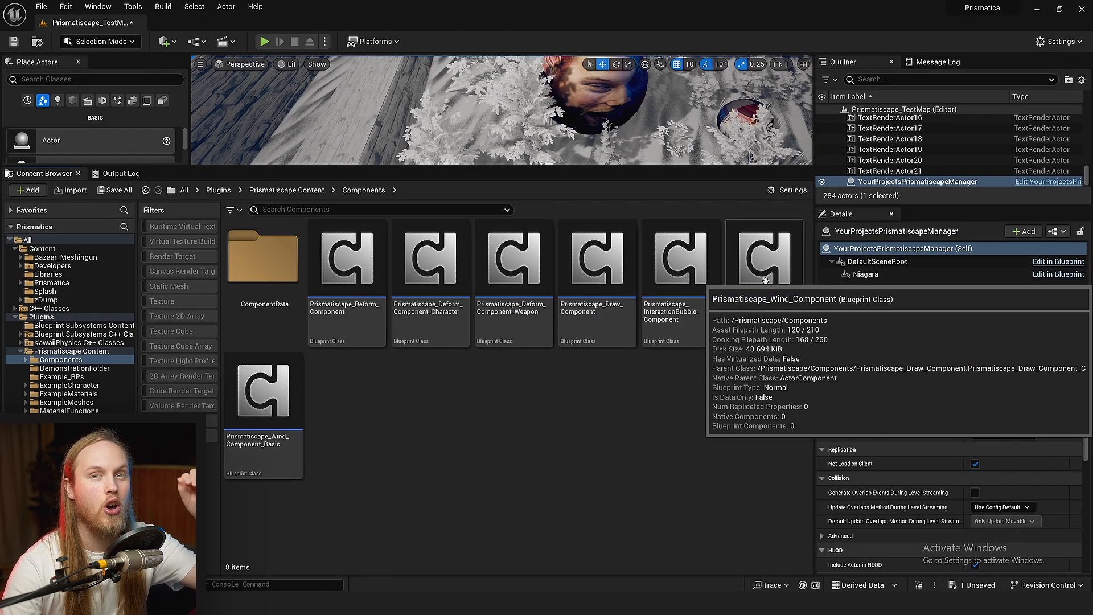
left_click(764, 255)
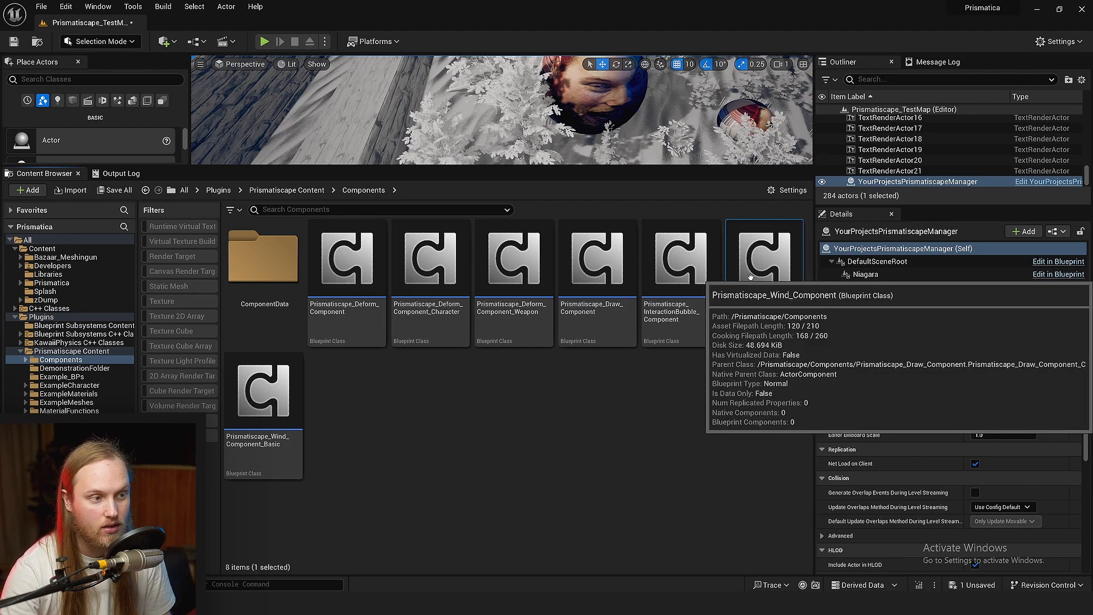
left_click(346, 258)
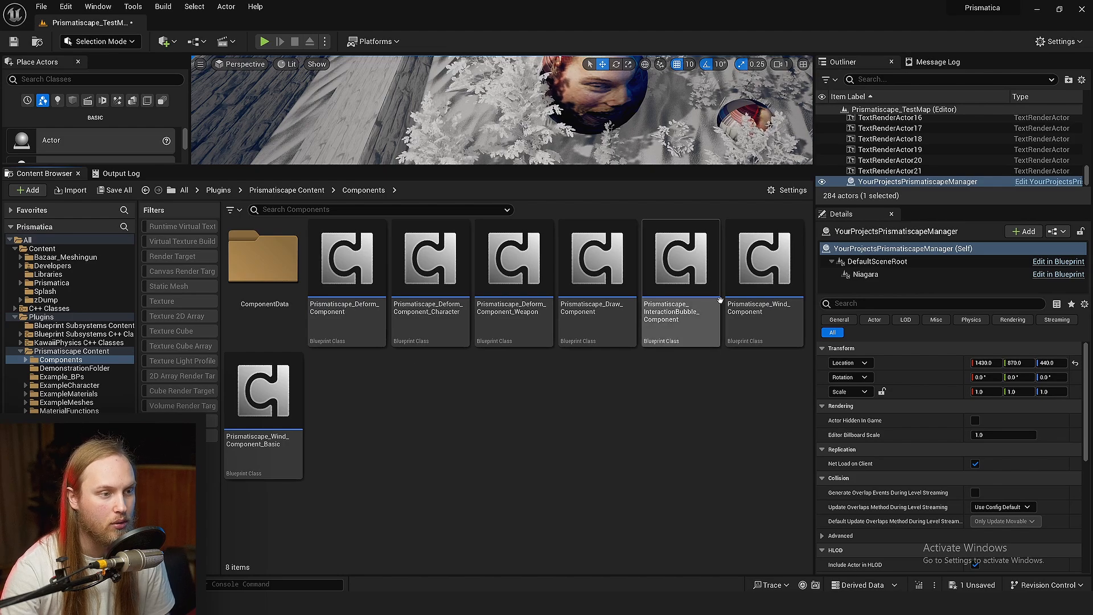
mouse_move(538, 459)
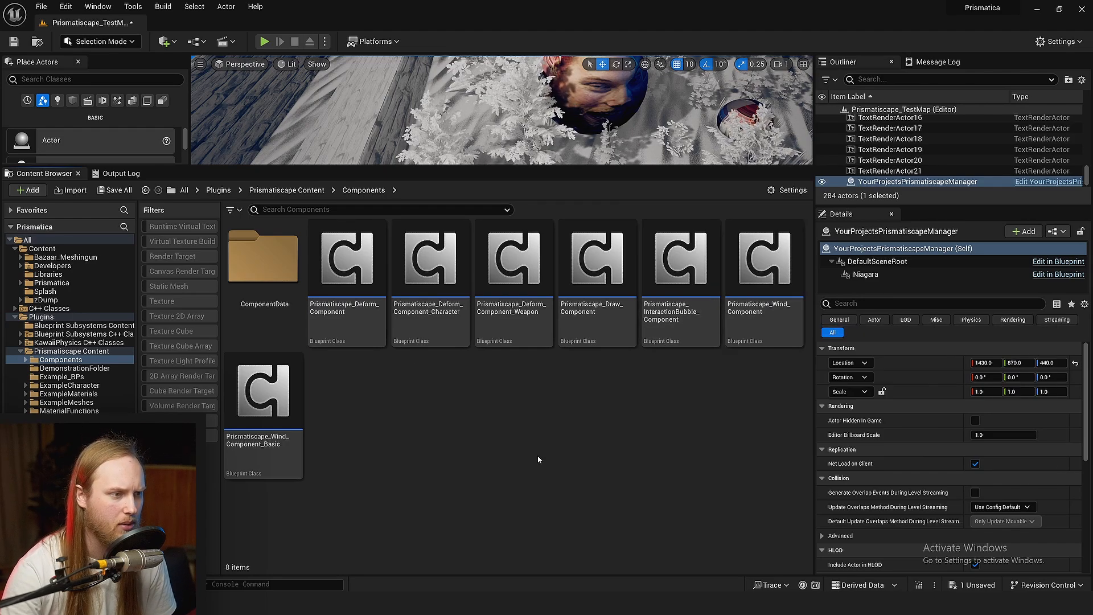
mouse_move(680, 258)
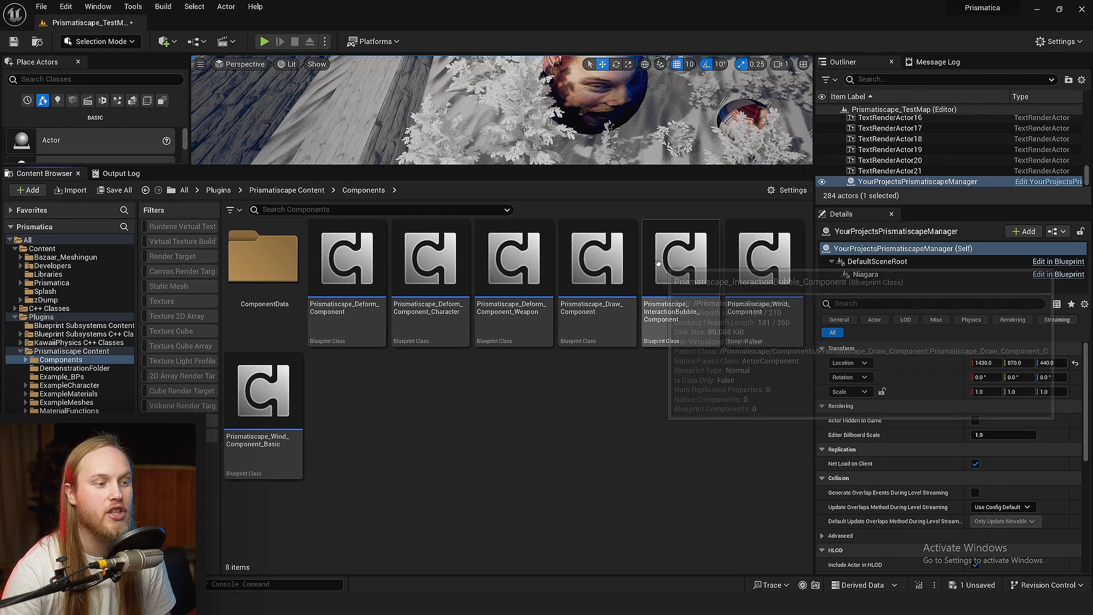
mouse_move(804, 291)
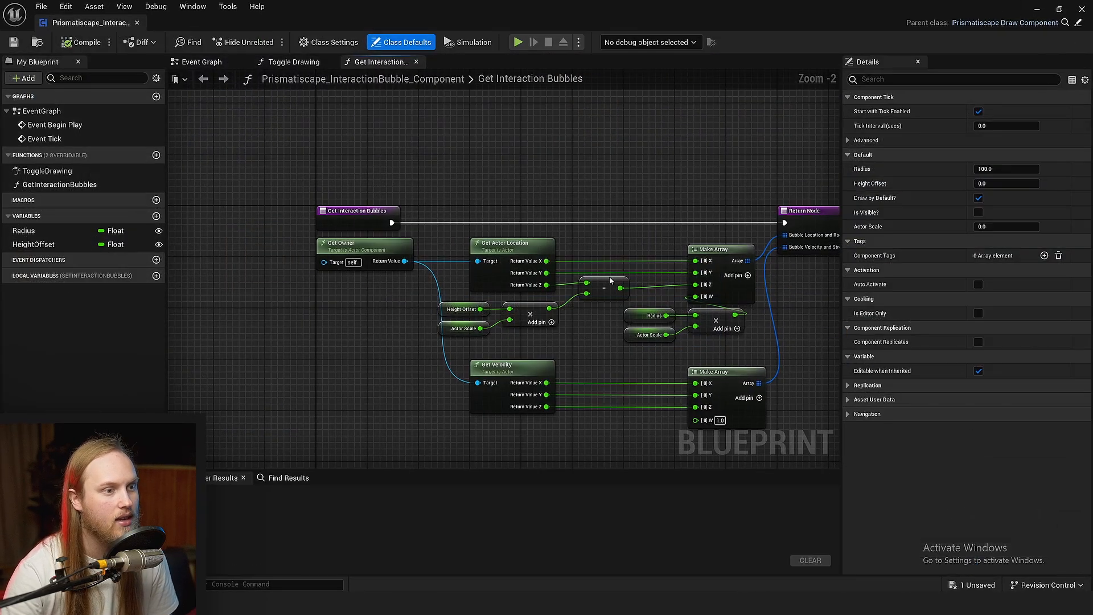
Close the interaction bubble Blueprint tab and return to DemonstrationFolder.
left_click(614, 194)
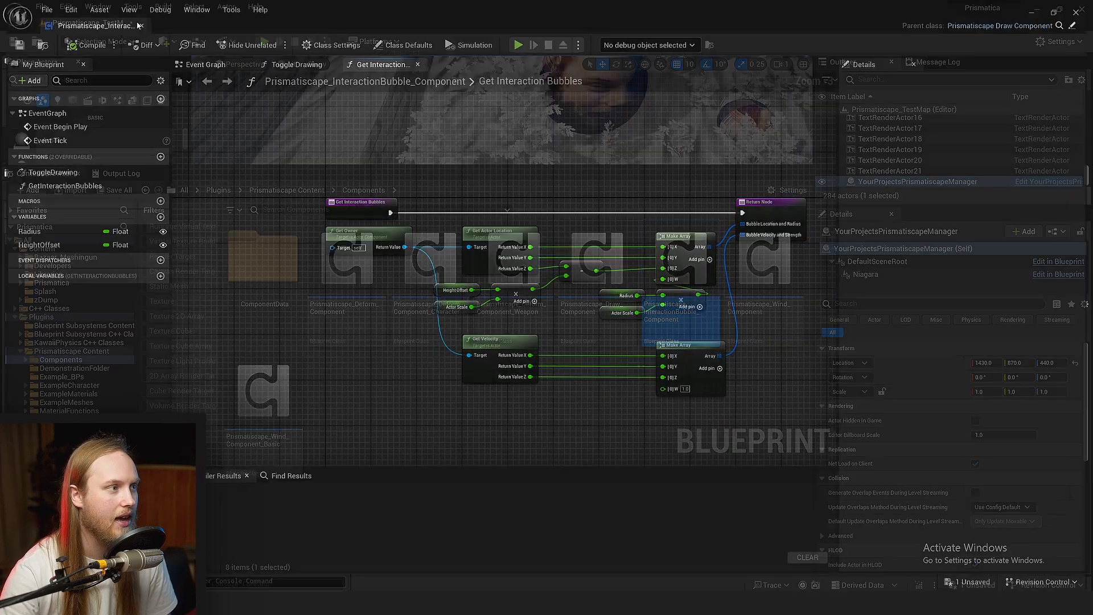
left_click(382, 61)
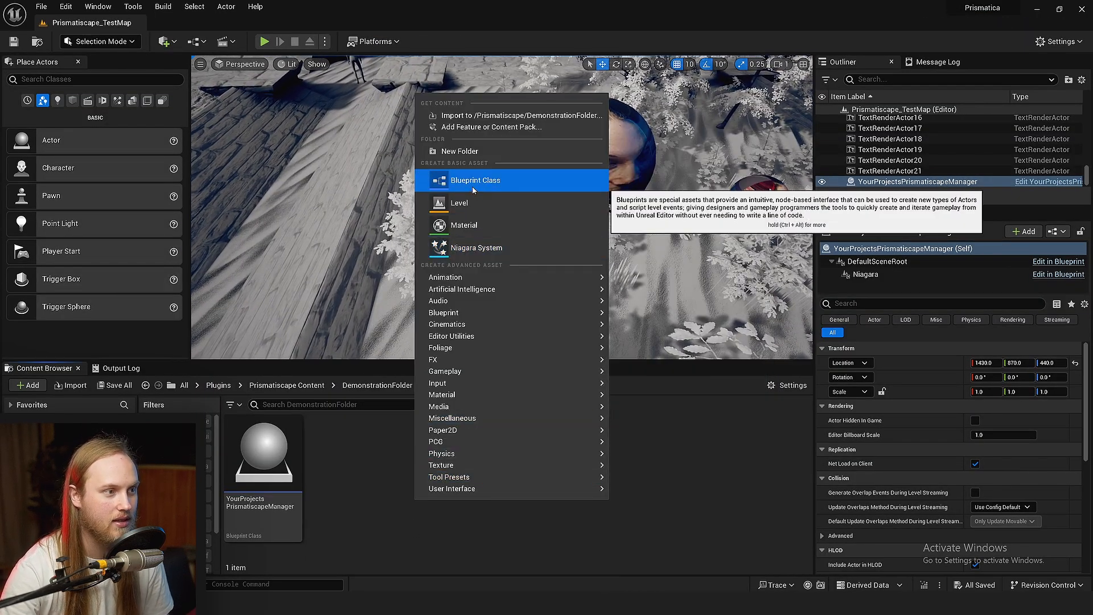
Create YourCharacterDeformer, a Blueprint Class based on Prismatiscape_Deform_Component_Character.
left_click(475, 180)
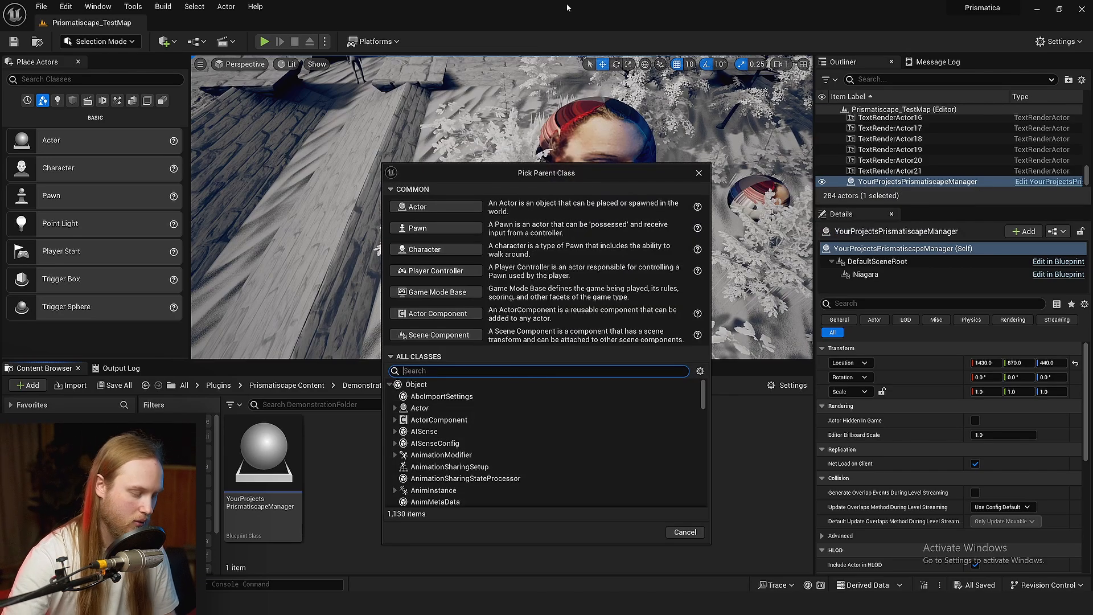
type("deform charac")
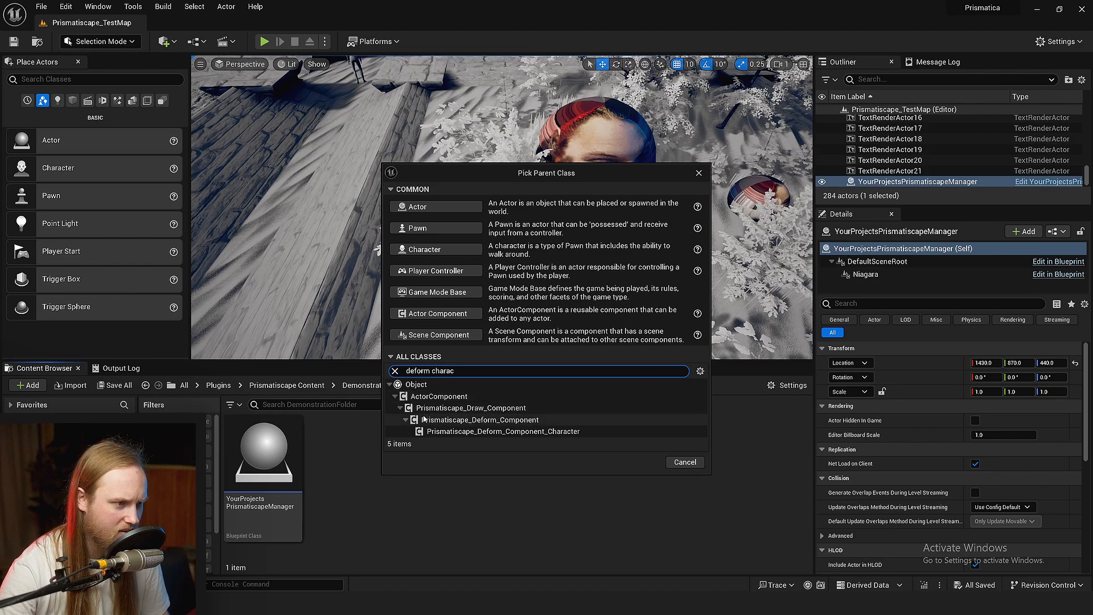
left_click(503, 431)
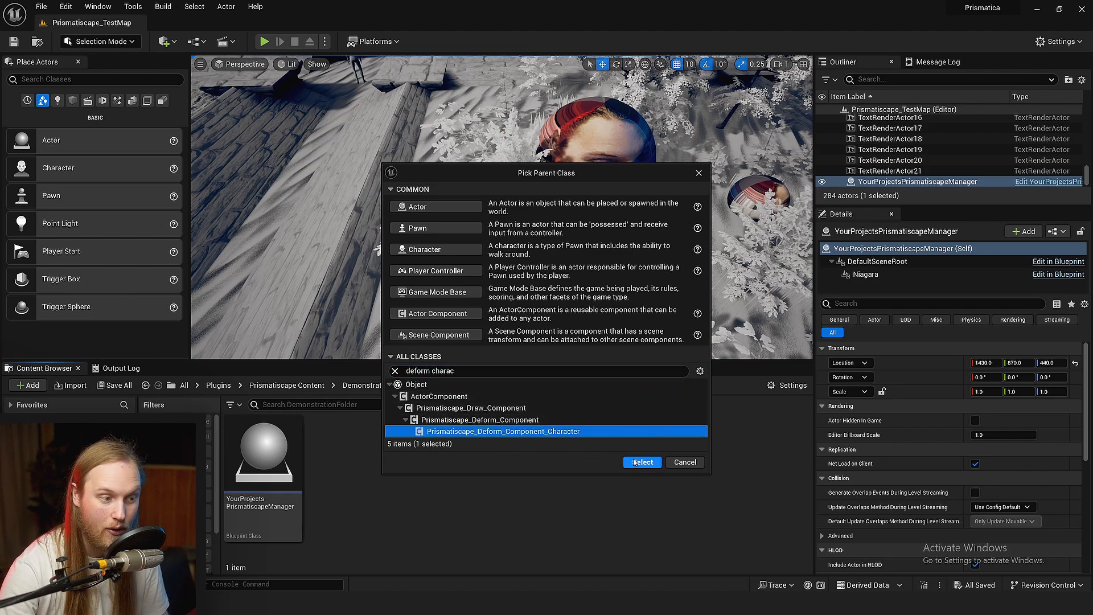
left_click(640, 462)
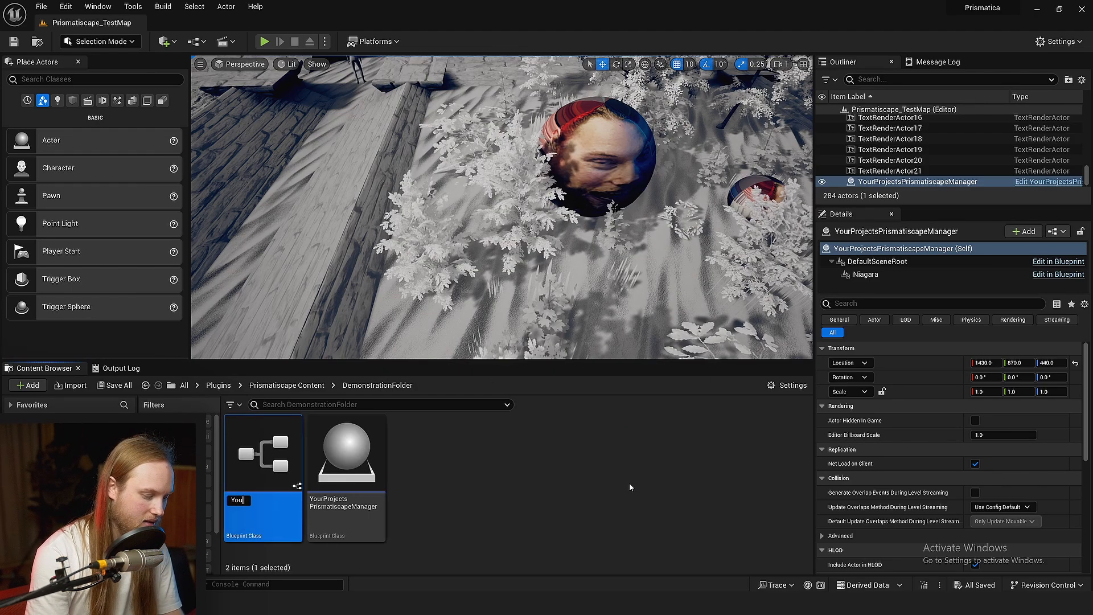
type("YourCharacterDe")
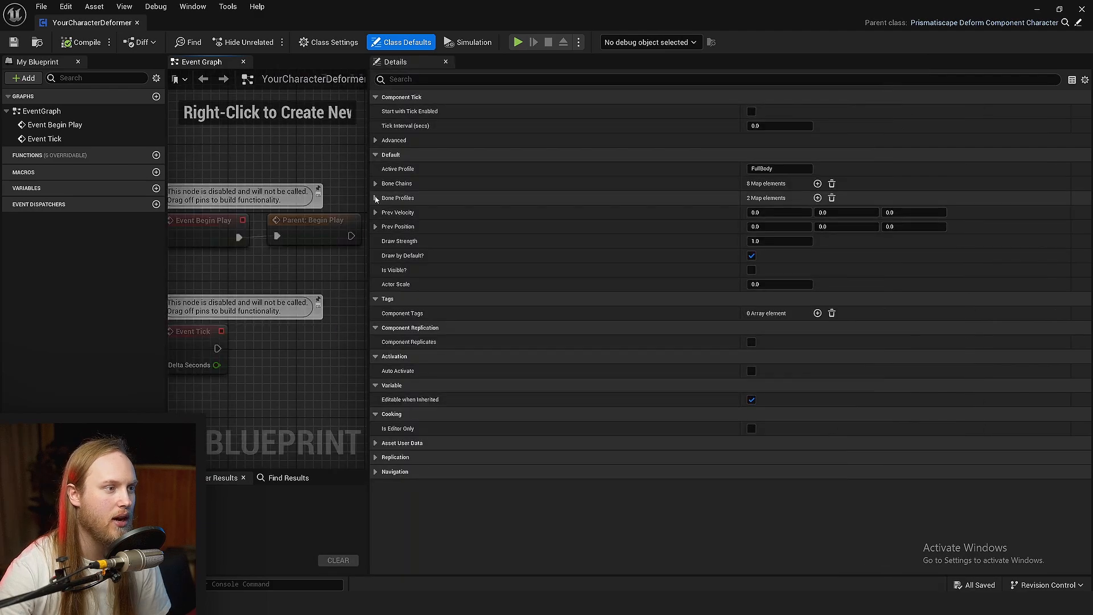
left_click(376, 183)
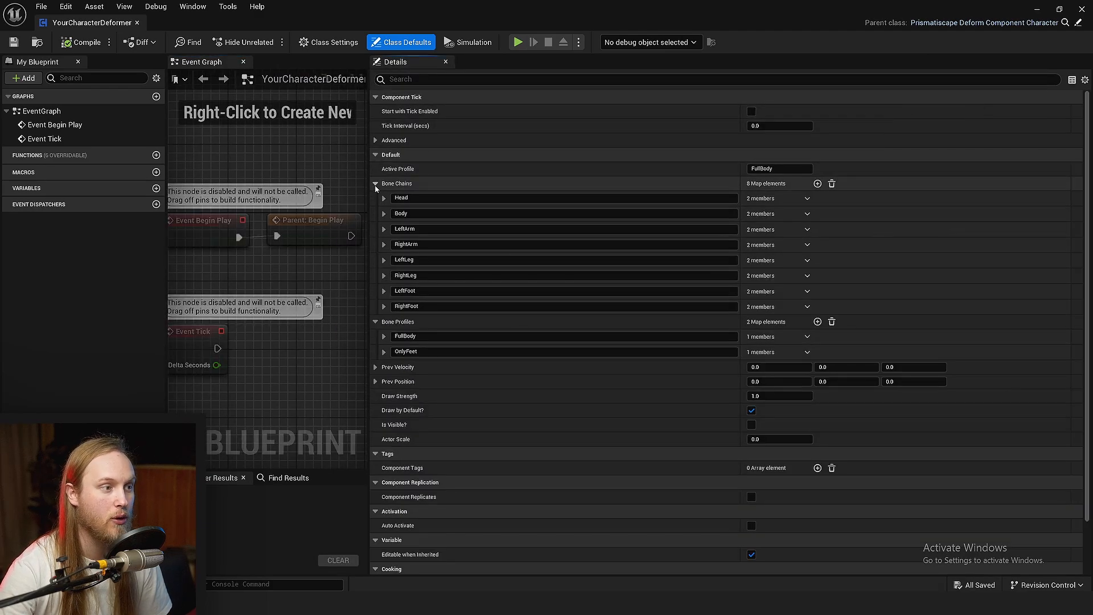
mouse_move(401, 202)
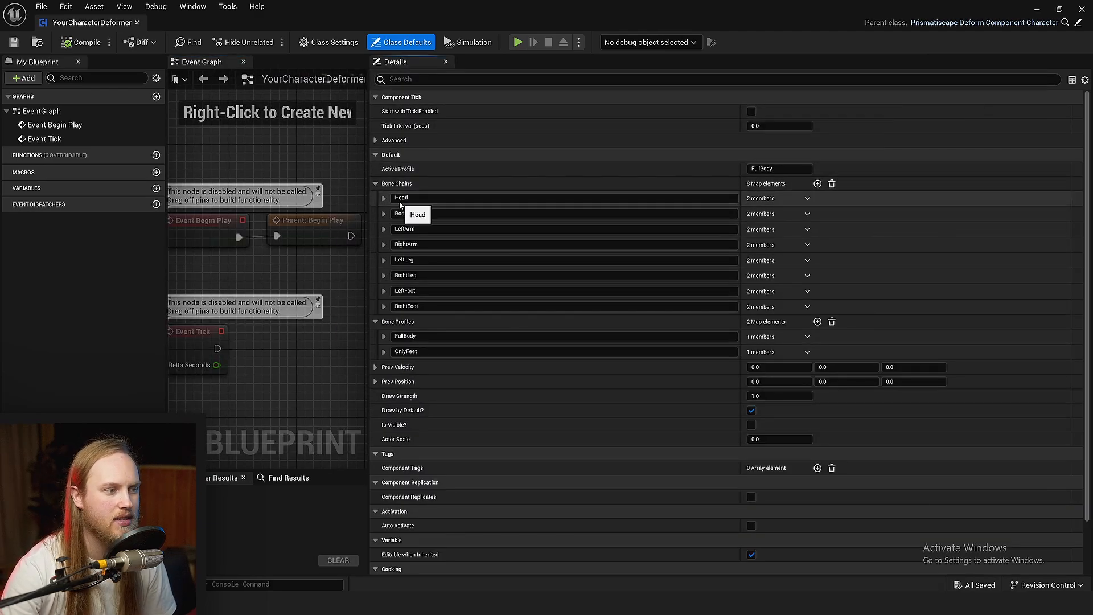
mouse_move(415, 209)
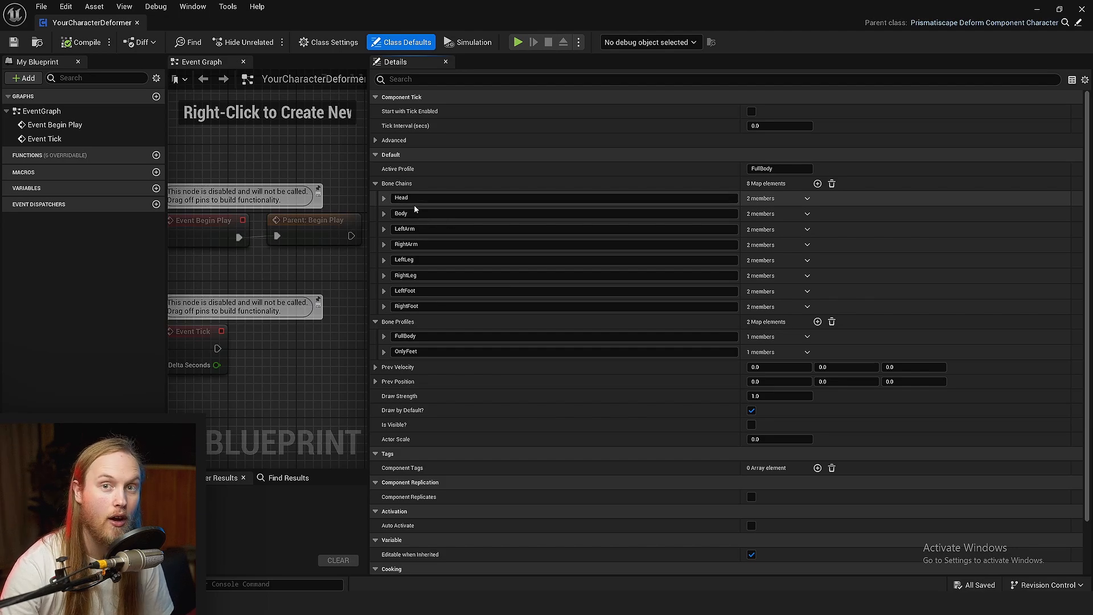
left_click(383, 198)
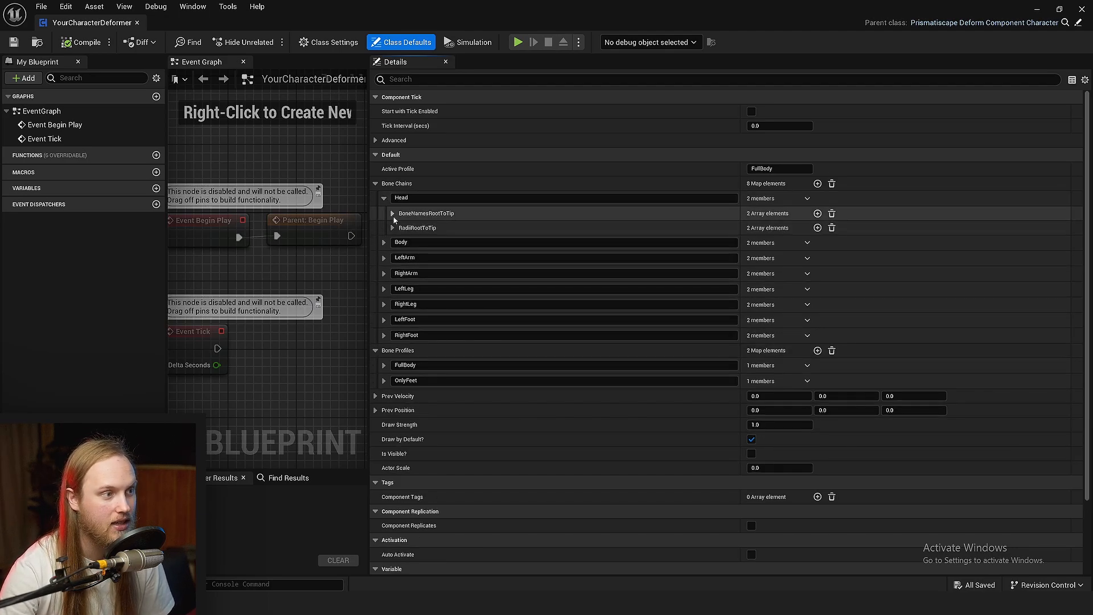
left_click(391, 213)
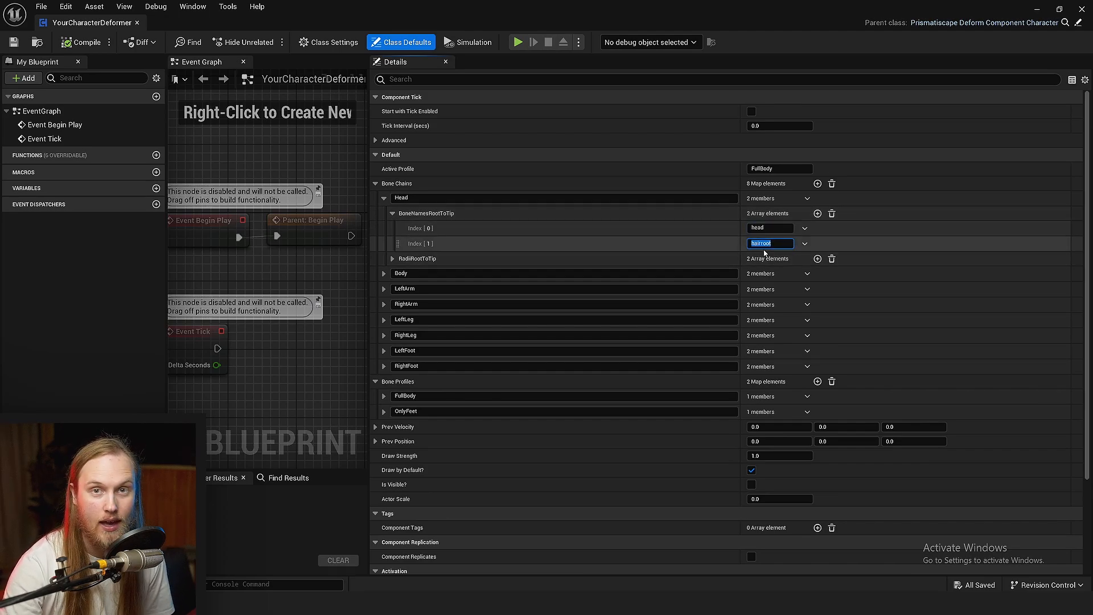
mouse_move(769, 248)
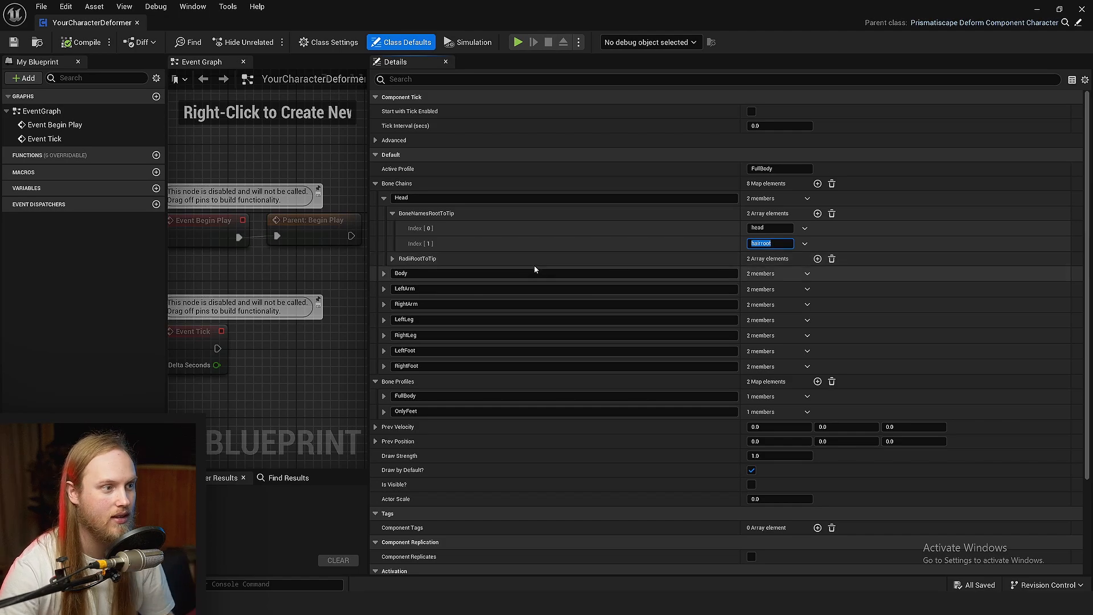
left_click(391, 258)
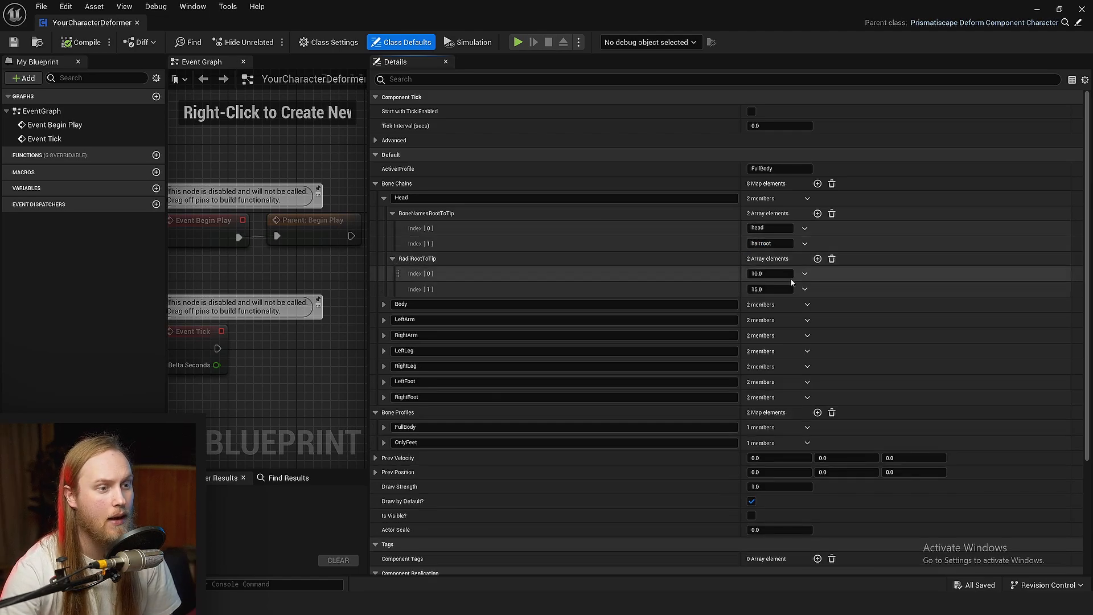
double_click(770, 289)
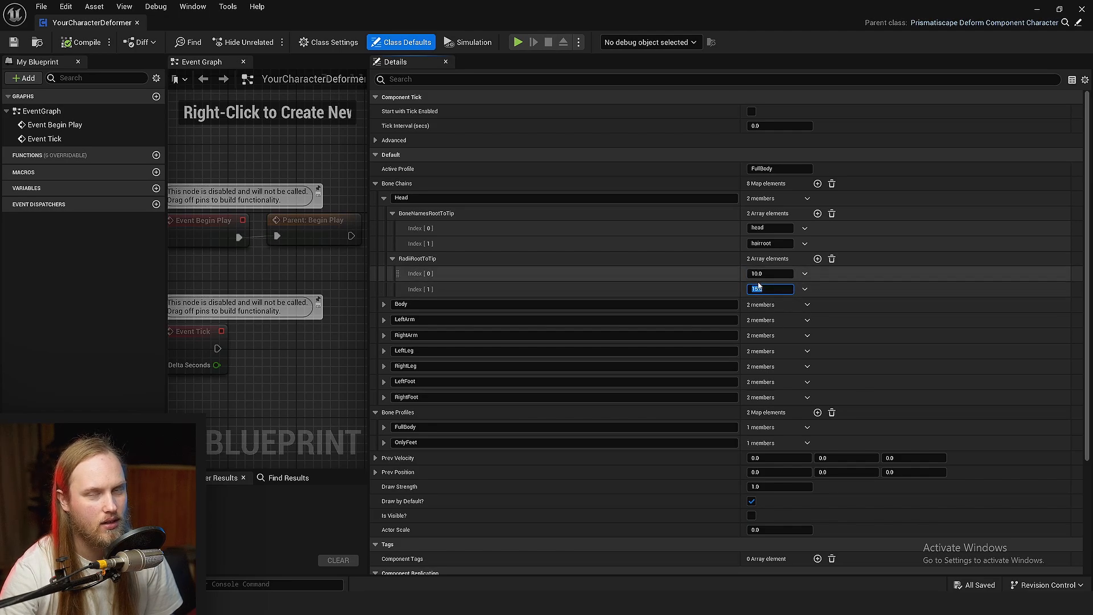
left_click(383, 198)
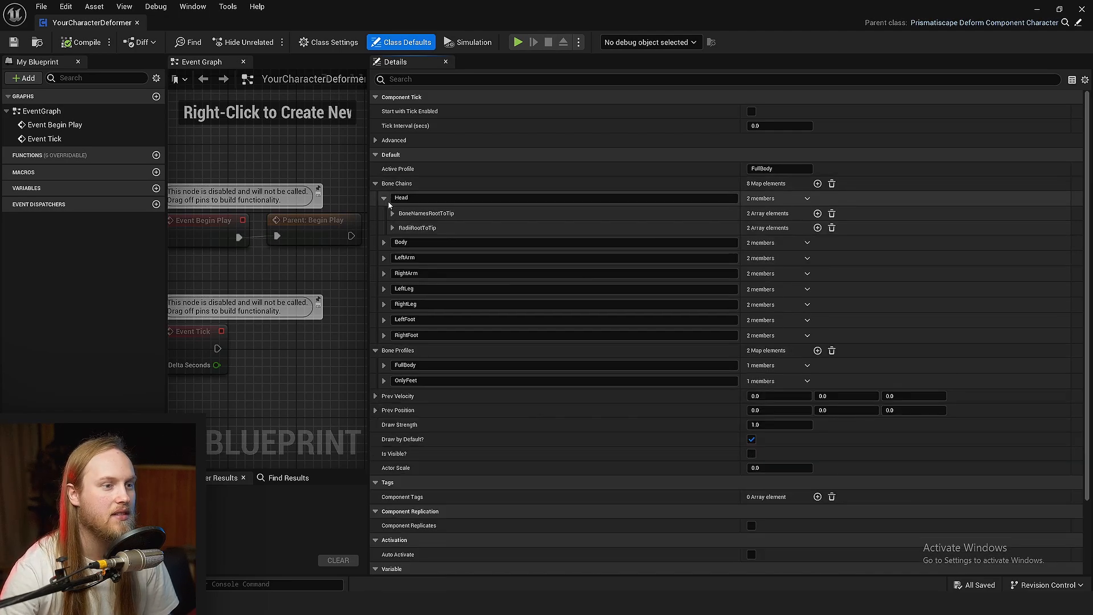
left_click(383, 198)
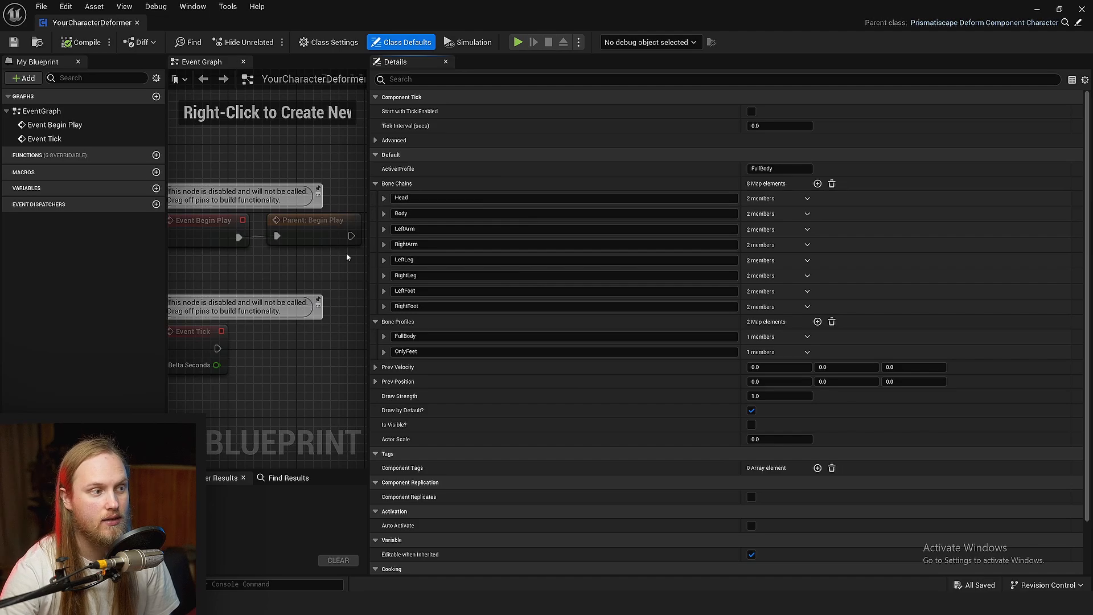
left_click(384, 229)
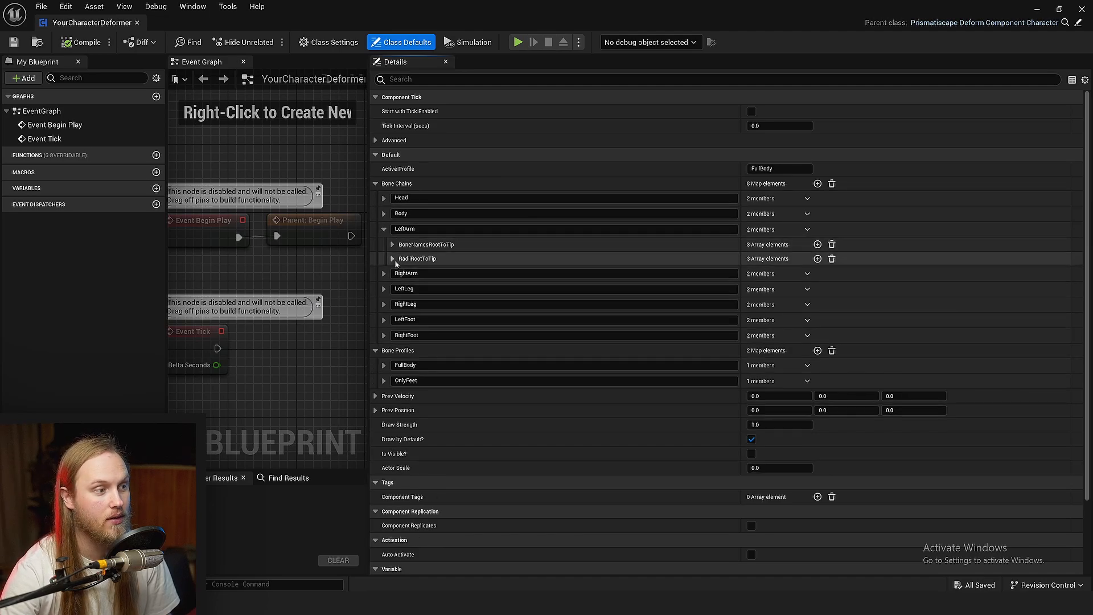
left_click(392, 244)
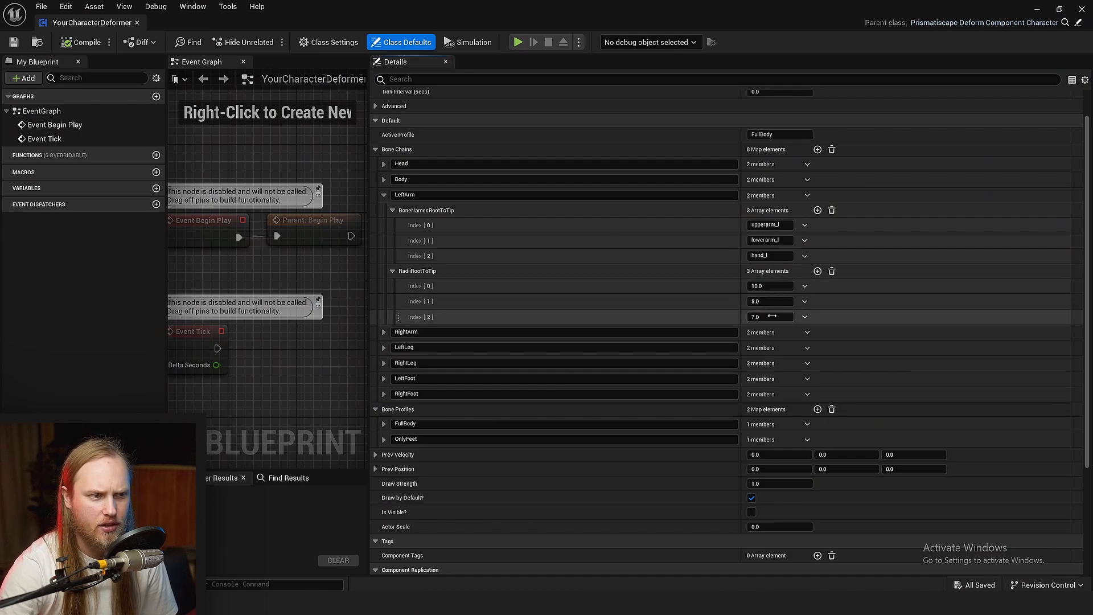
mouse_move(788, 336)
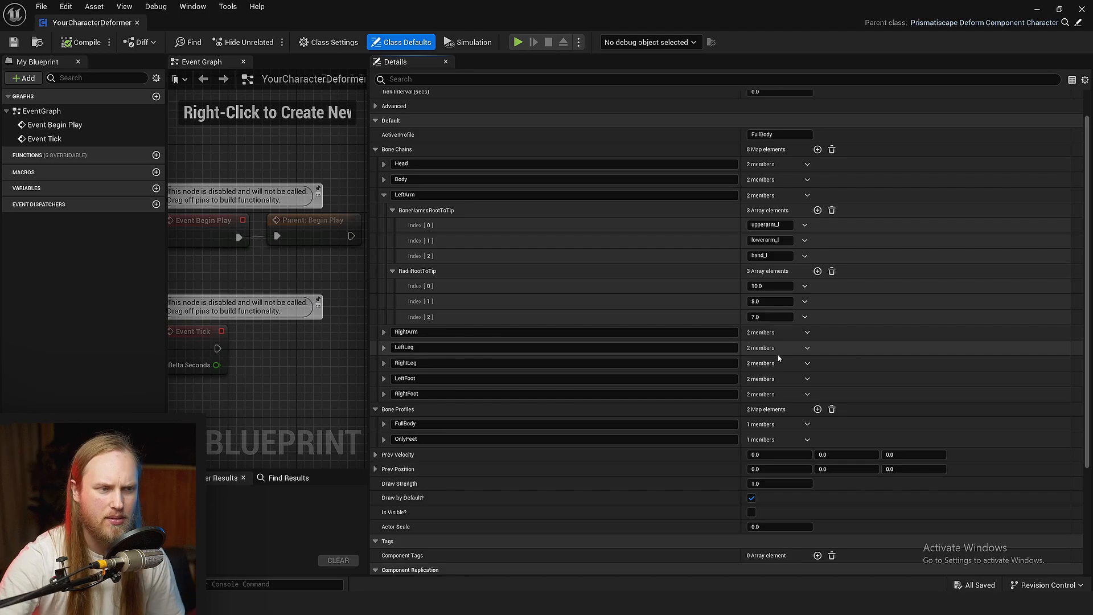
left_click(383, 194)
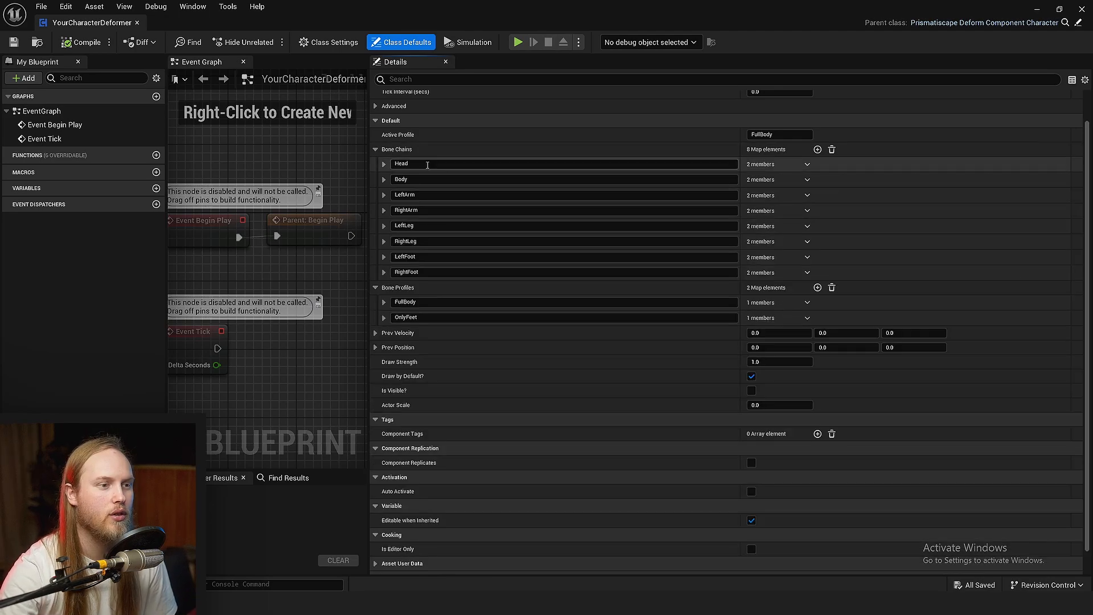
mouse_move(443, 272)
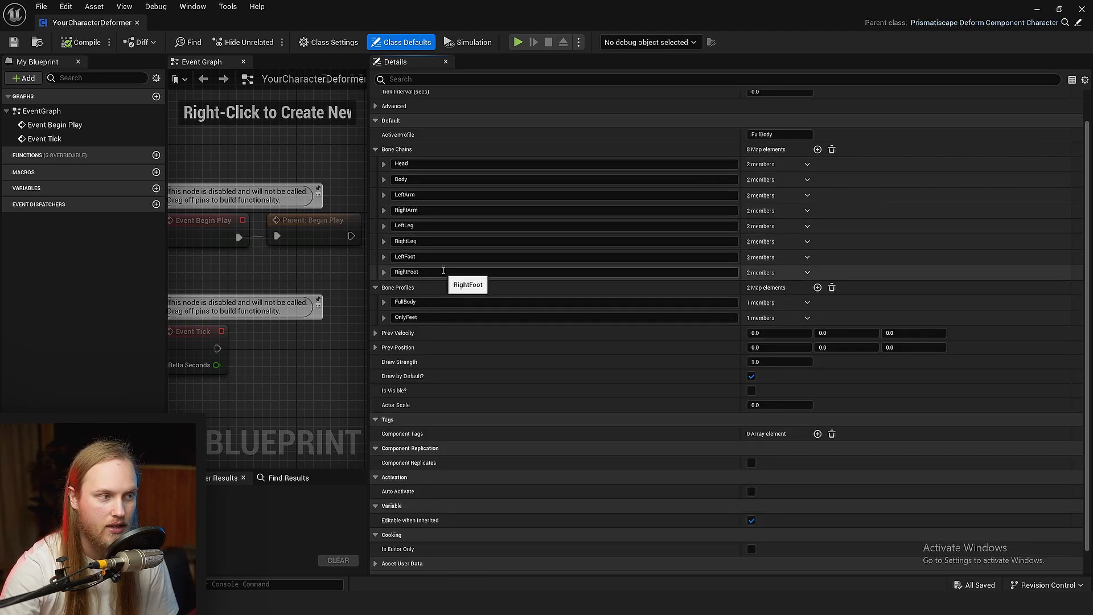
mouse_move(425, 271)
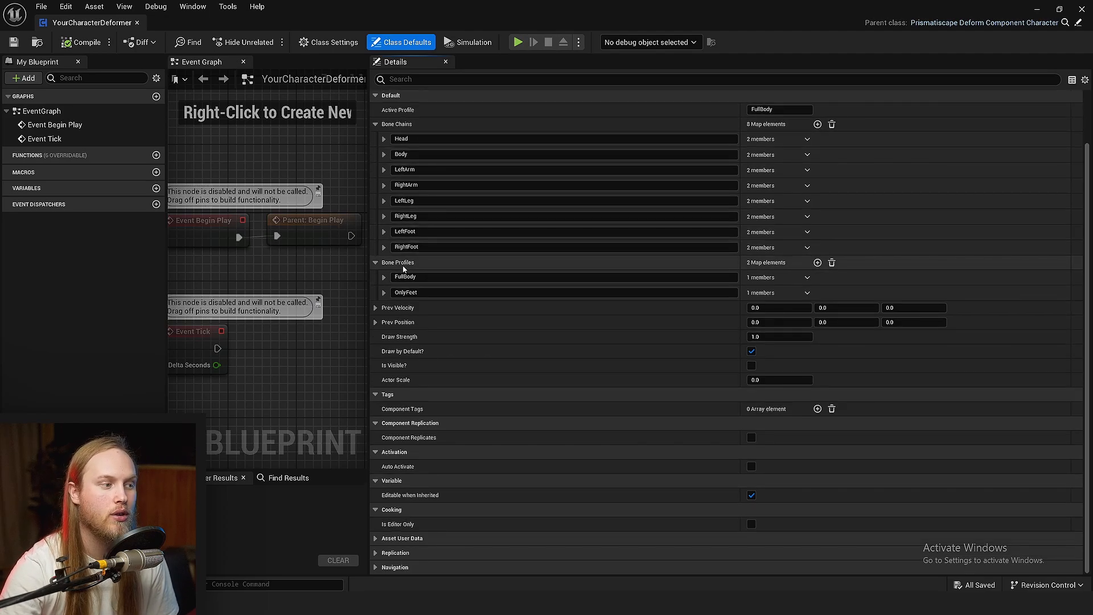
Expand the bone profiles and add a BoneChainNames element under OnlyFeet.
left_click(384, 276)
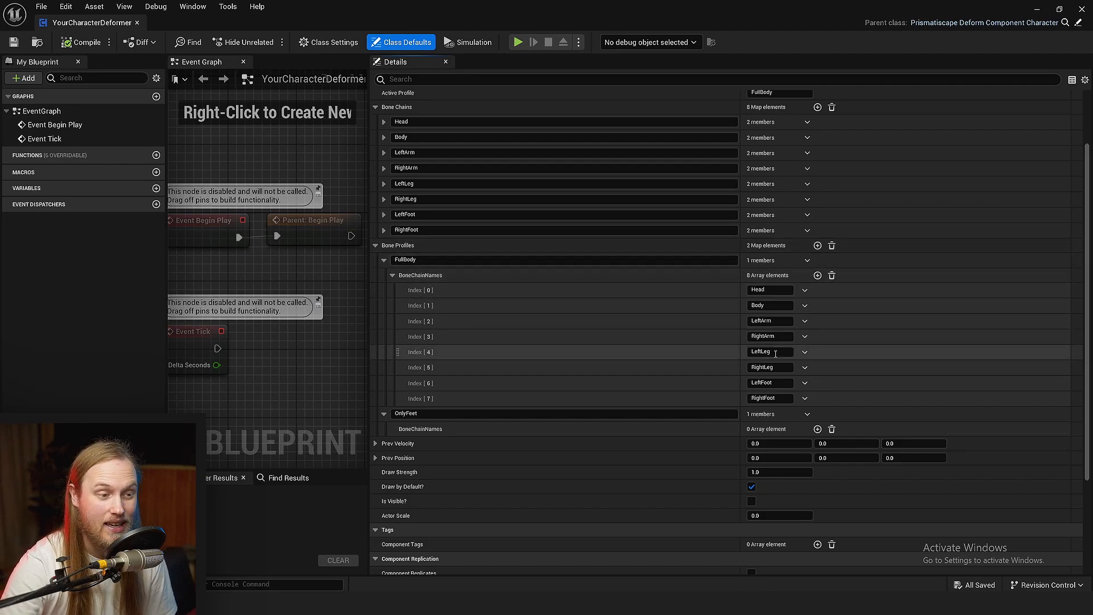
mouse_move(759, 417)
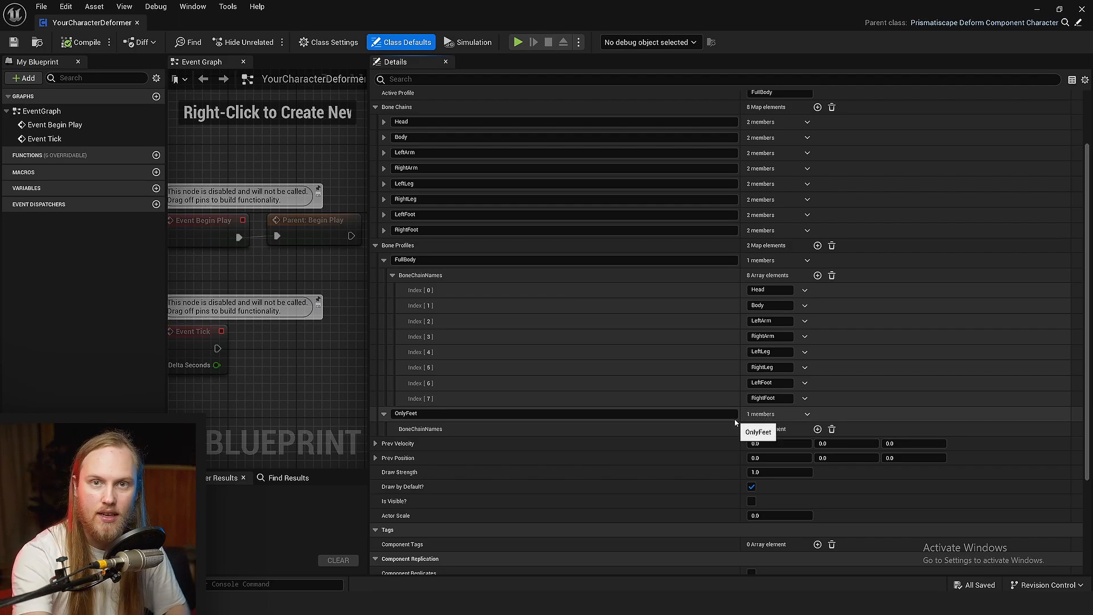
scroll("down", 3)
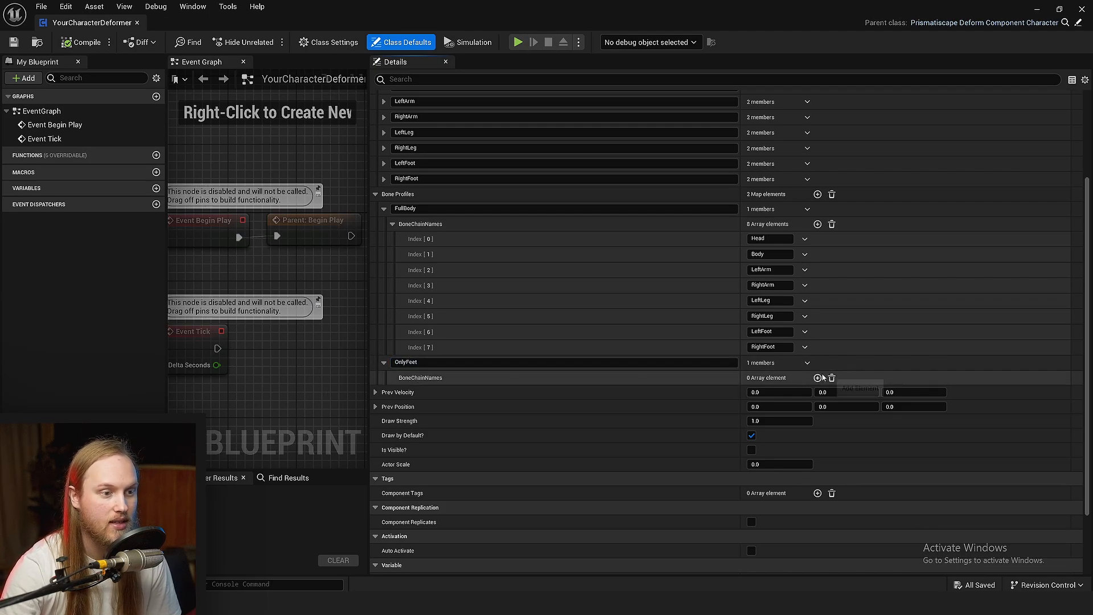
left_click(817, 377)
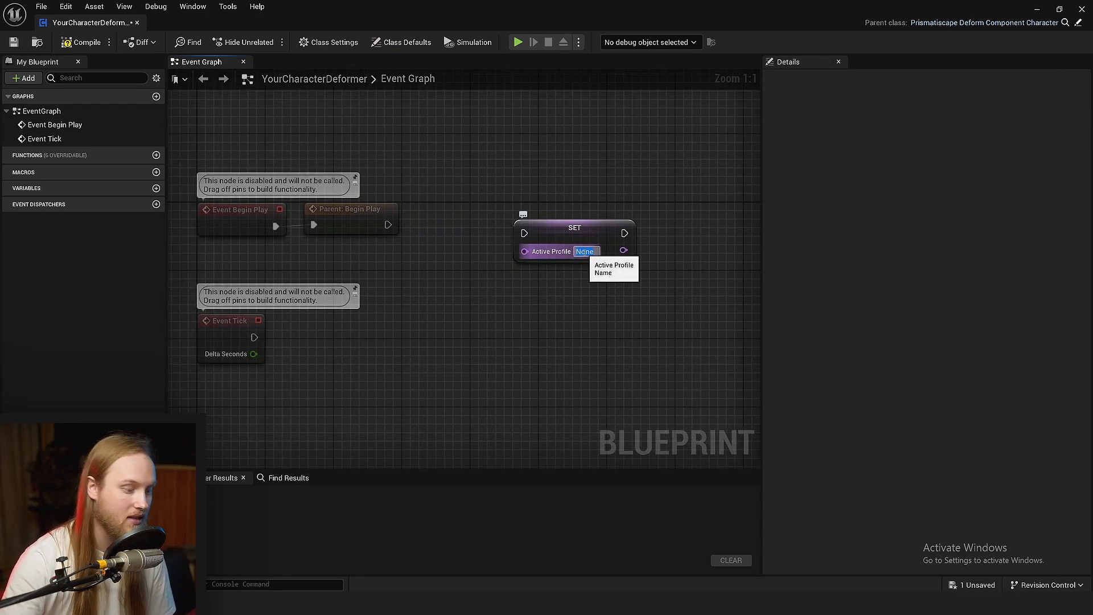
Set the Active Profile name to OnlyFeet, then compile and save YourCharacterDeformer.
type("OnlyFeet")
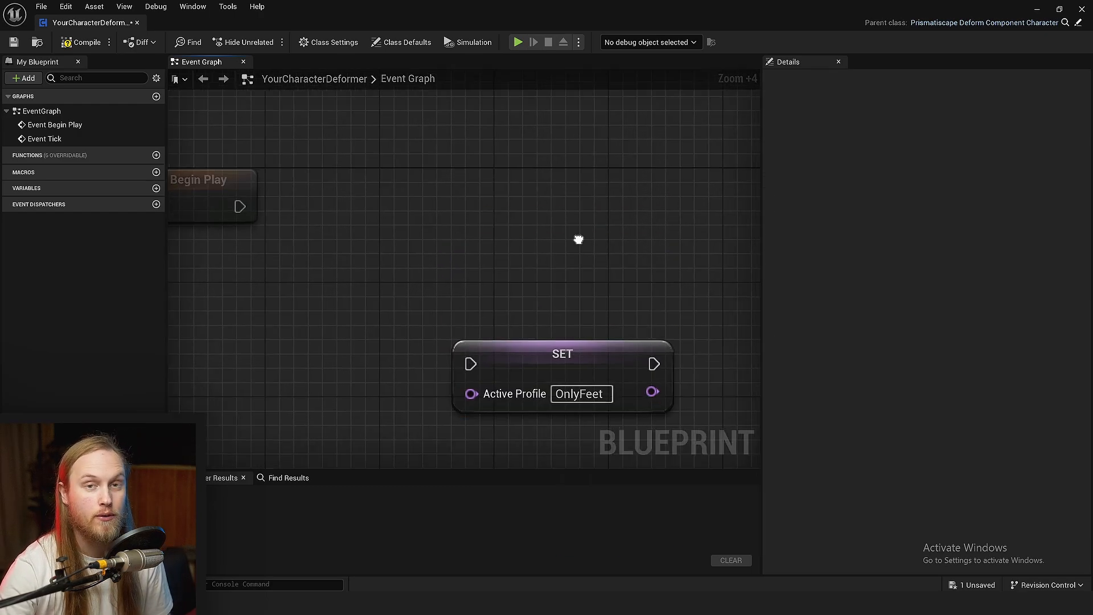
scroll("down", 3)
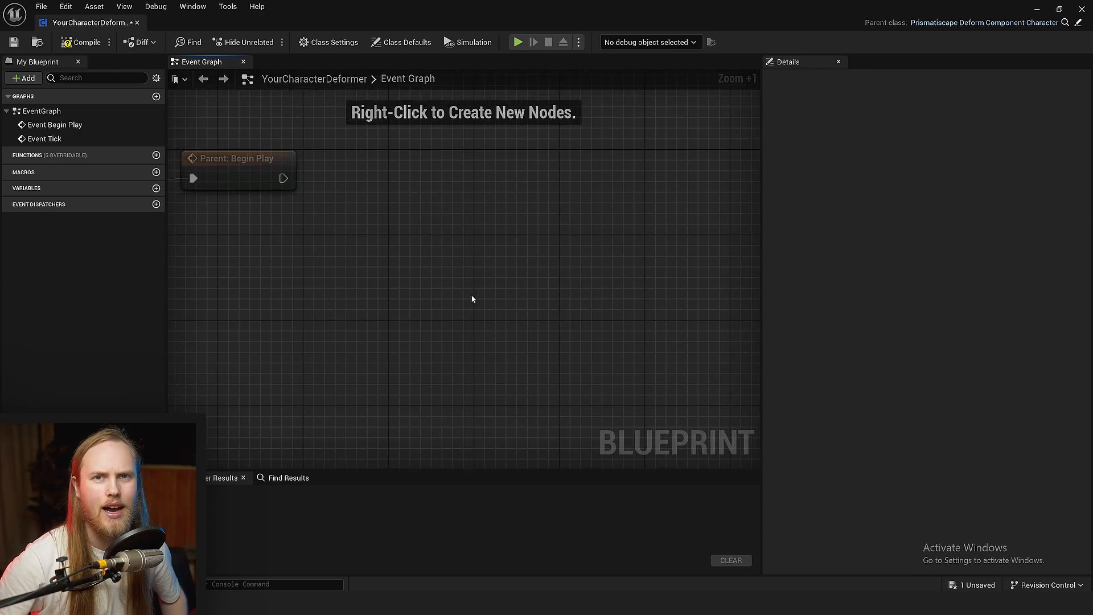
left_click(84, 41)
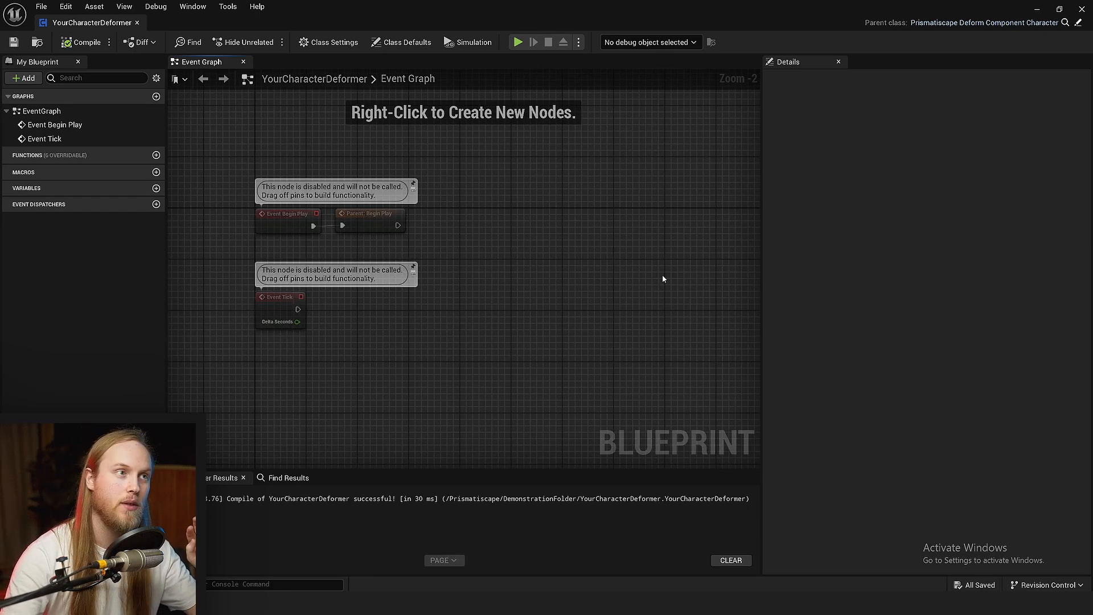
left_click(401, 41)
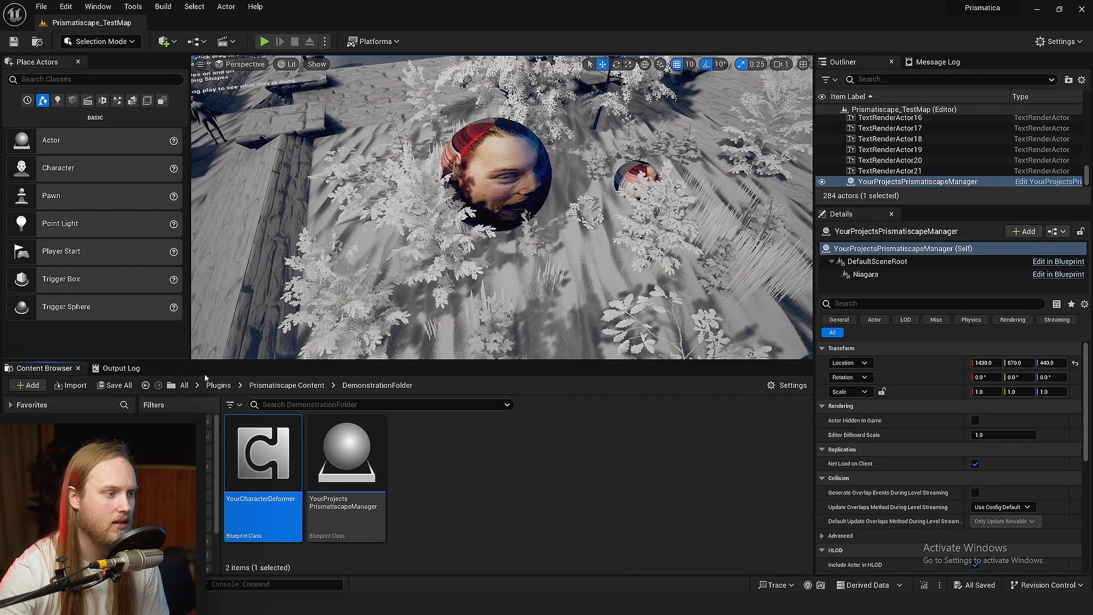
Locate PS_BP_PlayerCharacter in the ExampleCharacter folder using Browse to Asset.
left_click(286, 385)
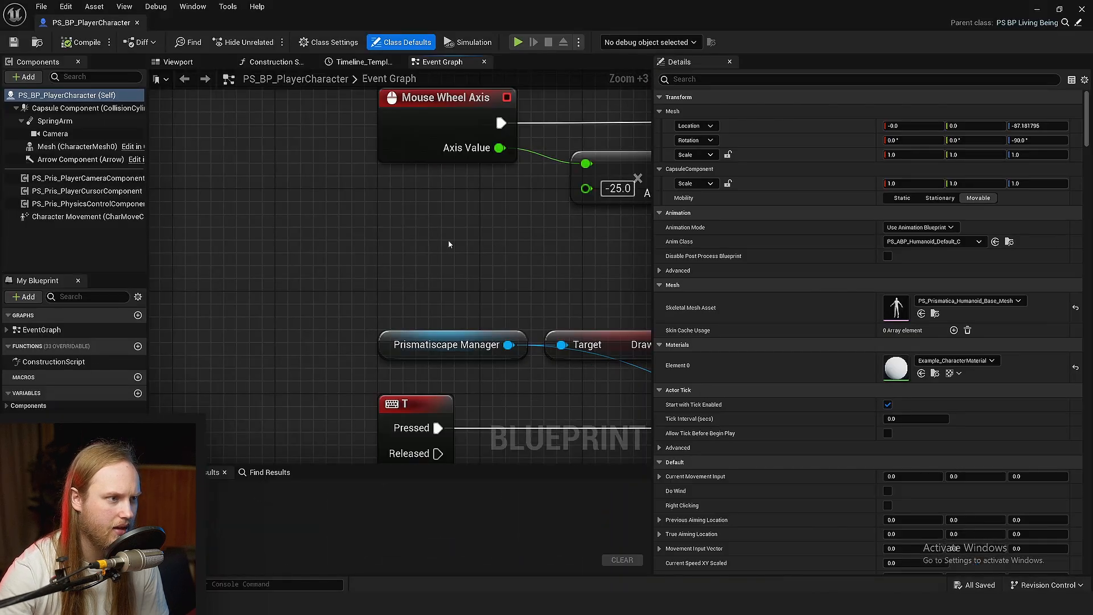
left_click(23, 77)
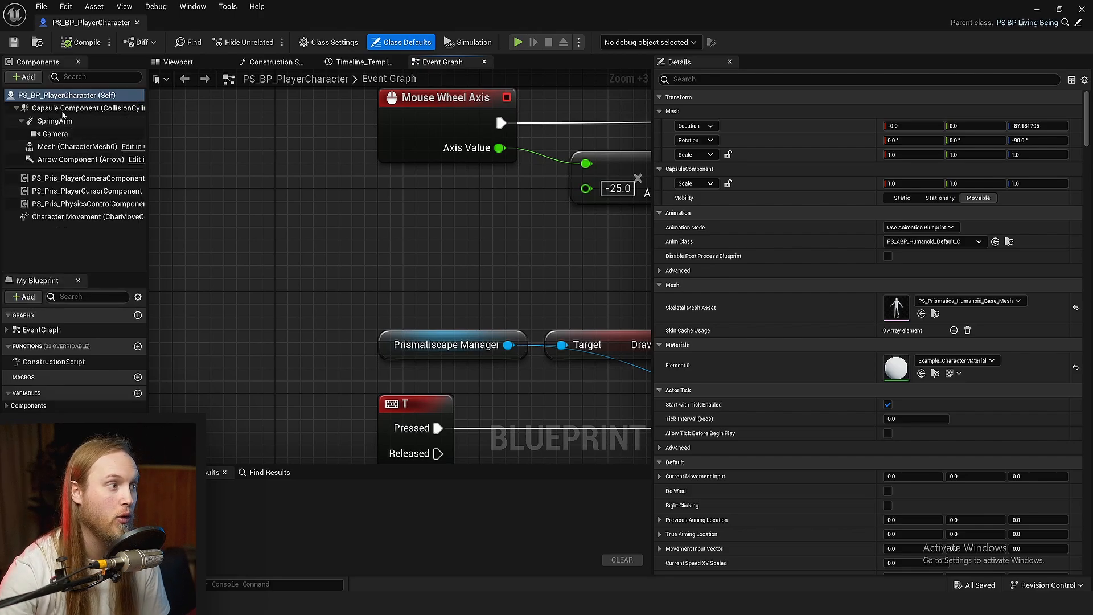
left_click(71, 216)
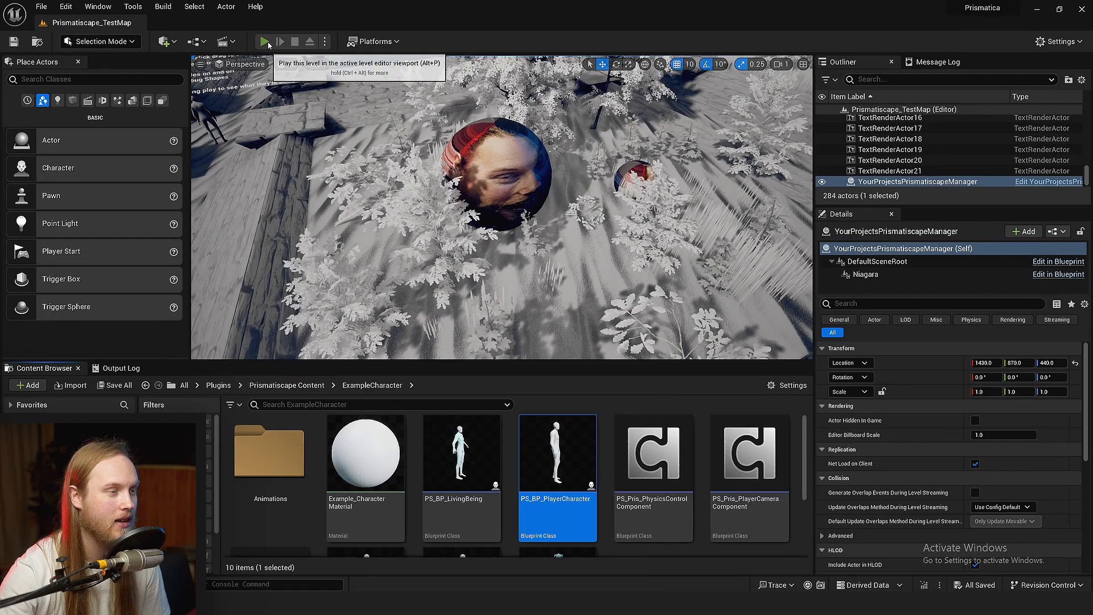
left_click(267, 41)
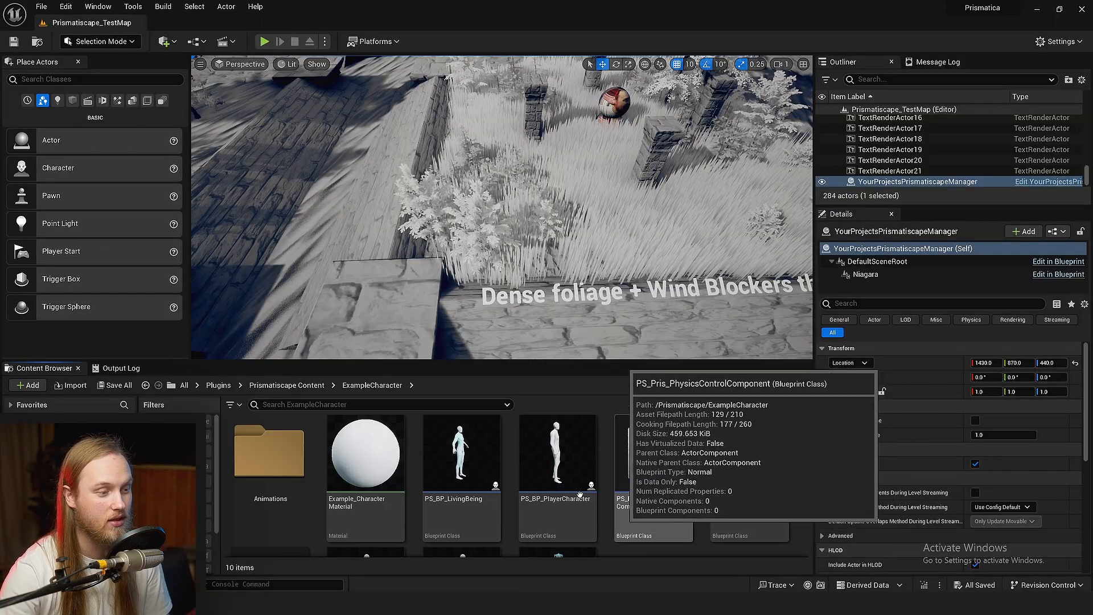
Add a Prismatiscape Interaction Bubble component to PS_BP_PlayerCharacter with Radius 100.
double_click(557, 453)
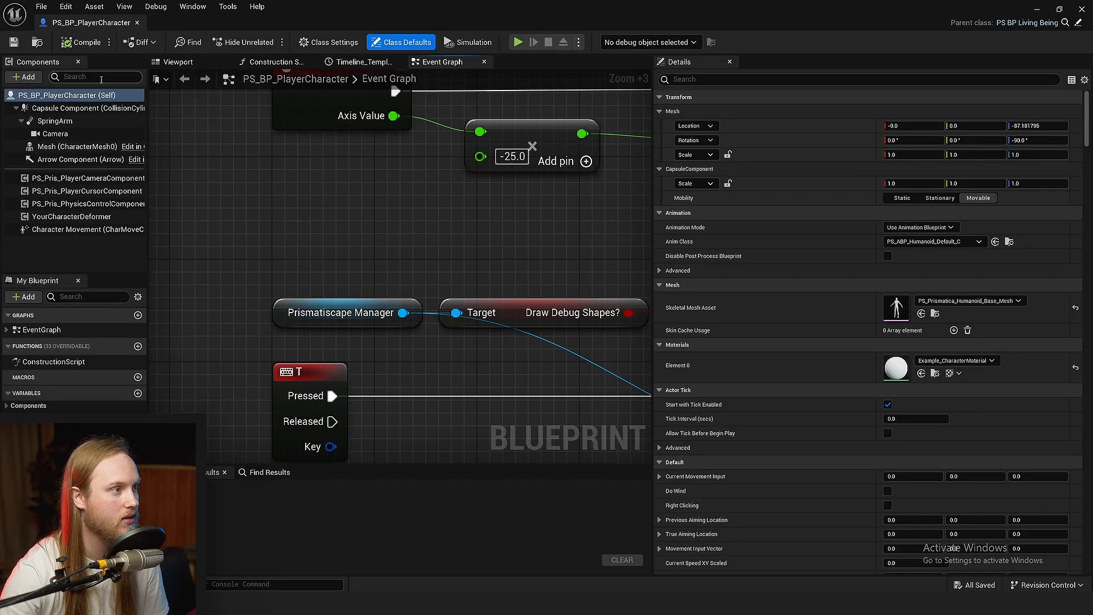
left_click(23, 77)
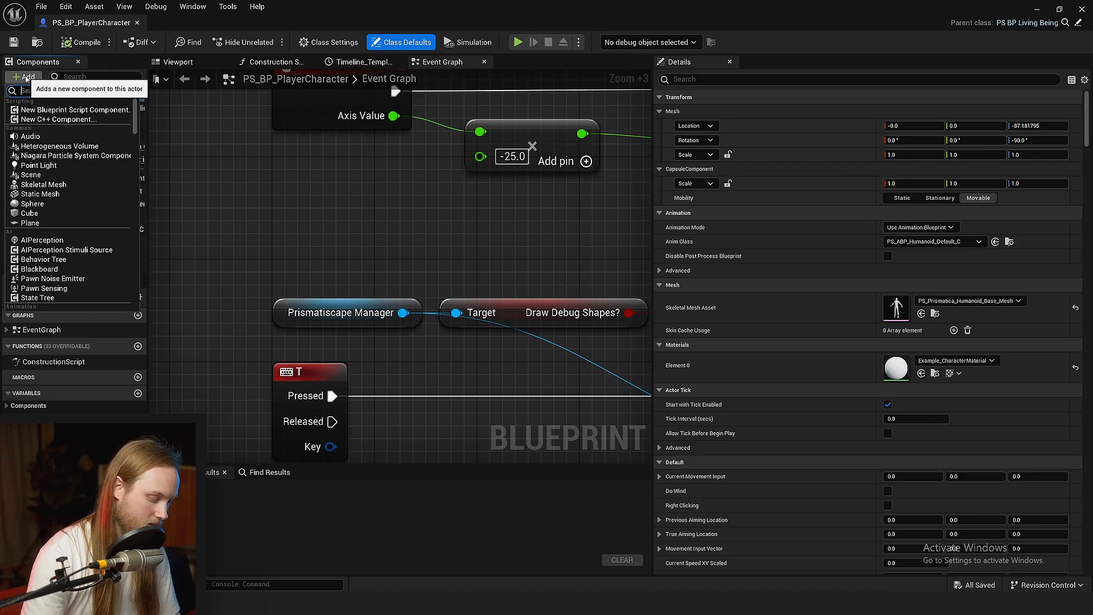
type("bubble")
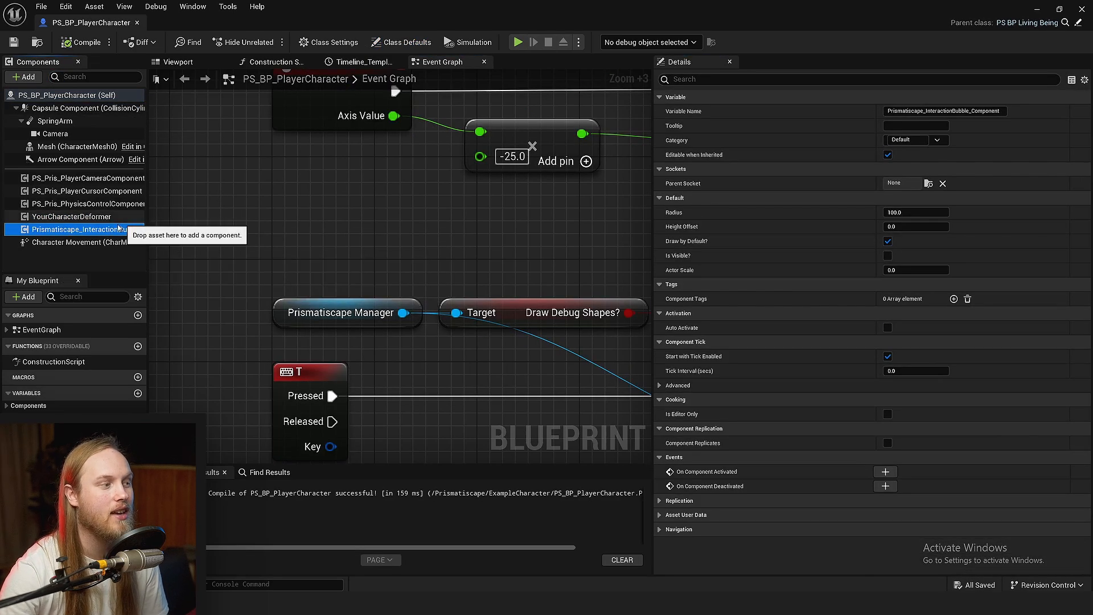
mouse_move(83, 229)
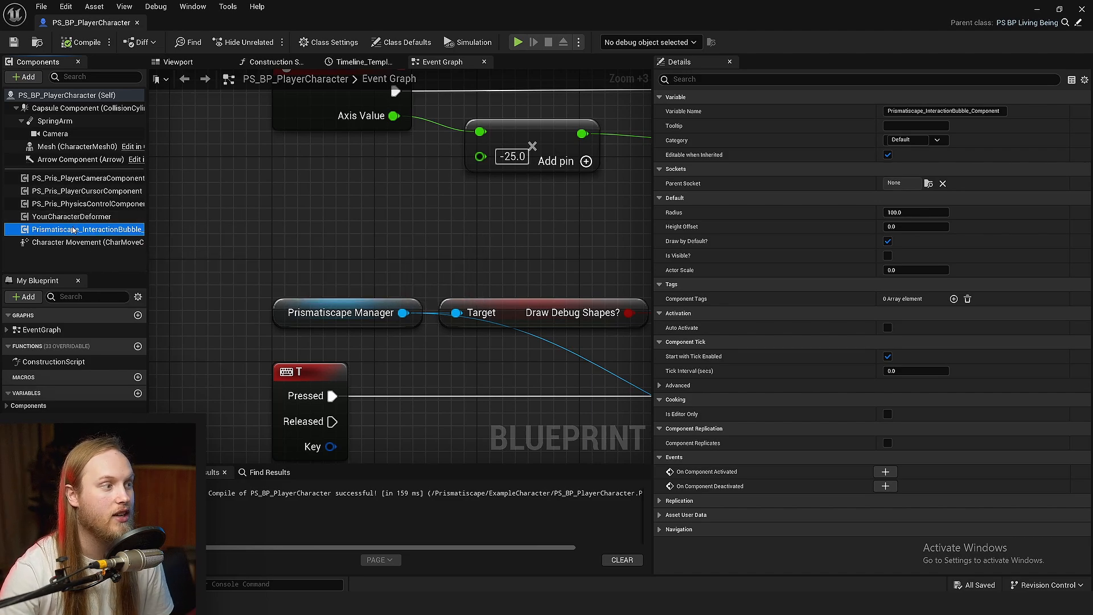
mouse_move(76, 229)
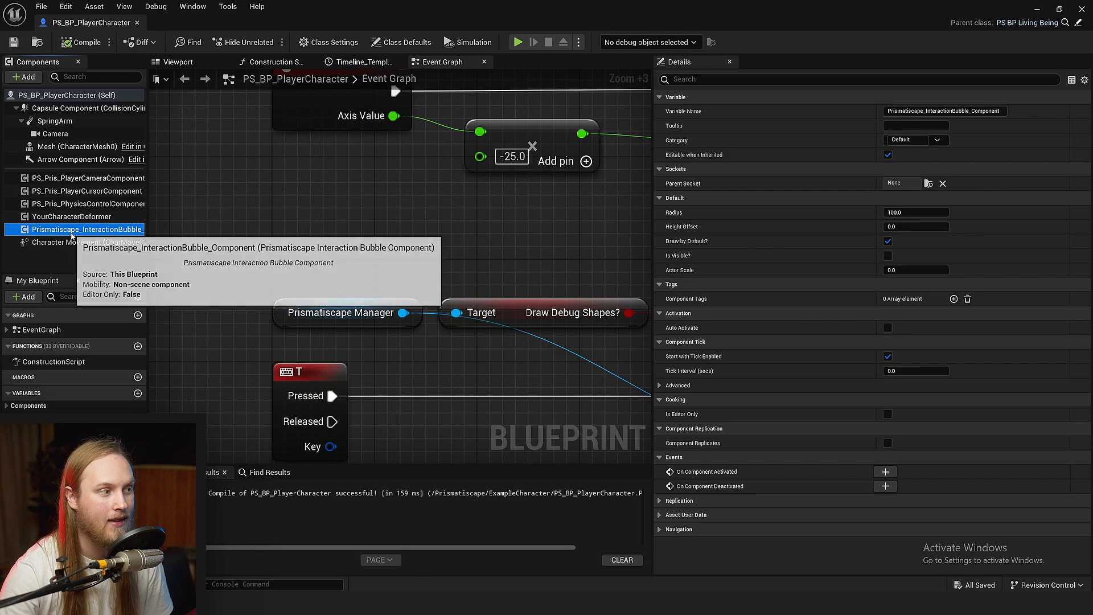
mouse_move(875, 195)
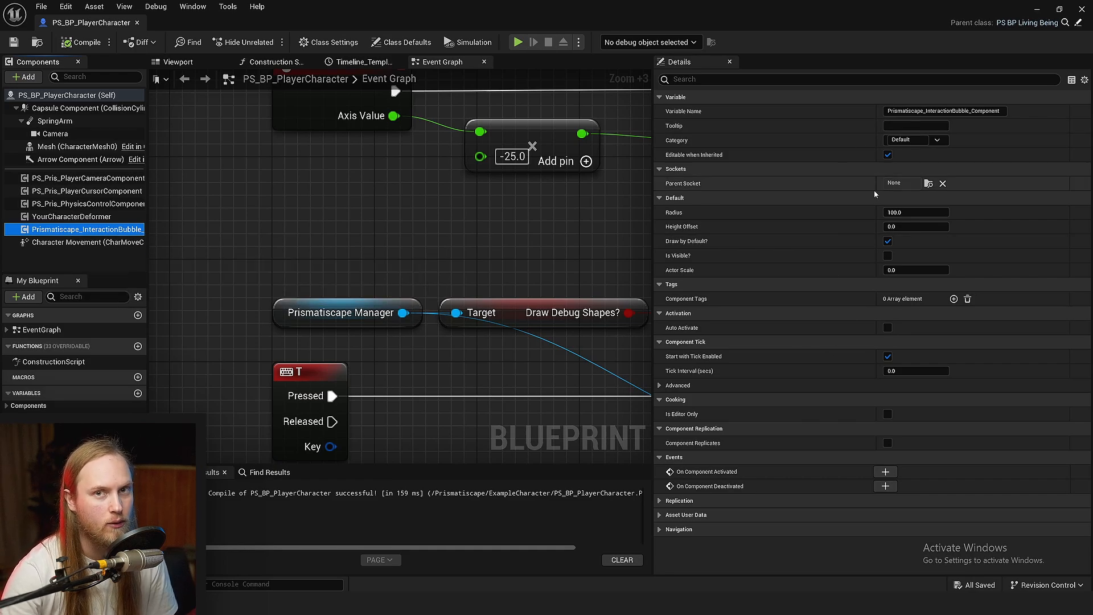
mouse_move(77, 229)
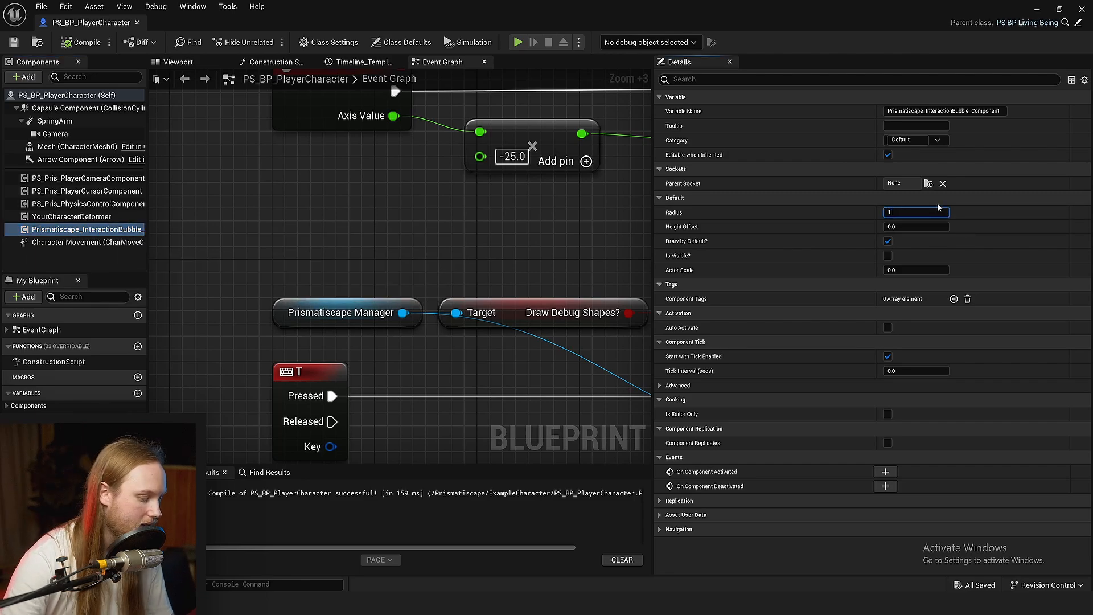
type("100.0")
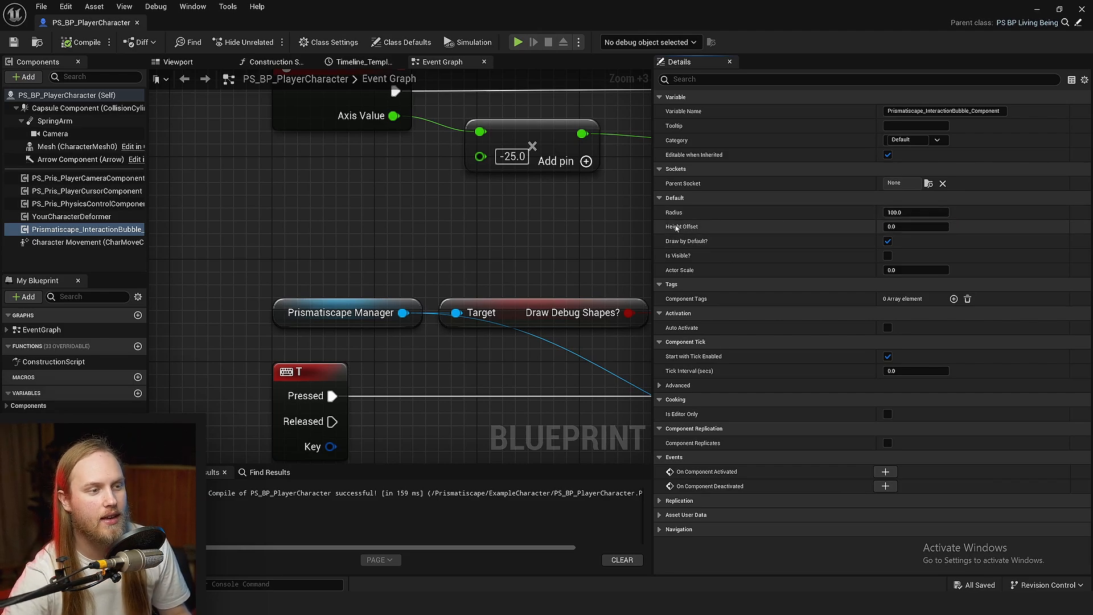
mouse_move(686, 233)
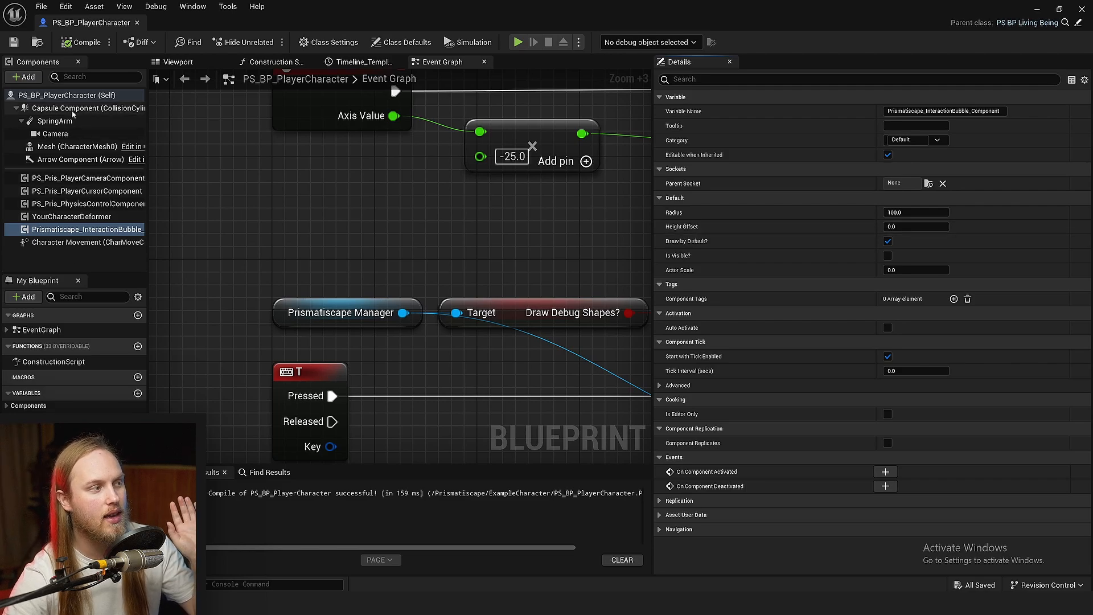
Inspect the Capsule Component's Shape size settings, then return to Class Defaults.
left_click(84, 107)
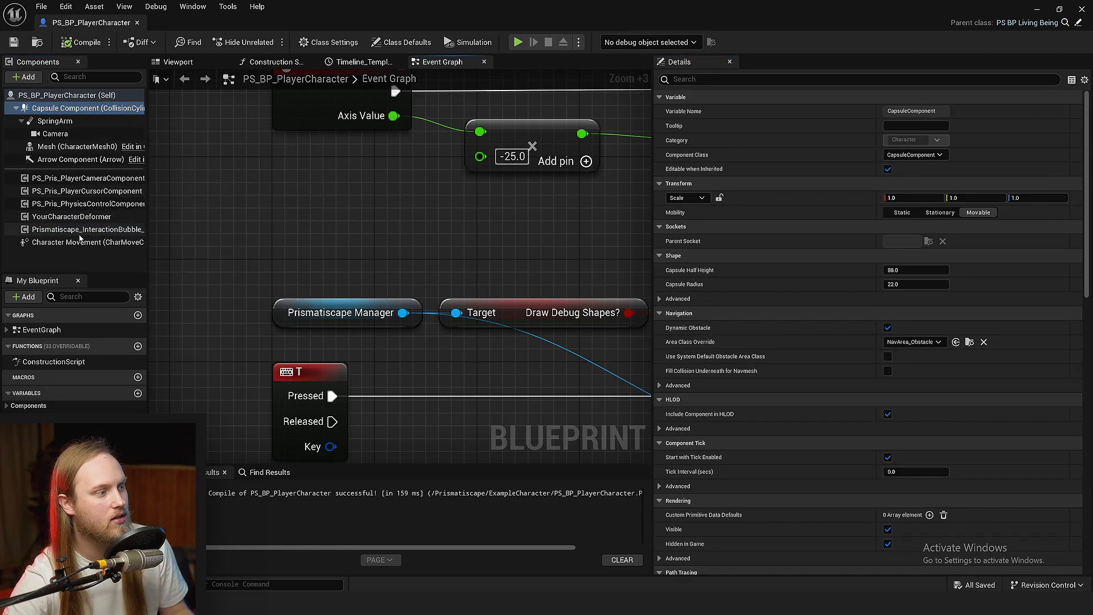
left_click(90, 229)
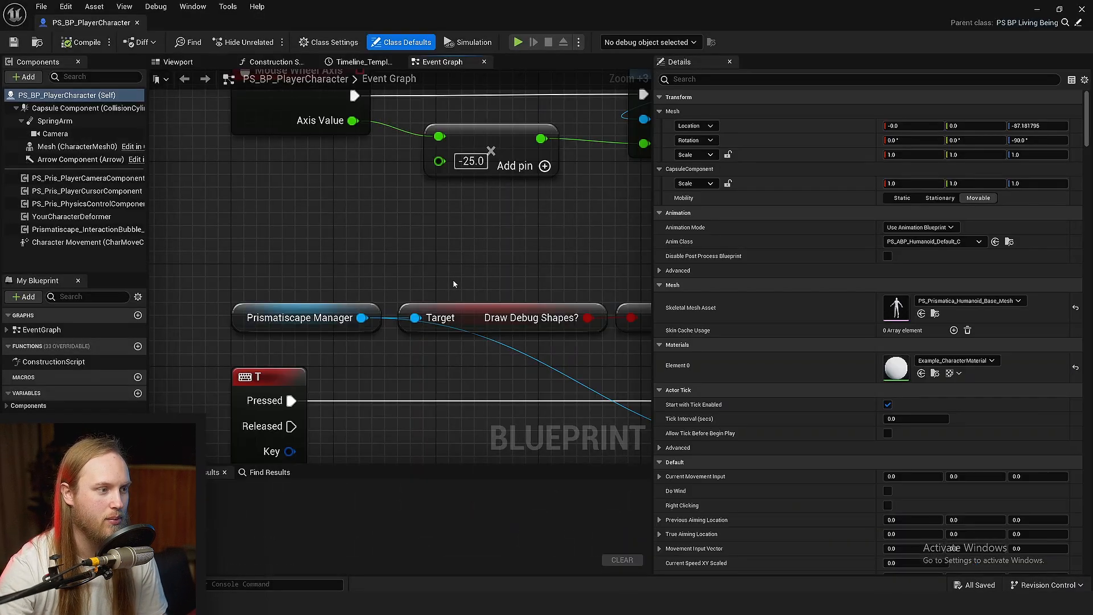
left_click(377, 254)
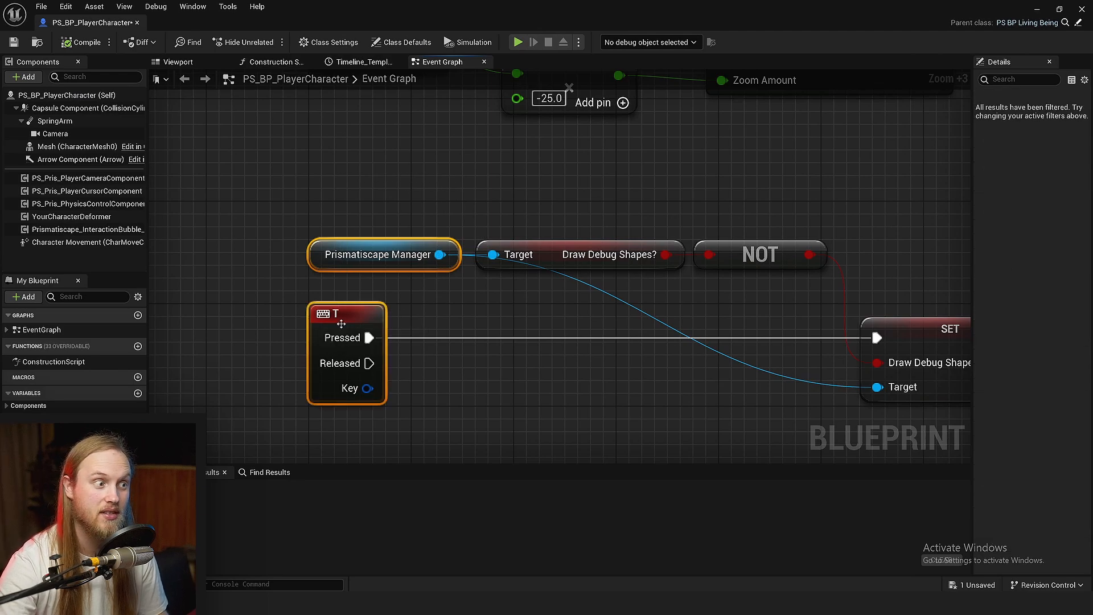
Attach an Add Wind Pulse at Location call to the Prismatiscape Manager, fed by Make PulseStruct.
left_click(383, 254)
type("add p")
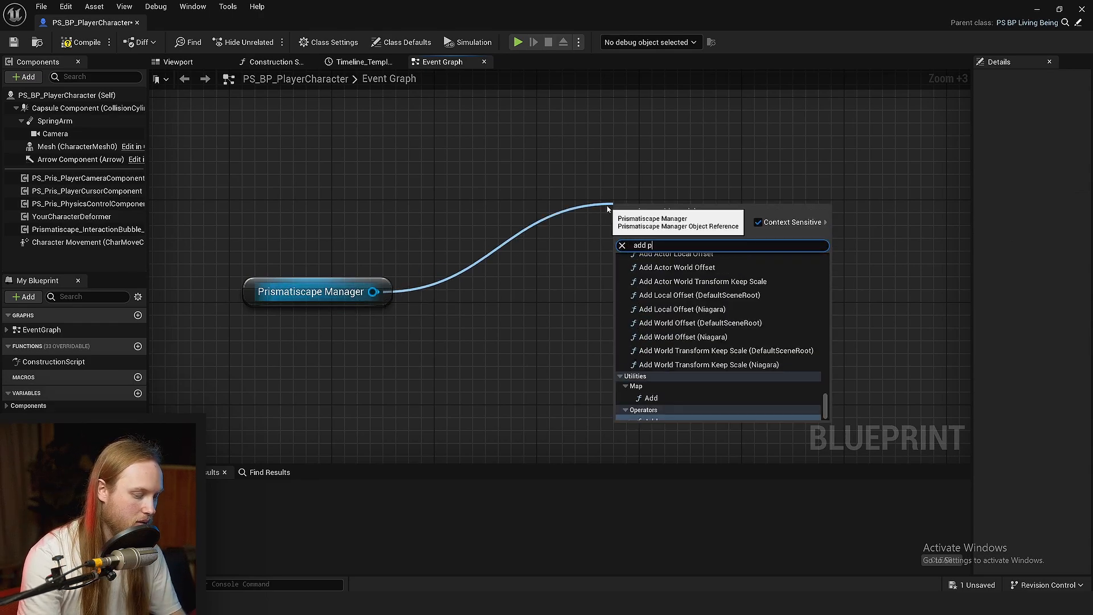
type("uls")
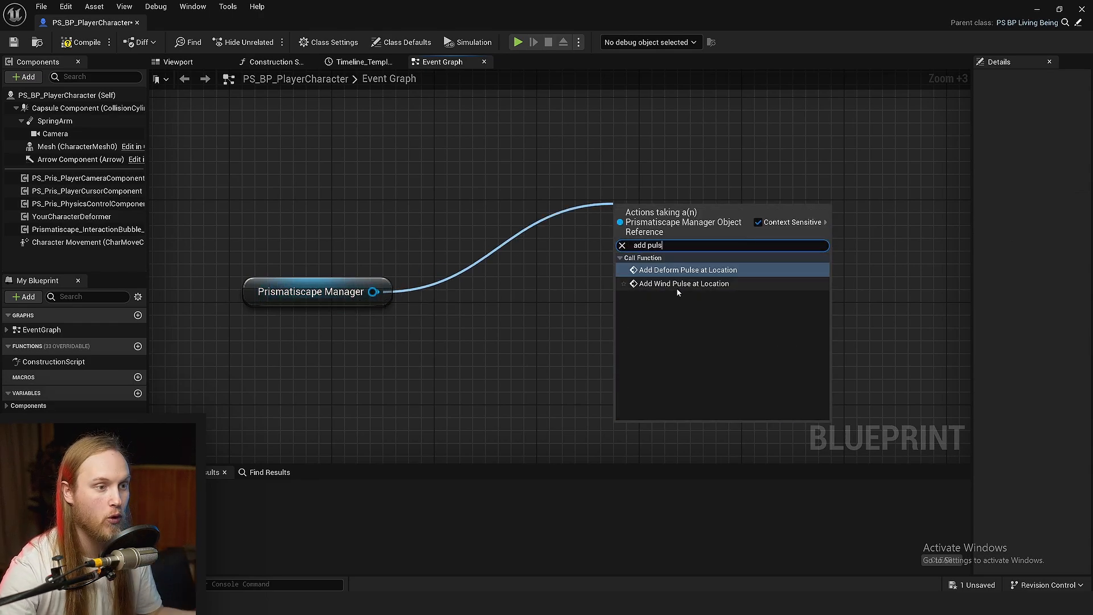
left_click(684, 283)
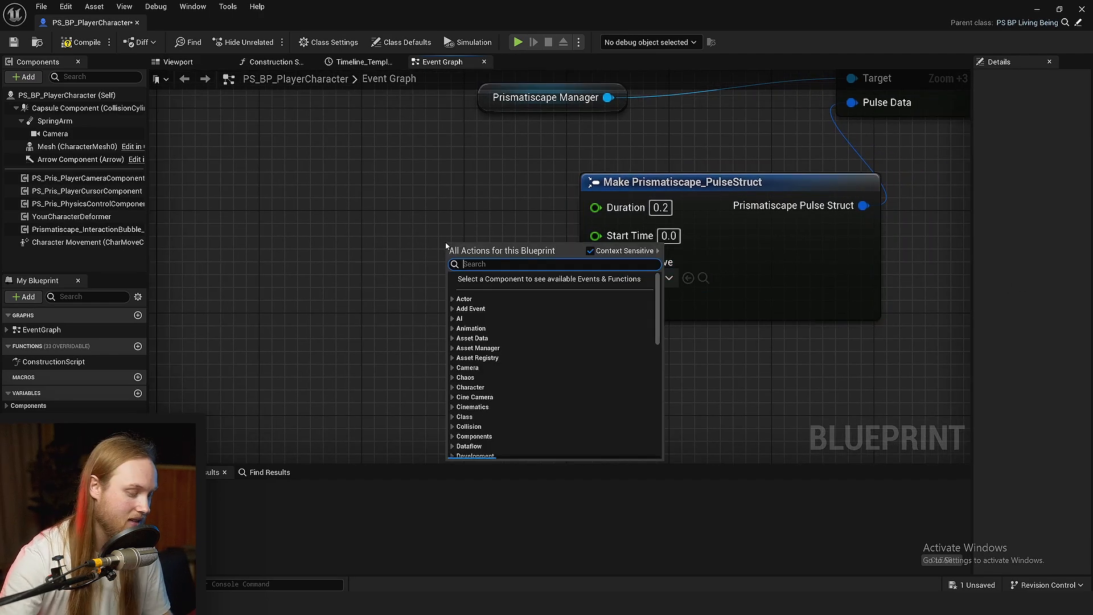
Drive the pulse start time with Get Game Time in Seconds and pick a Prismatiscape strength curve.
type("game game")
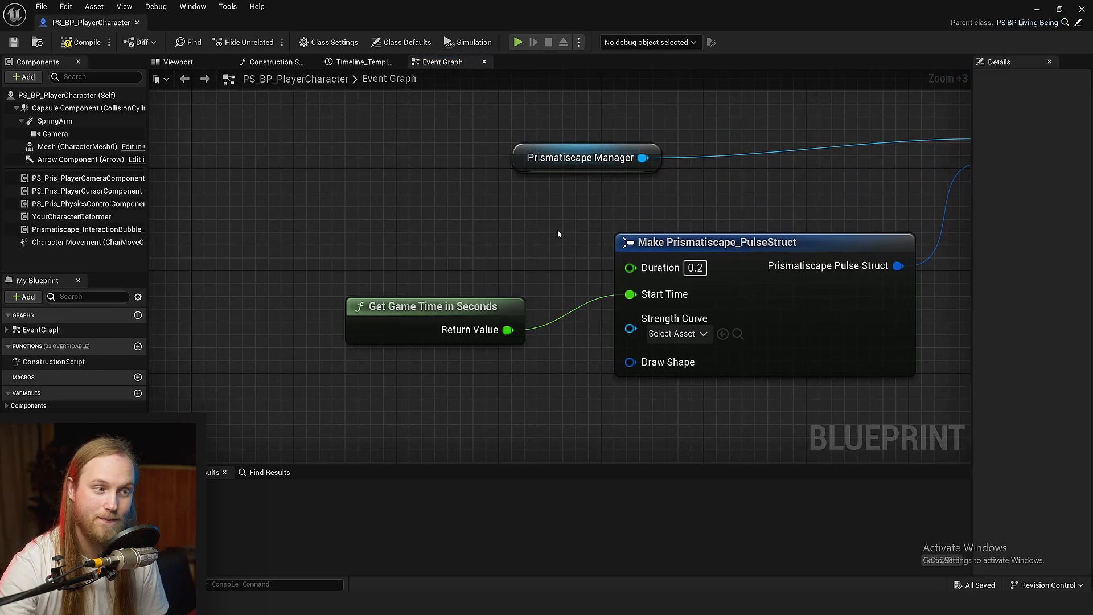
left_click(604, 291)
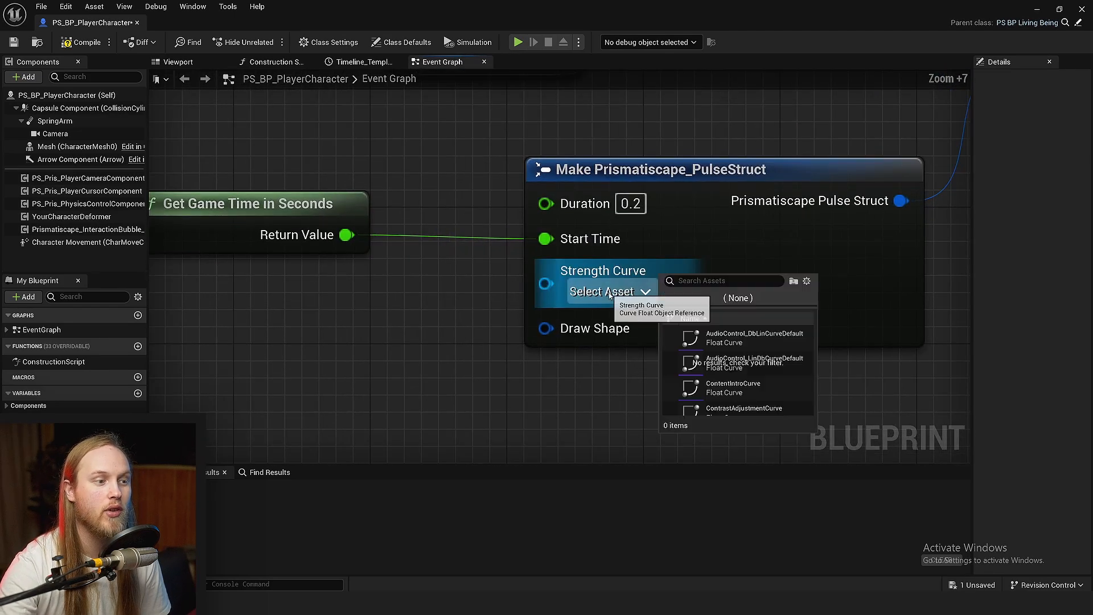
type("prism")
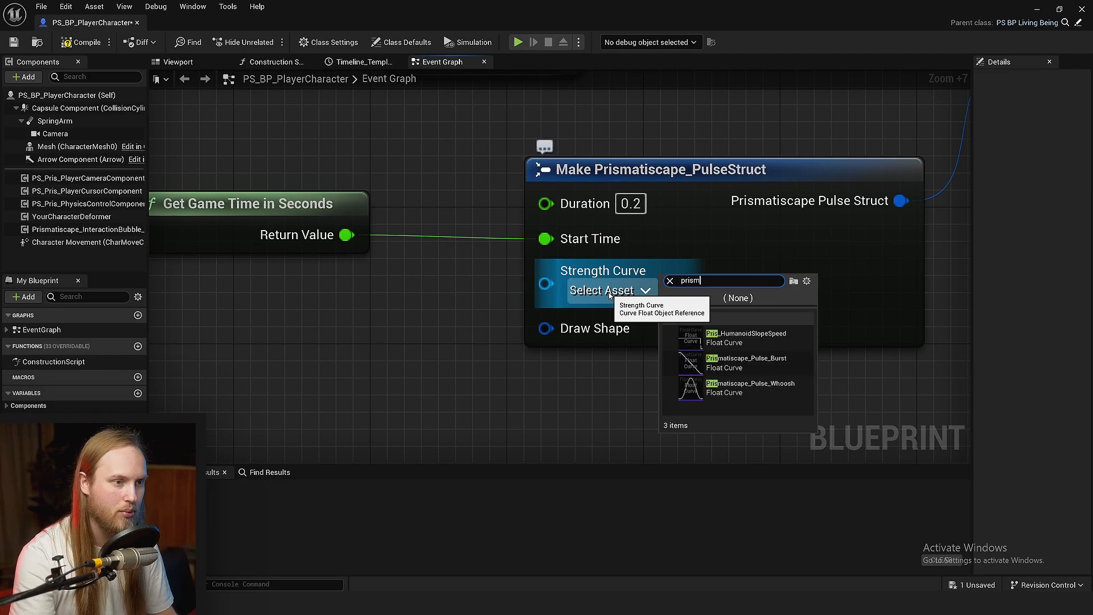
type("ati")
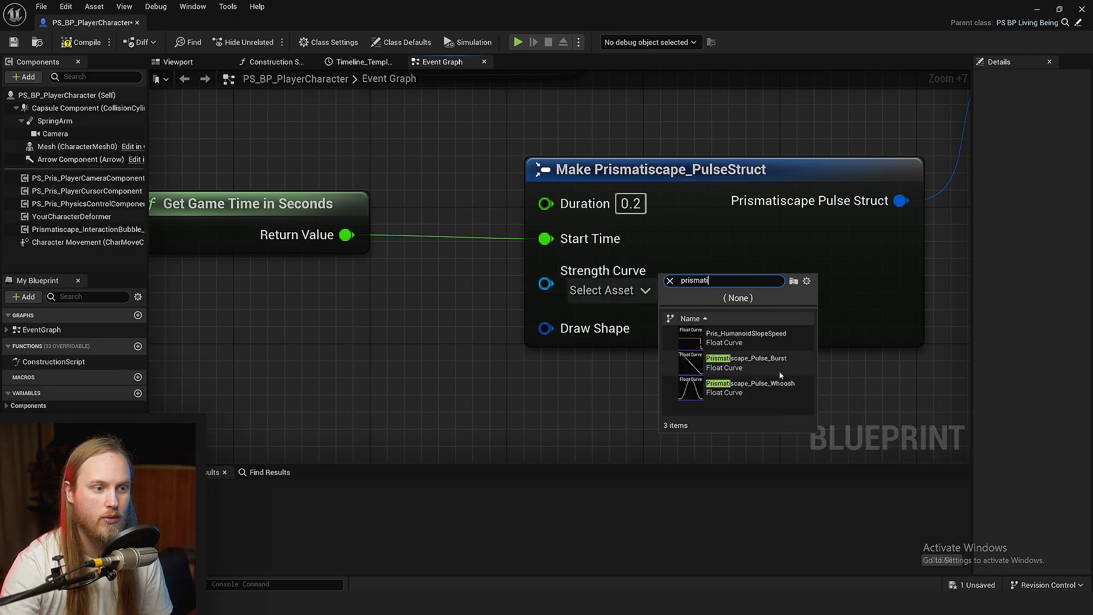
mouse_move(746, 363)
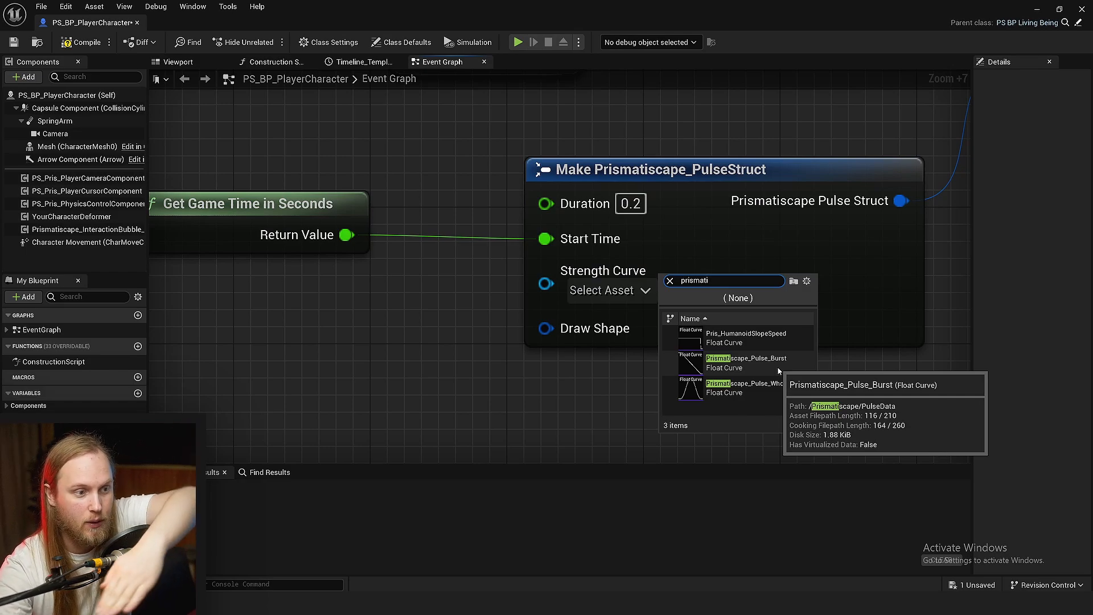
mouse_move(757, 401)
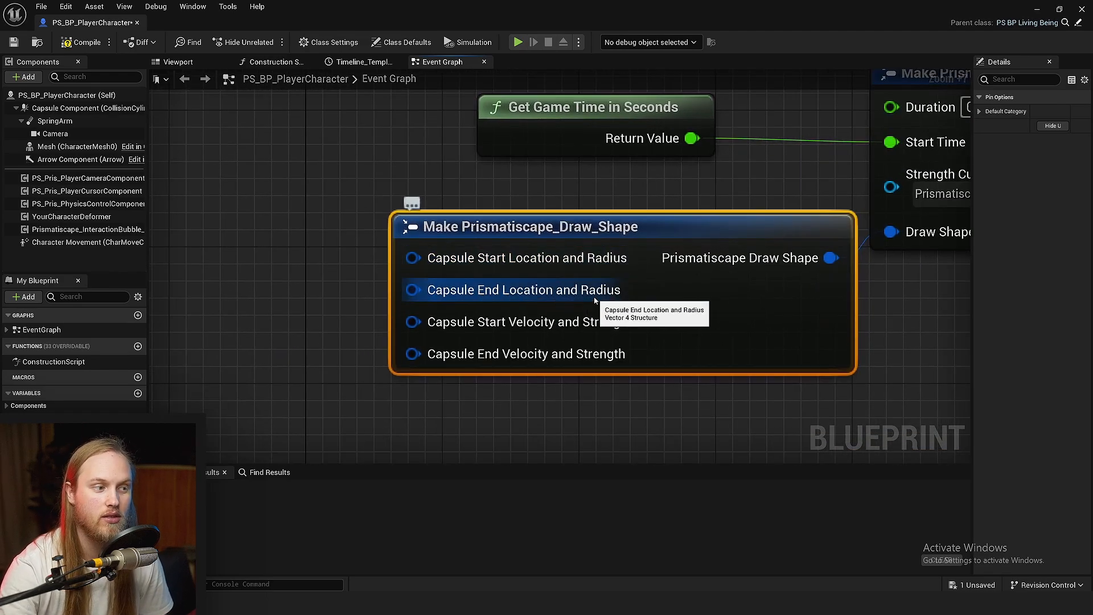
mouse_move(474, 361)
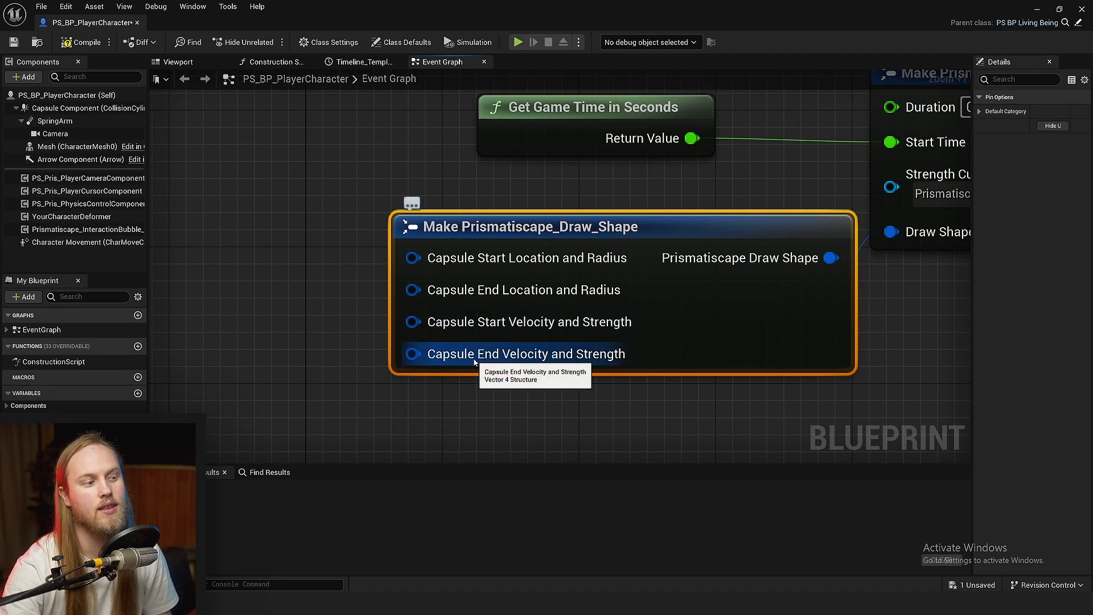
mouse_move(202, 237)
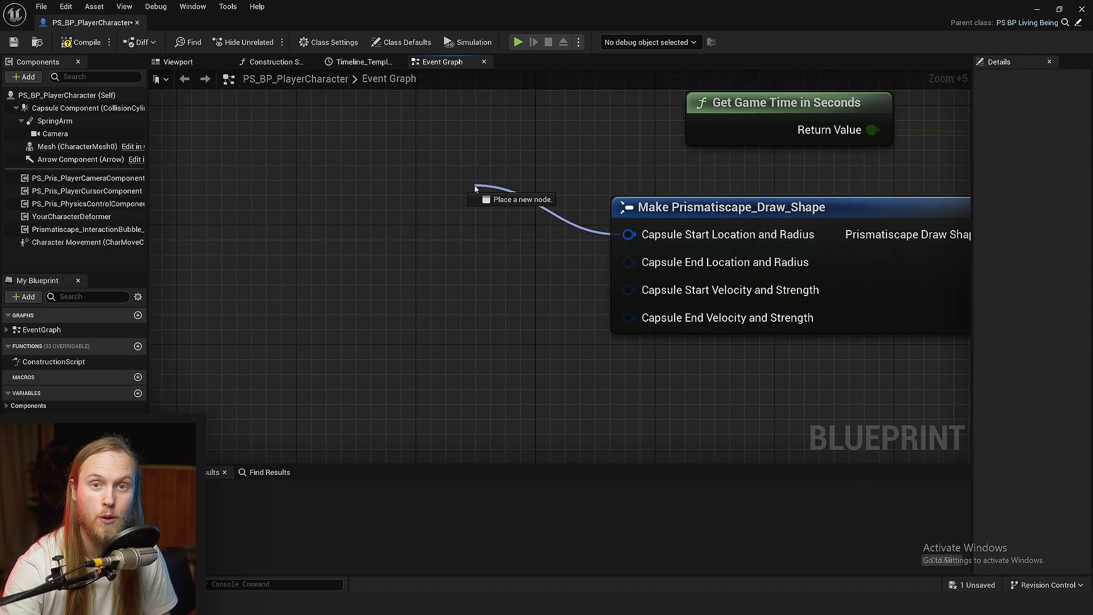
mouse_move(461, 166)
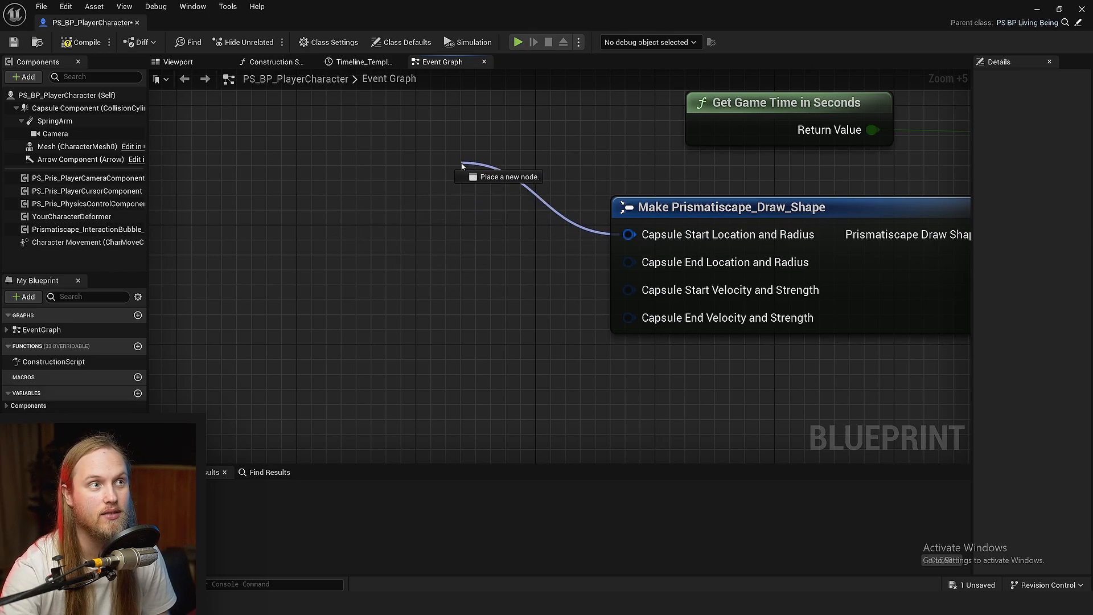
Add Make Vector 4 nodes feeding the Draw_Shape capsule location and radius inputs.
left_click(472, 175)
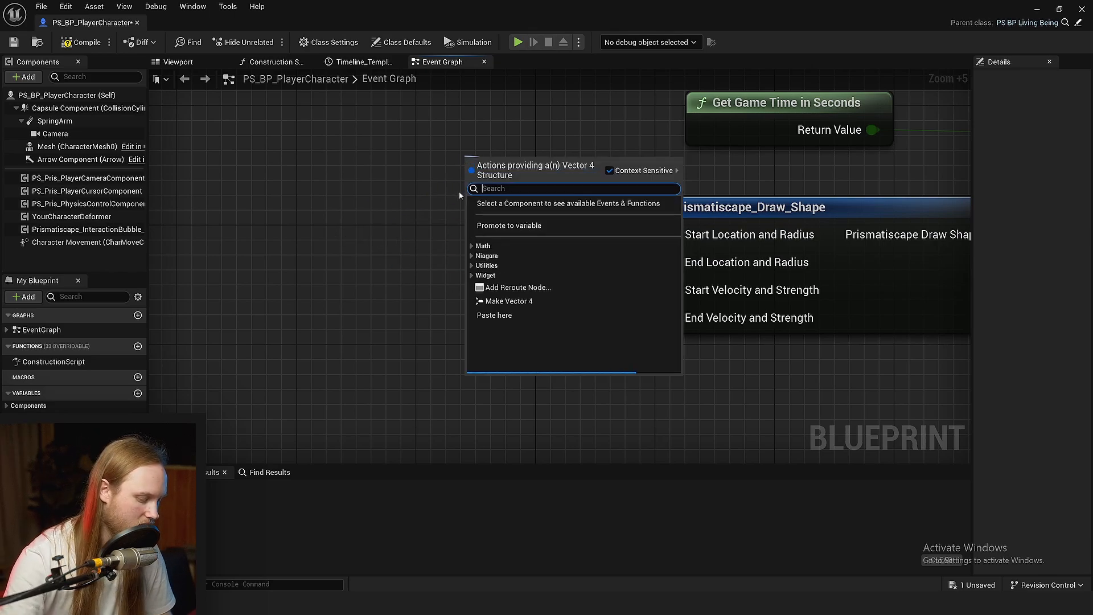
left_click(507, 300)
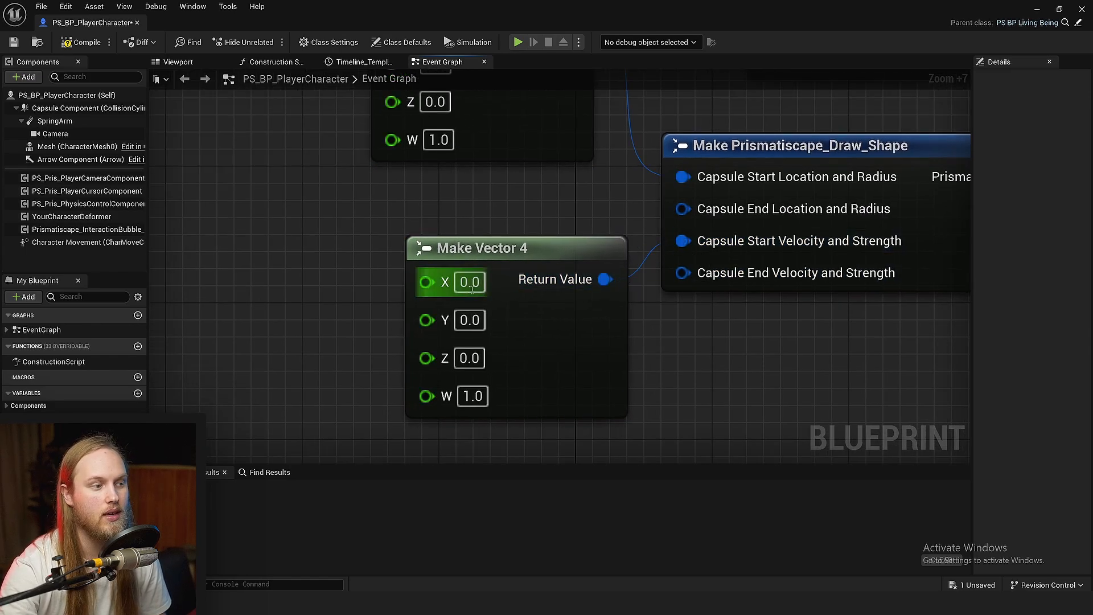
mouse_move(798, 240)
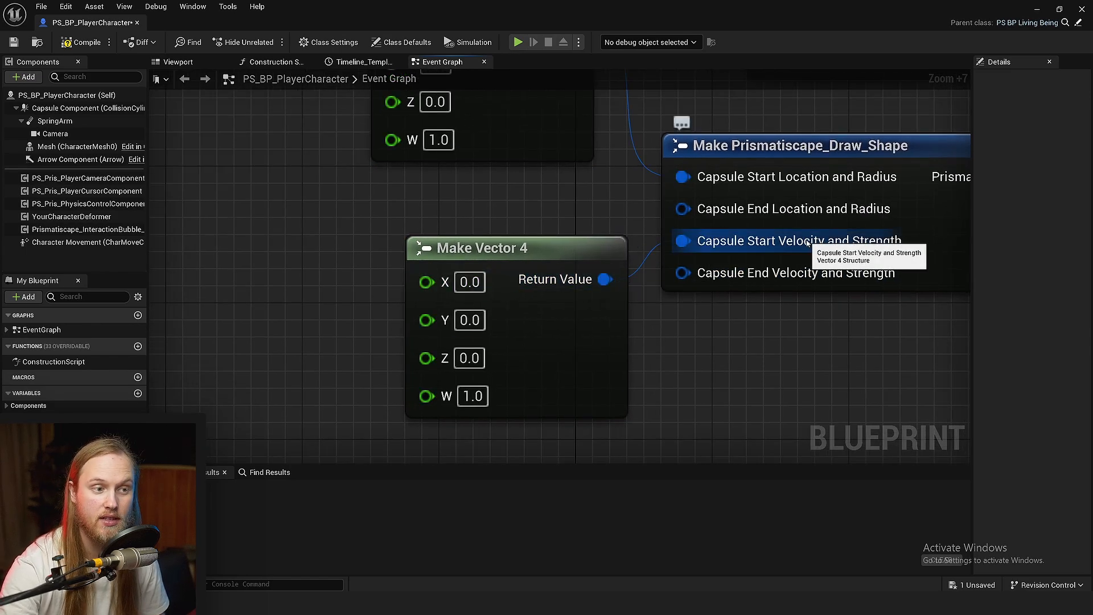
double_click(472, 395)
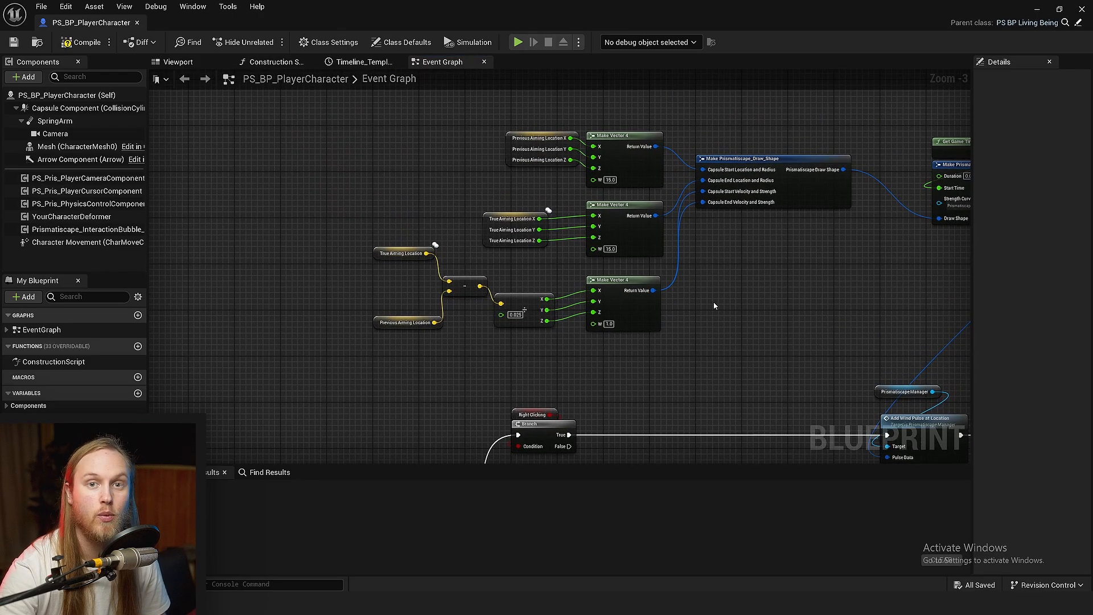
Compile and save PS_BP_PlayerCharacter, then pan to the Add Deform Pulse at Location node.
scroll("up", 3)
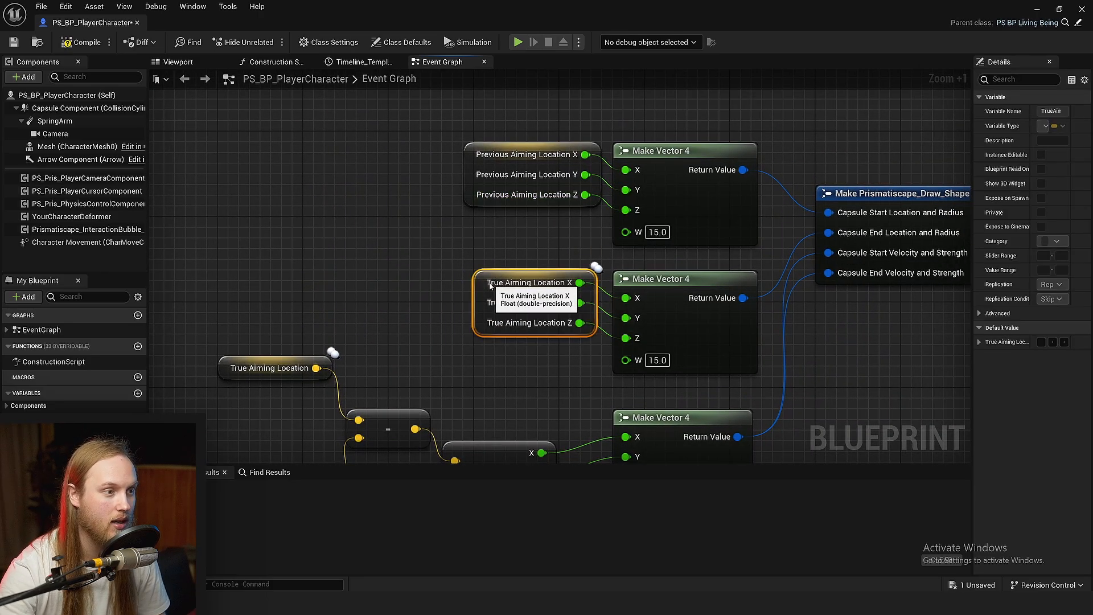
left_click(84, 41)
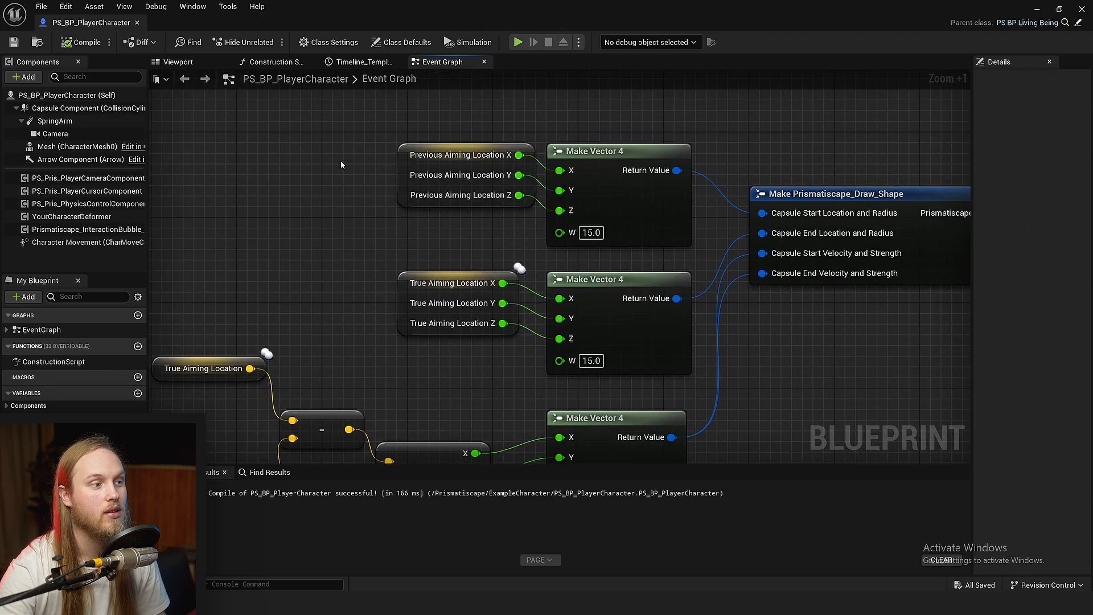
left_click(460, 231)
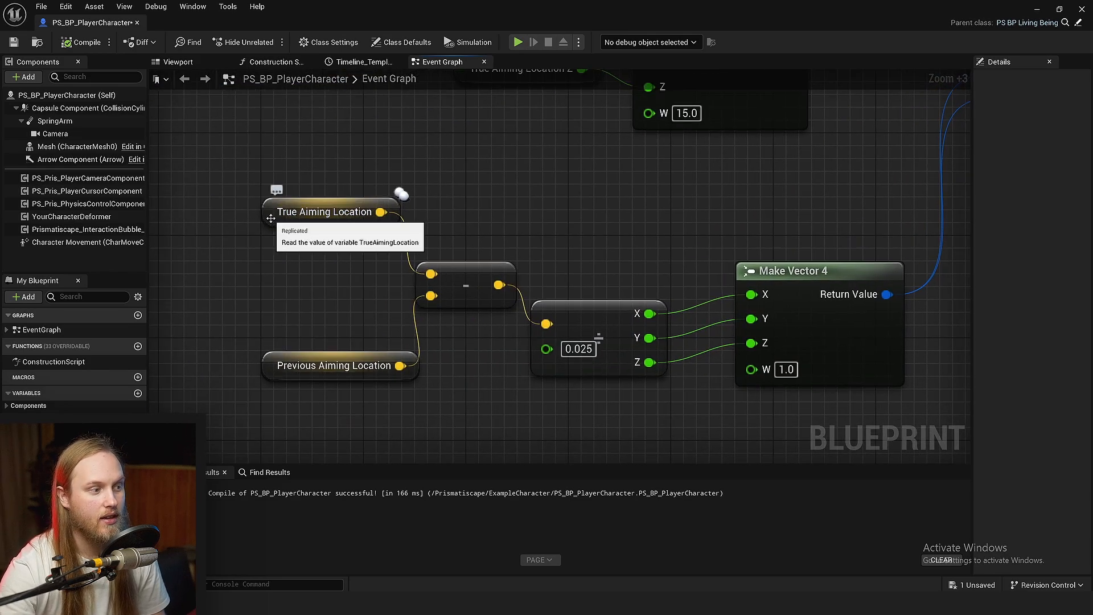
left_click(324, 276)
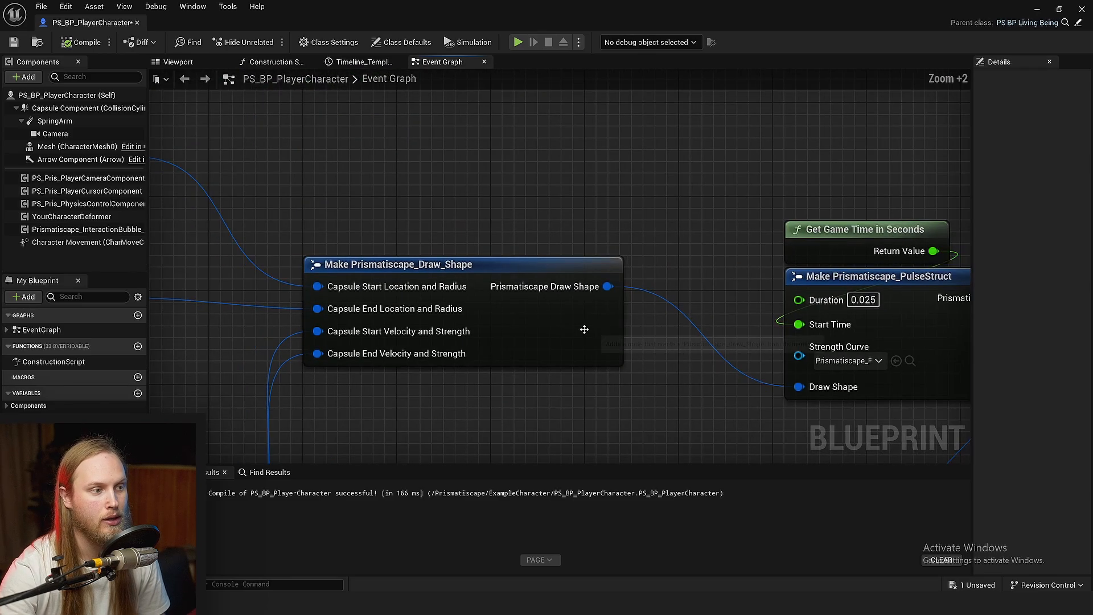
scroll("up", 3)
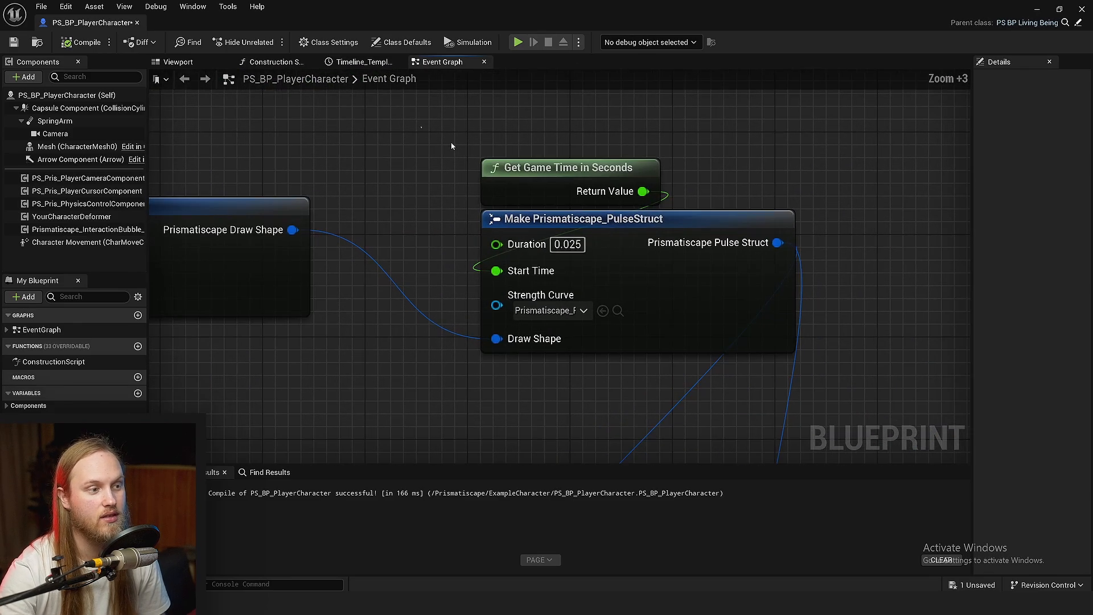
scroll("up", 3)
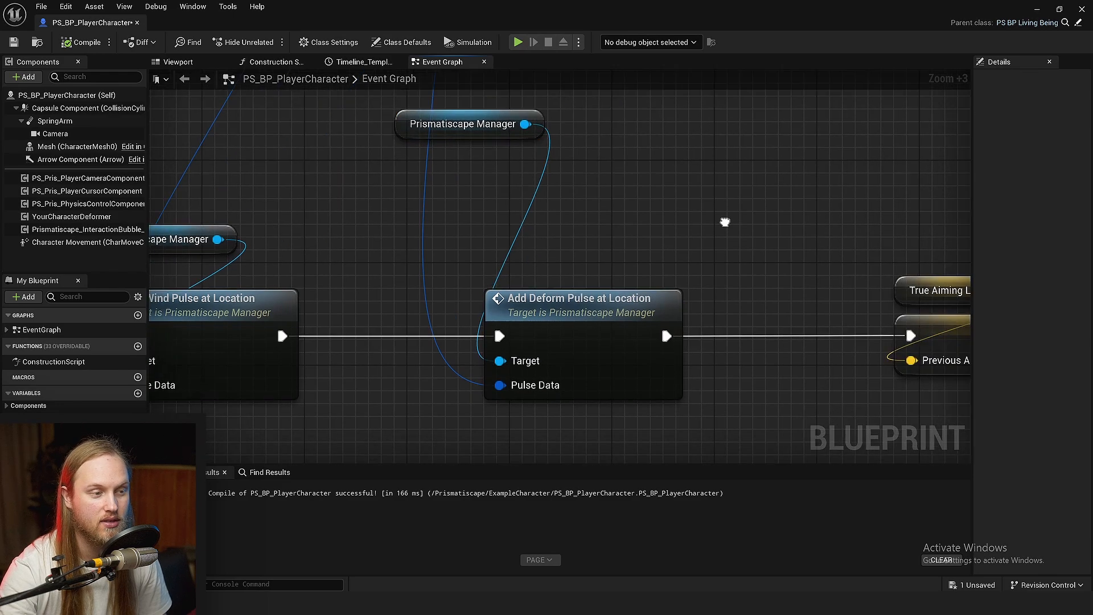
Switch back to the Prismatiscape_TestMap level editor tab.
left_click(519, 42)
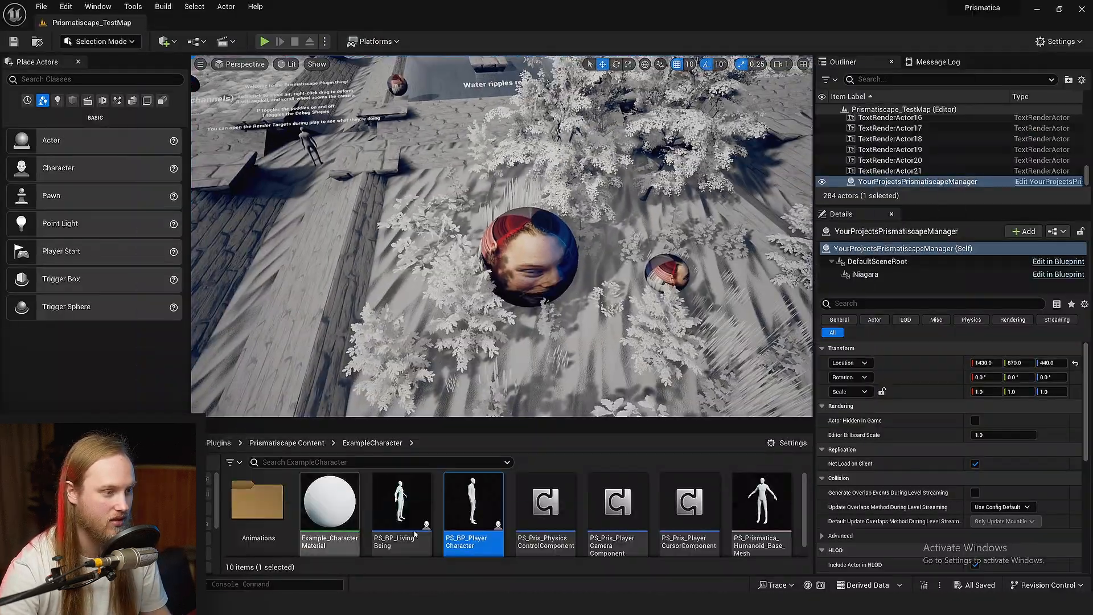
Open PS_BP_PlayerCharacter and add another Add Wind Pulse at Location call after the jump montage.
double_click(473, 500)
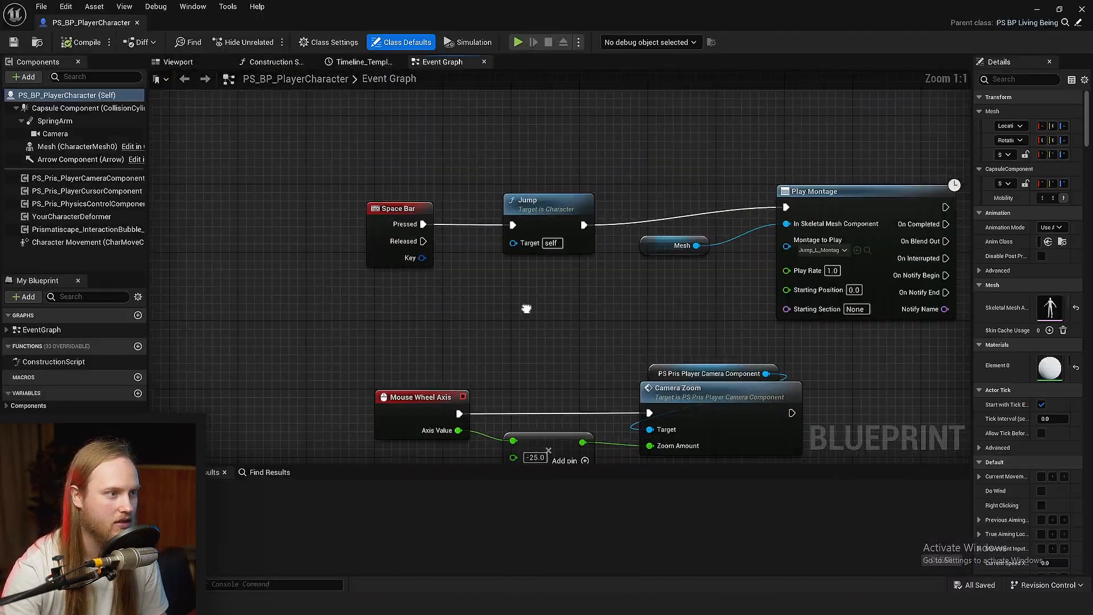
scroll("up", 3)
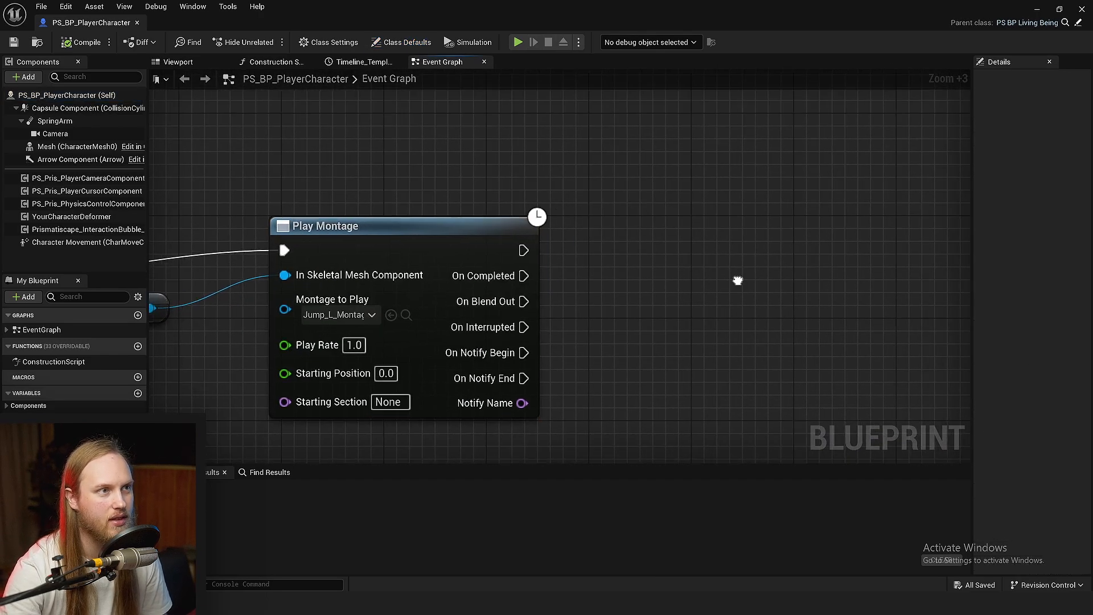
scroll("down", 3)
type("add pulse a")
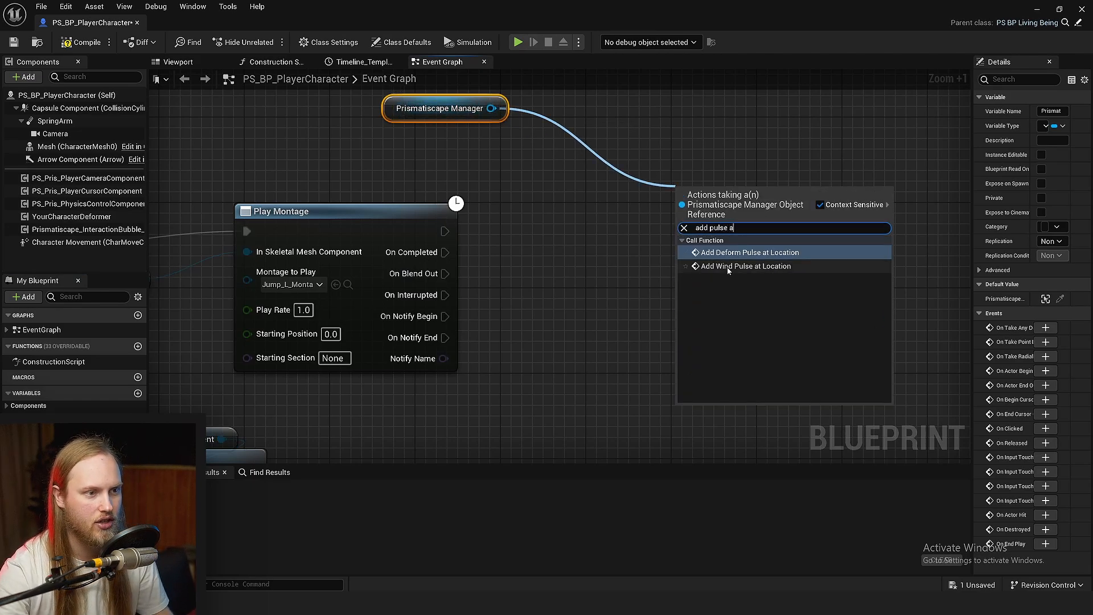
left_click(745, 265)
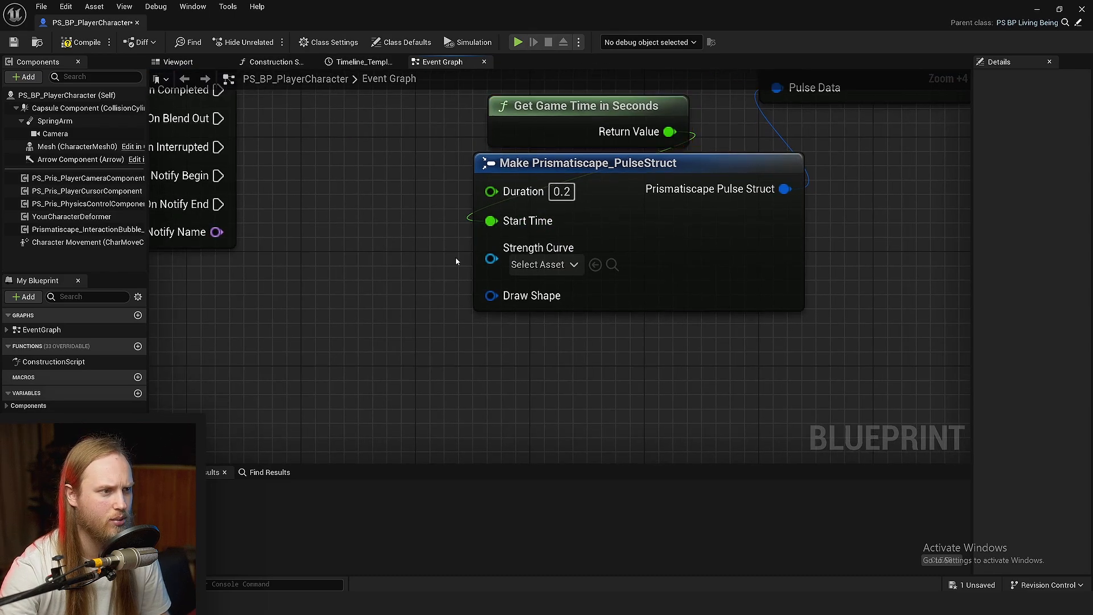
Assign the Prismatiscape burst curve, place the pulse at the capsule's feet, and set wind Z to -400.
left_click(541, 264)
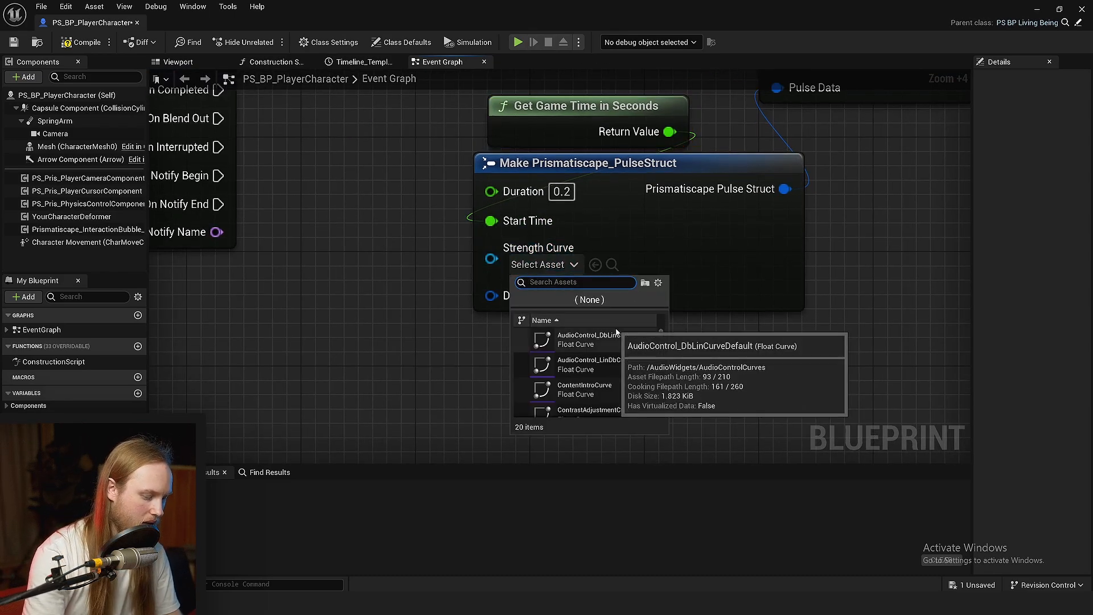
type("pris burst")
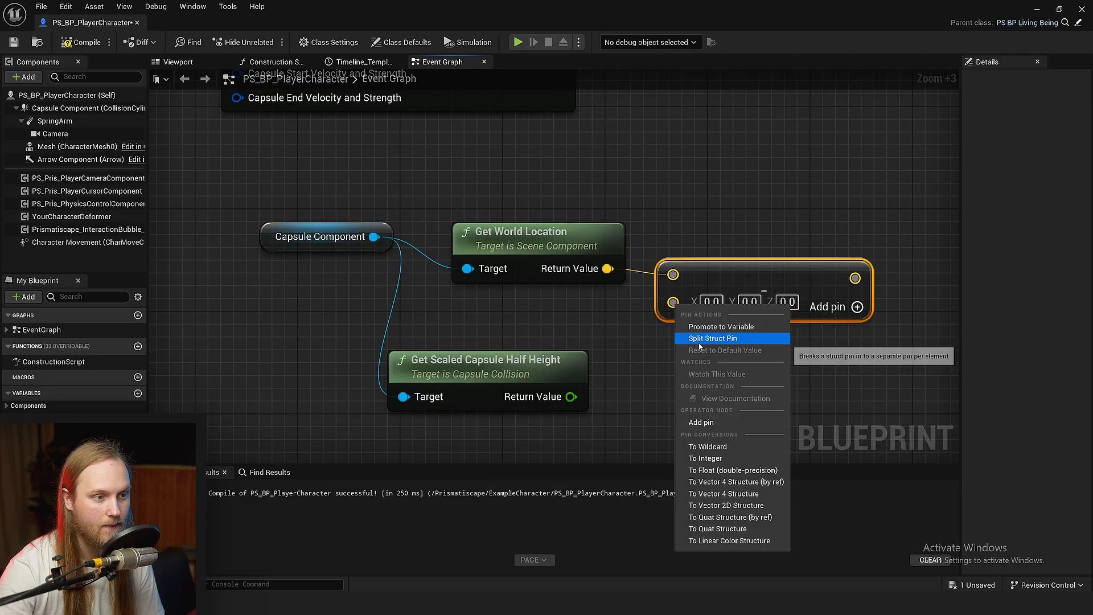
left_click(712, 338)
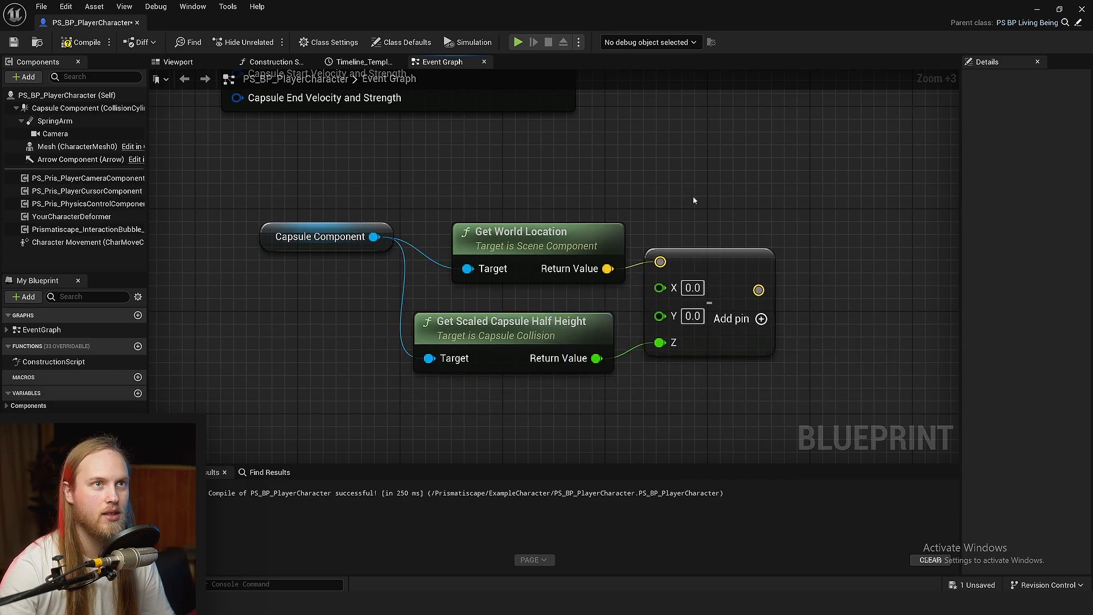
mouse_move(659, 240)
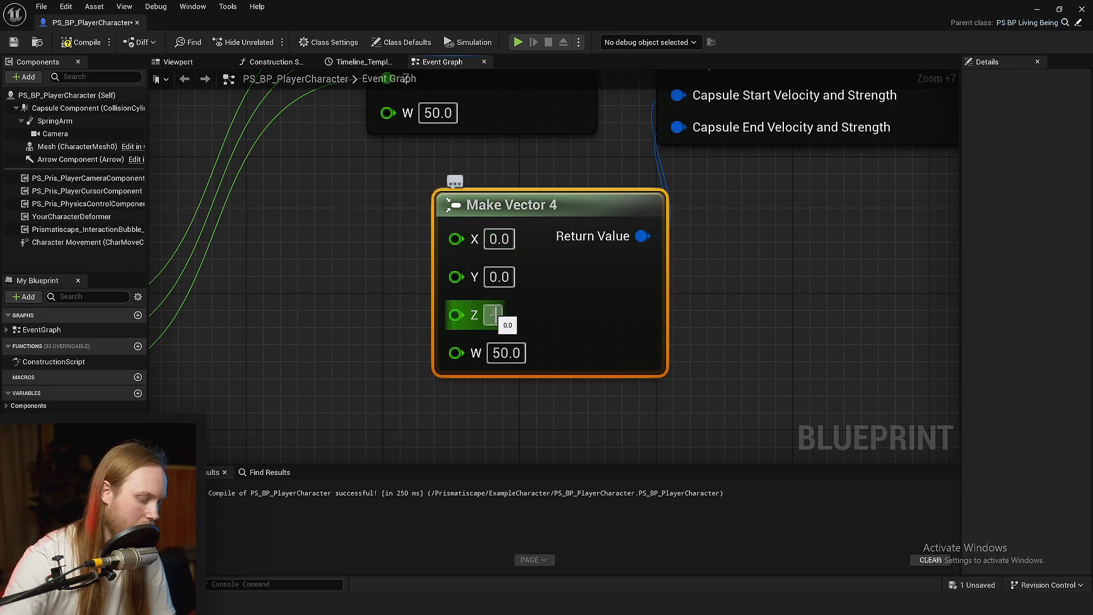
type("-400.0")
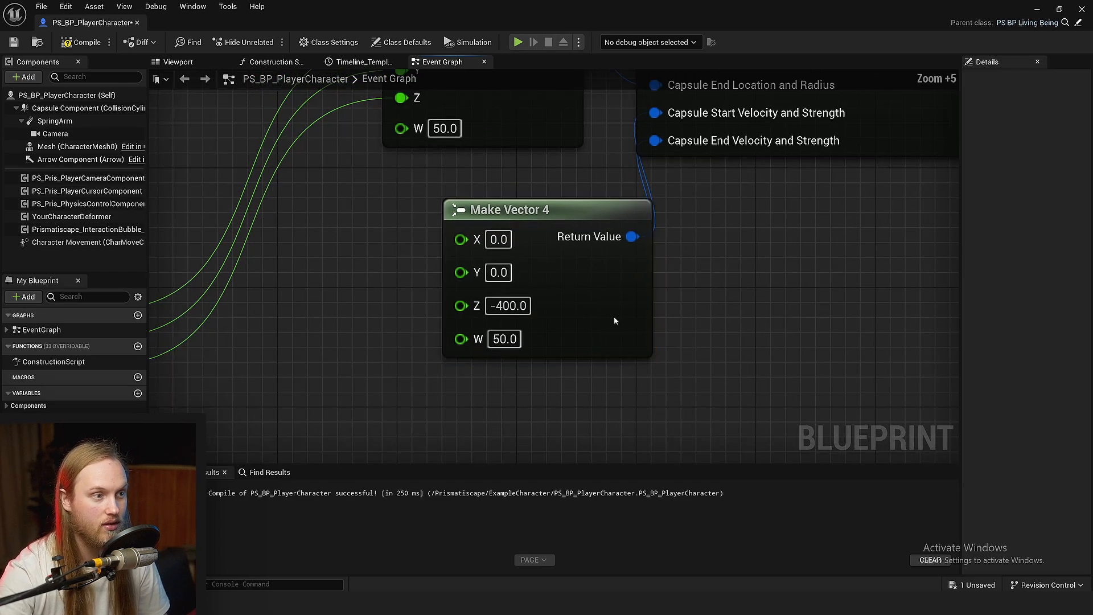